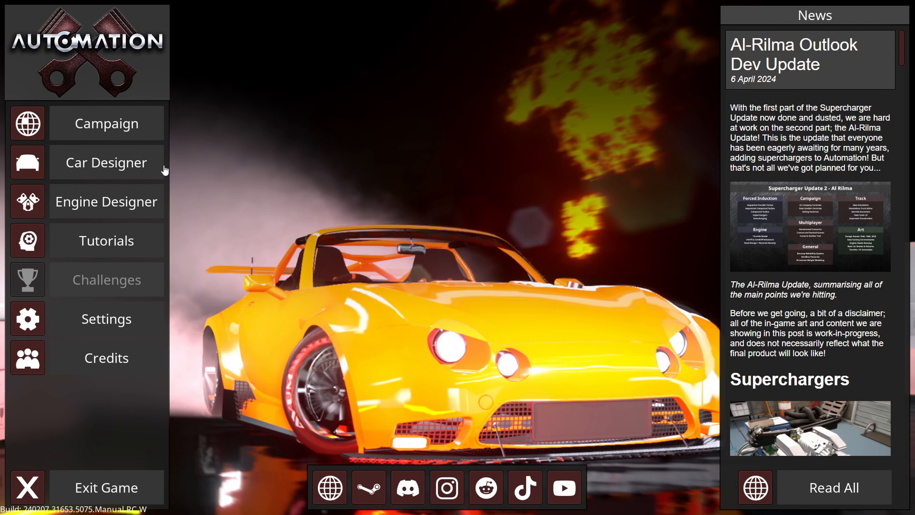
# - Enter the Car Designer from the main menu to reach the Car Manager
pyautogui.click(106, 162)
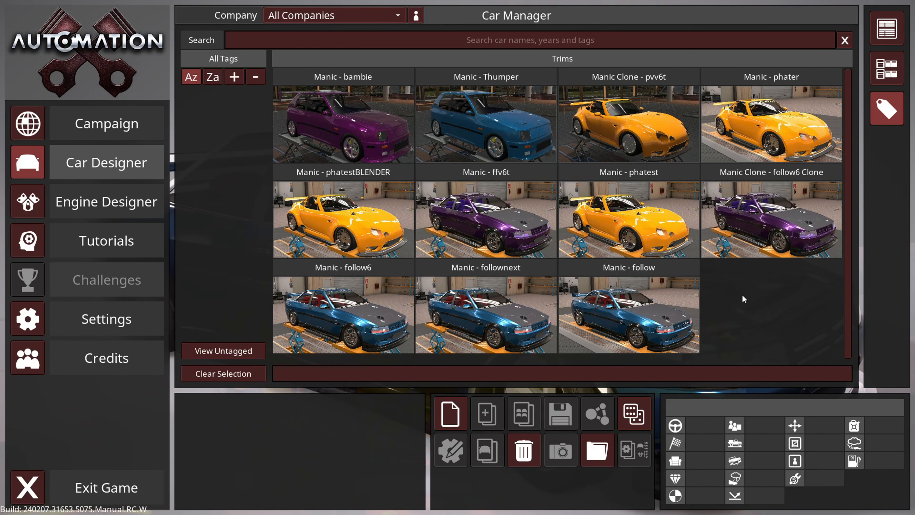
pyautogui.moveTo(675, 156)
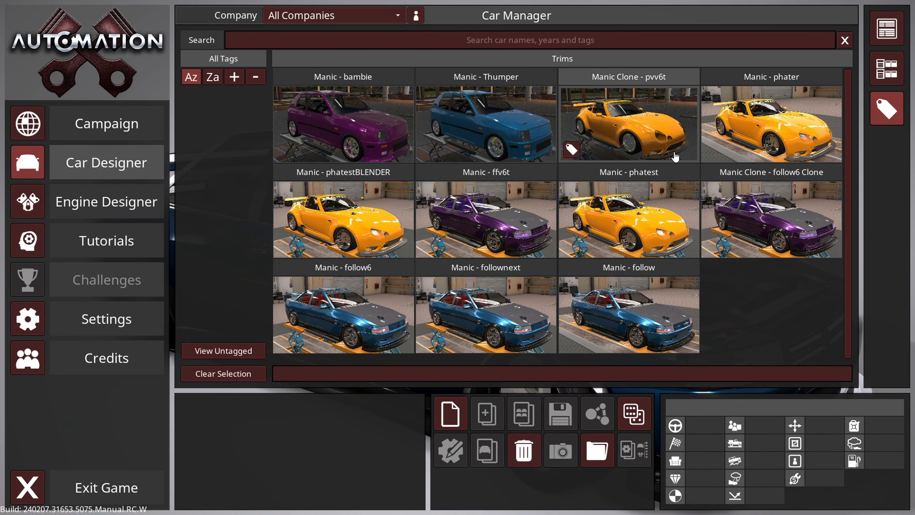
pyautogui.moveTo(450, 413)
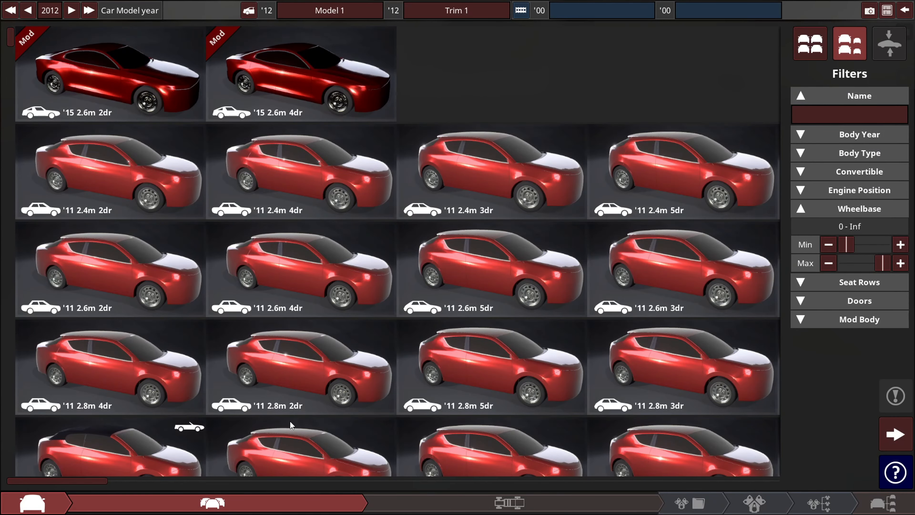
pyautogui.moveTo(90, 11)
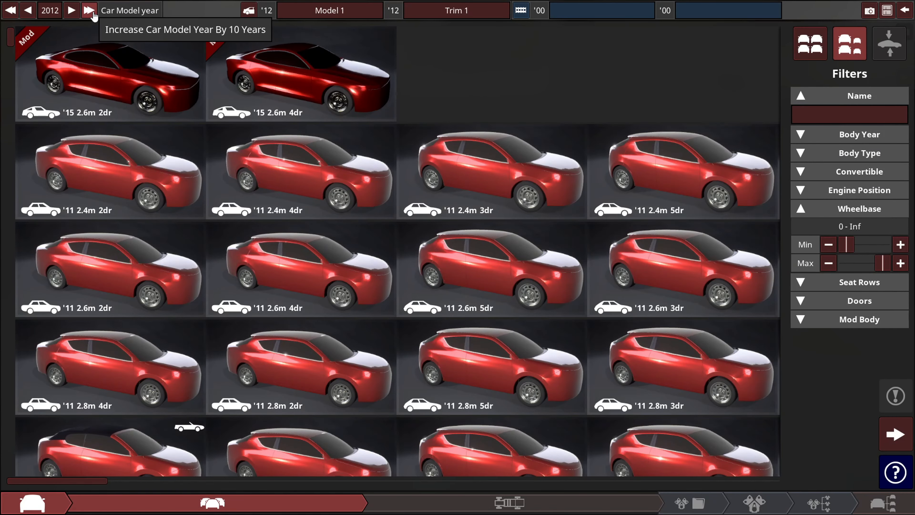
# - Set the model year to 2020, exclude mod bodies and cap the wheelbase filter at 2.6 m
pyautogui.click(89, 10)
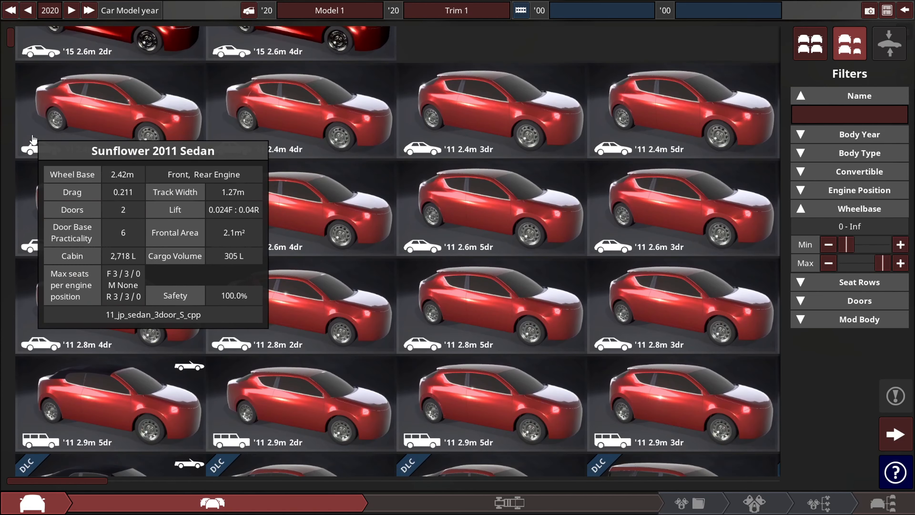
pyautogui.scroll(-3)
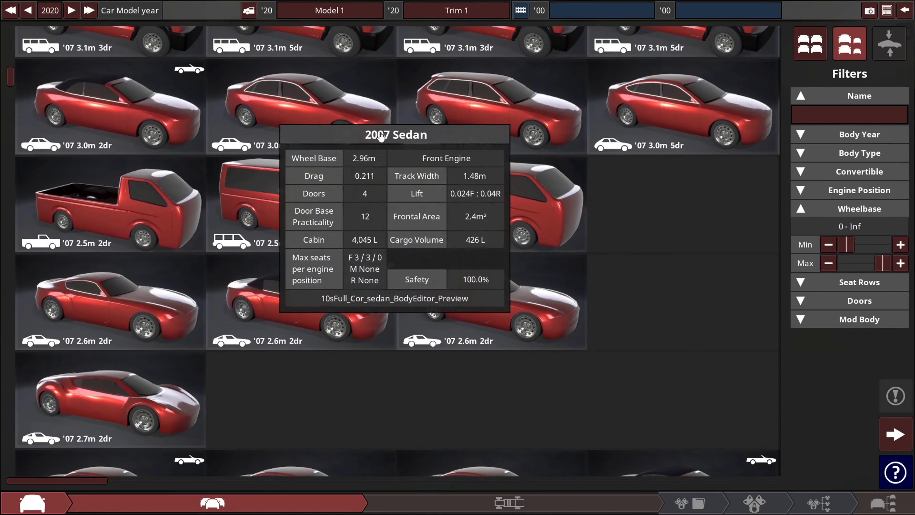
pyautogui.click(811, 336)
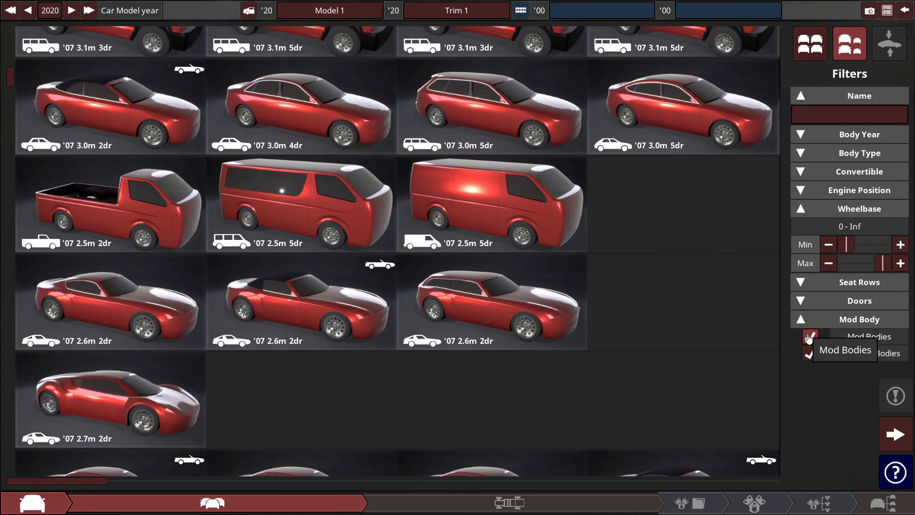
pyautogui.click(811, 336)
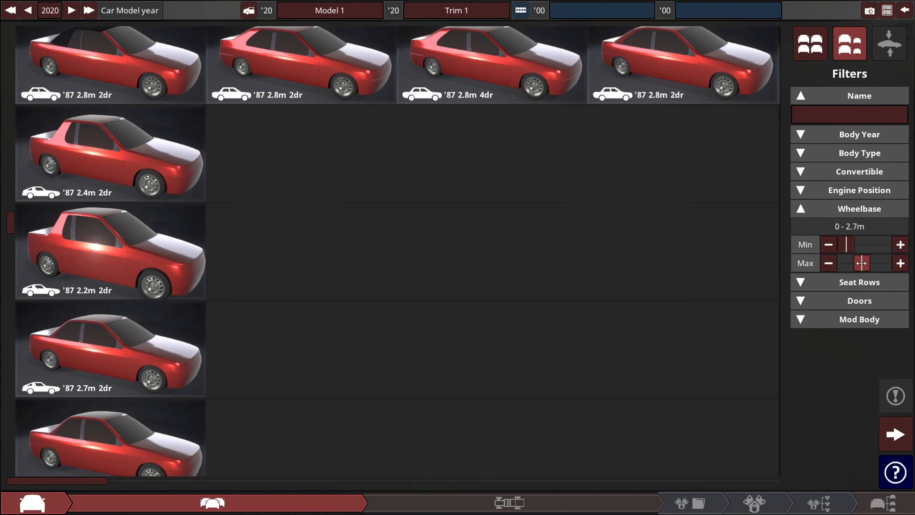
pyautogui.moveTo(860, 262); pyautogui.dragTo(865, 263)
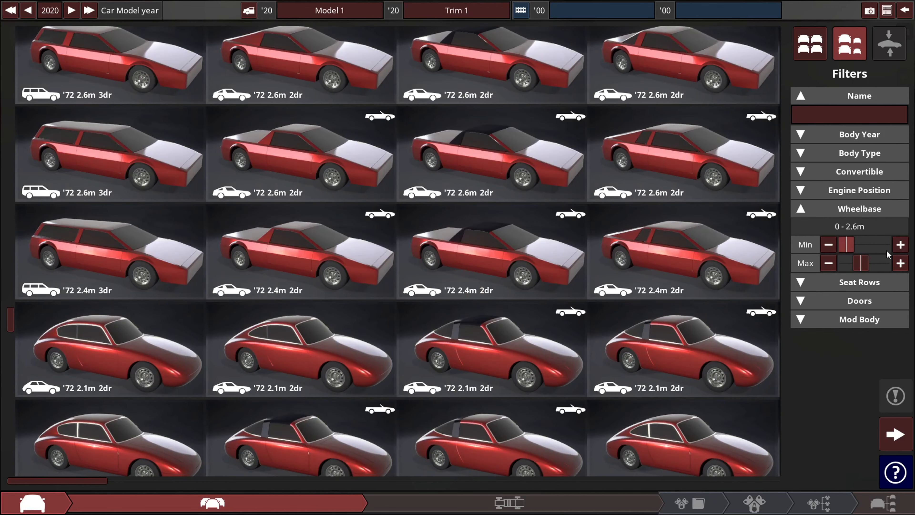
pyautogui.click(828, 263)
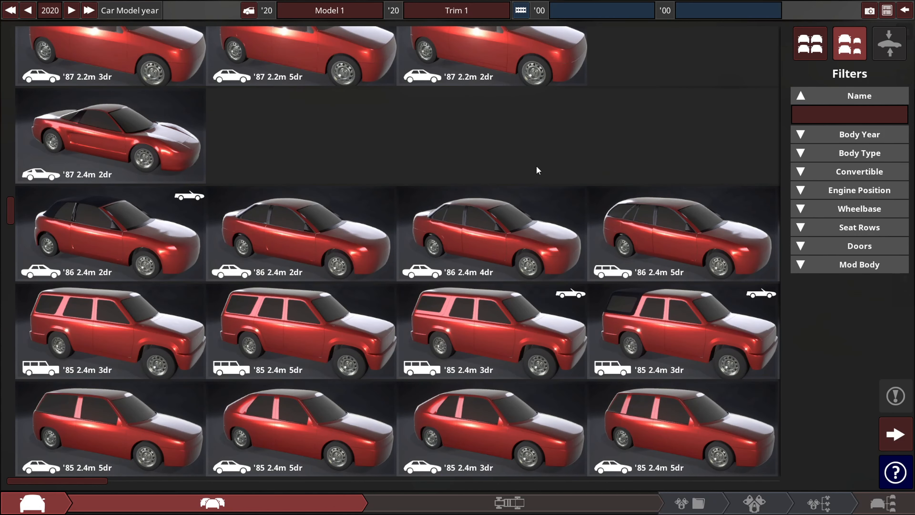
# - Choose the '87 2.4 m two-door body from the filtered list
pyautogui.scroll(-3)
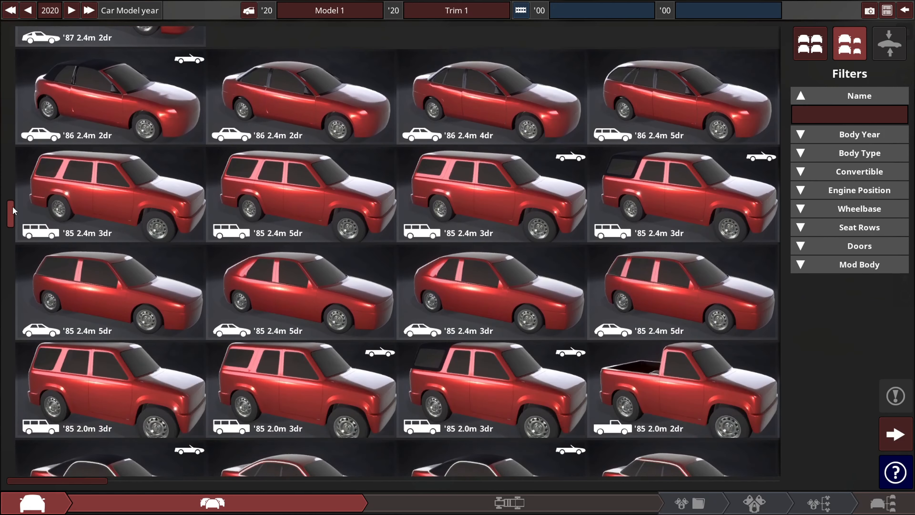
pyautogui.scroll(-3)
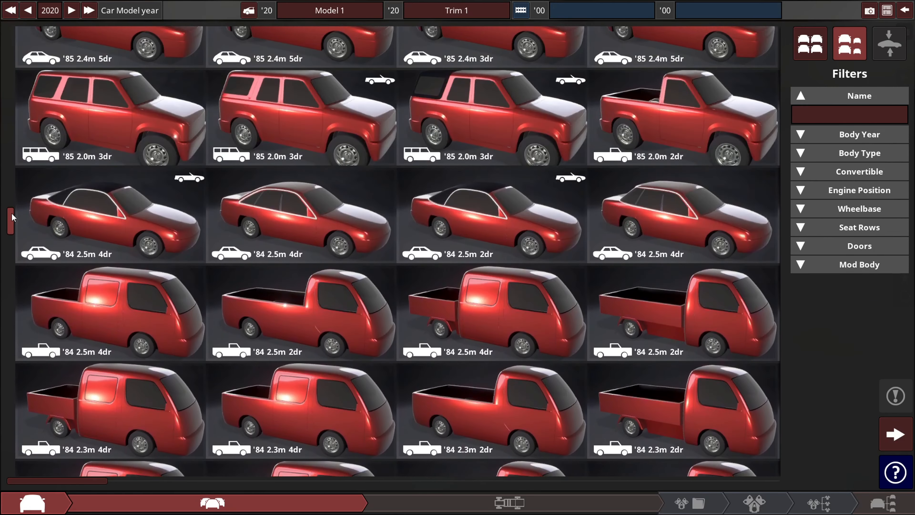
pyautogui.scroll(-3)
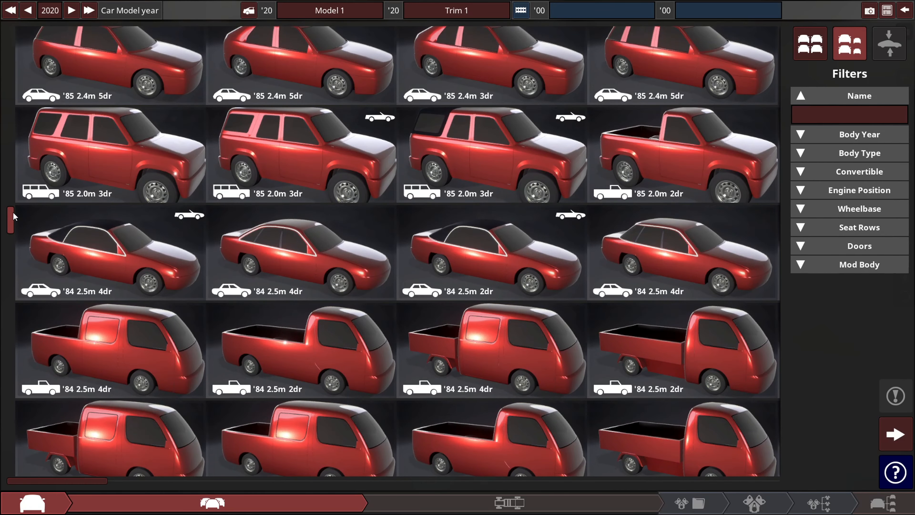
pyautogui.scroll(-3)
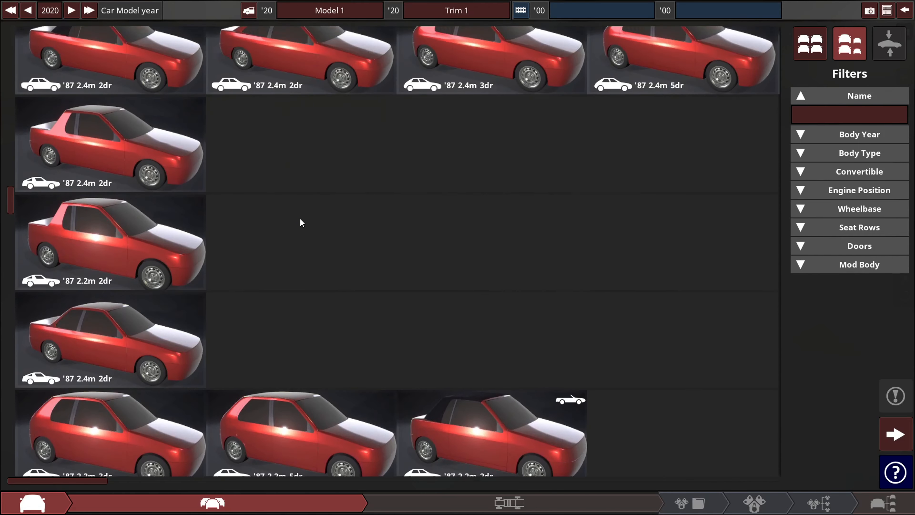
pyautogui.scroll(-3)
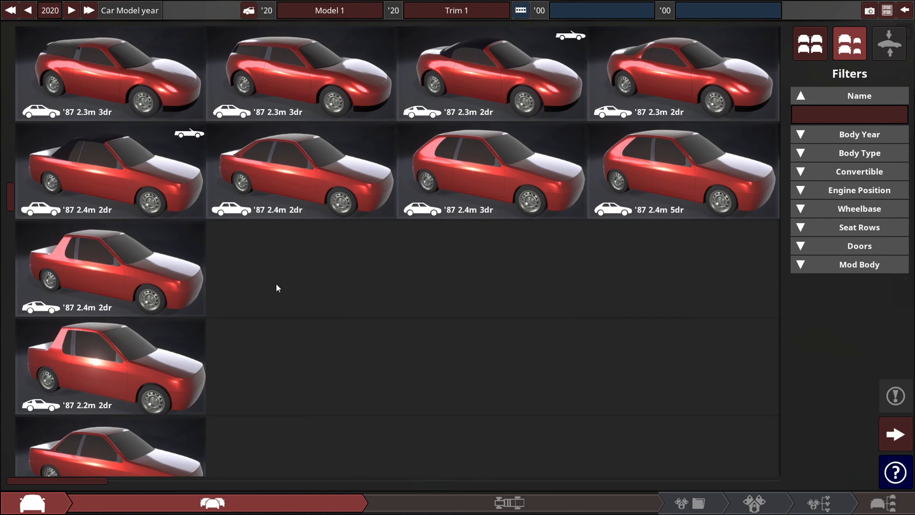
pyautogui.click(111, 268)
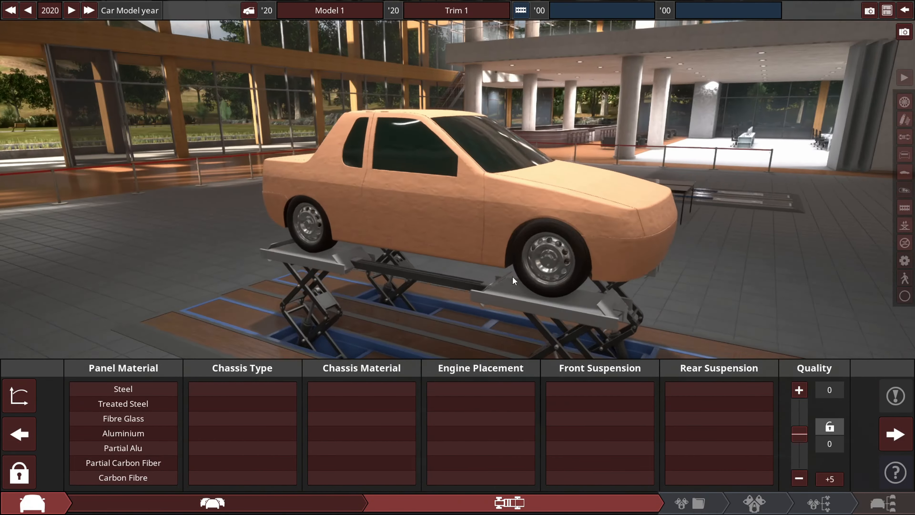
# - Make the panels carbon fibre and the chassis an aluminium semi space frame
pyautogui.moveTo(513, 280); pyautogui.dragTo(385, 260)
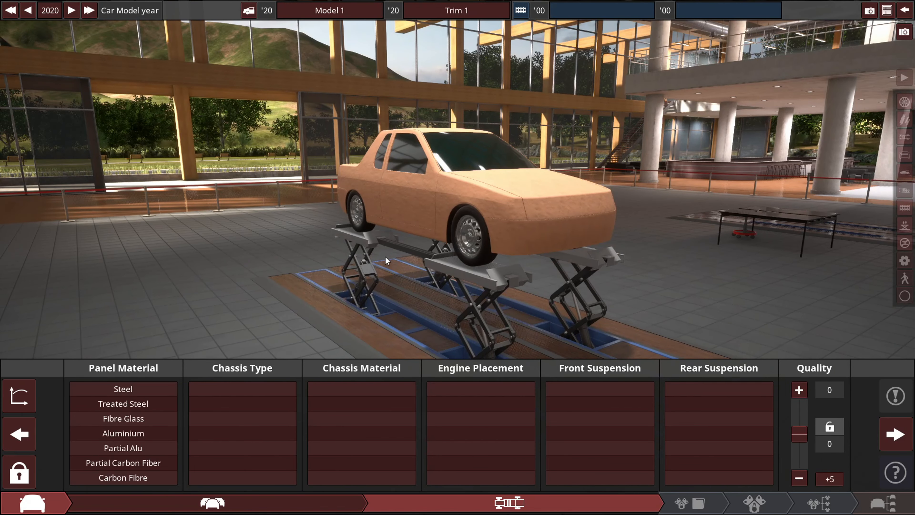
pyautogui.click(122, 478)
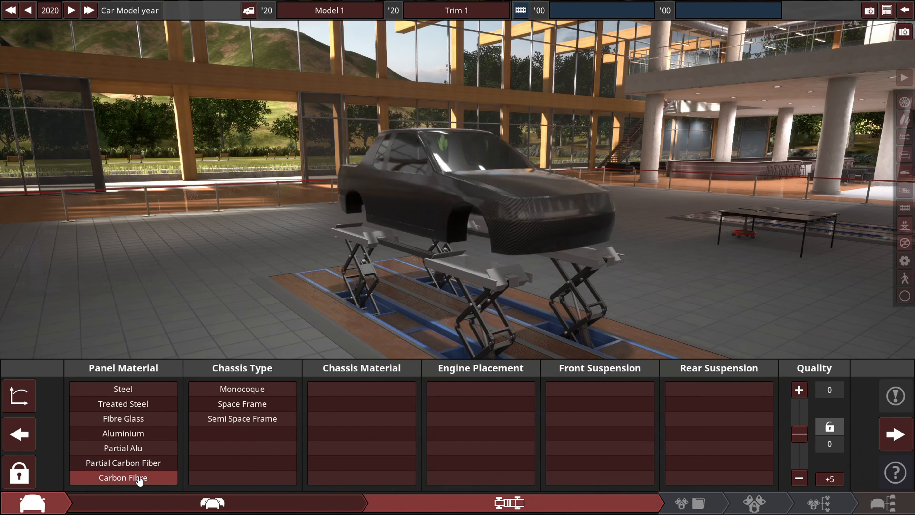
pyautogui.click(122, 477)
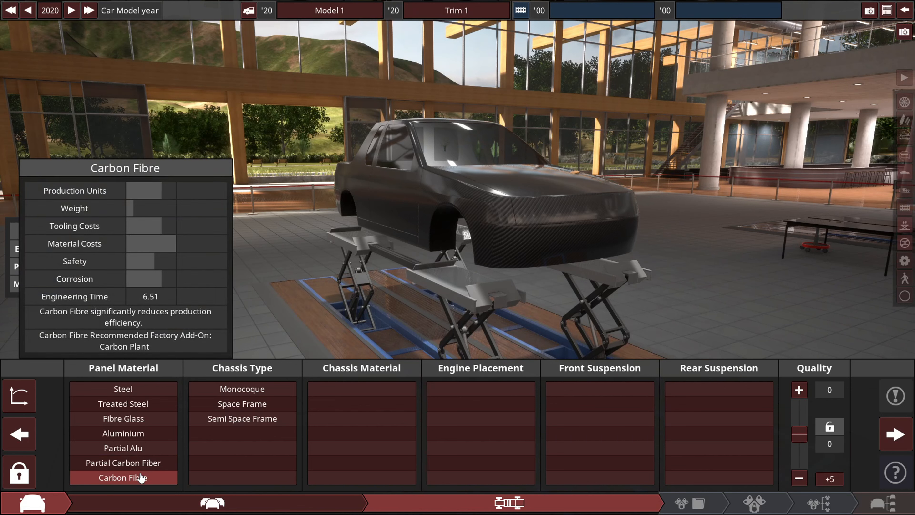
pyautogui.moveTo(128, 480)
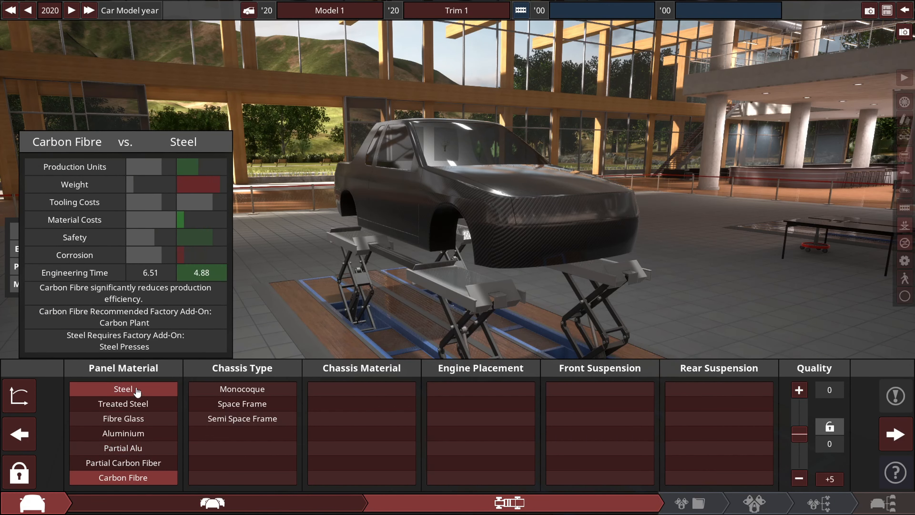
pyautogui.click(242, 404)
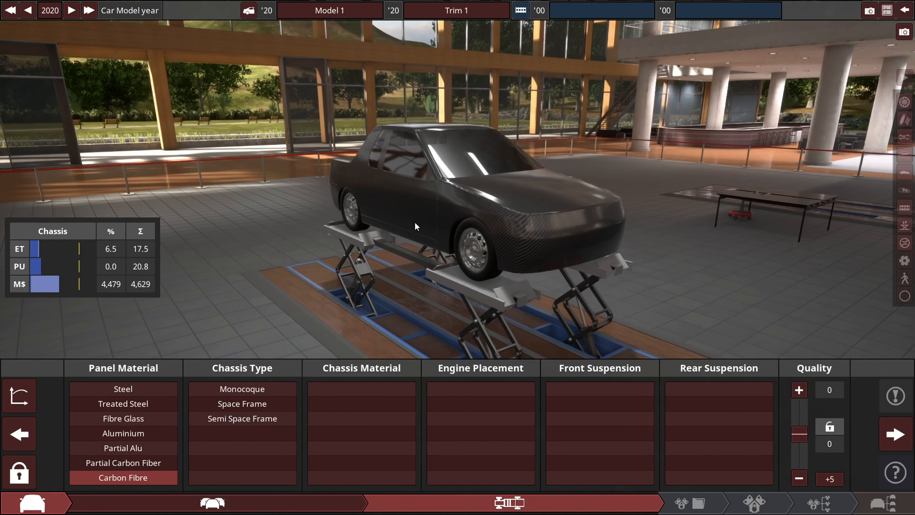
pyautogui.click(241, 403)
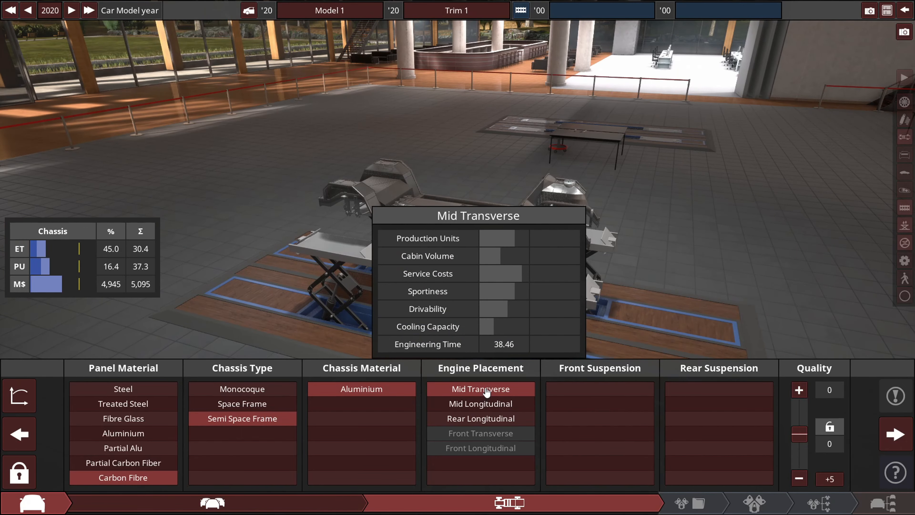
# - Place the engine mid transverse with pushrod suspension front and rear, then continue to engine choice
pyautogui.click(480, 389)
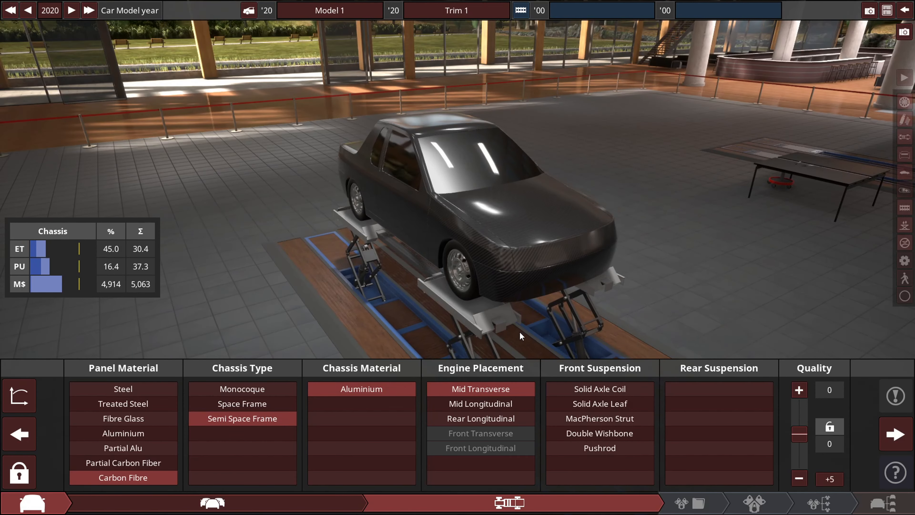
pyautogui.click(598, 447)
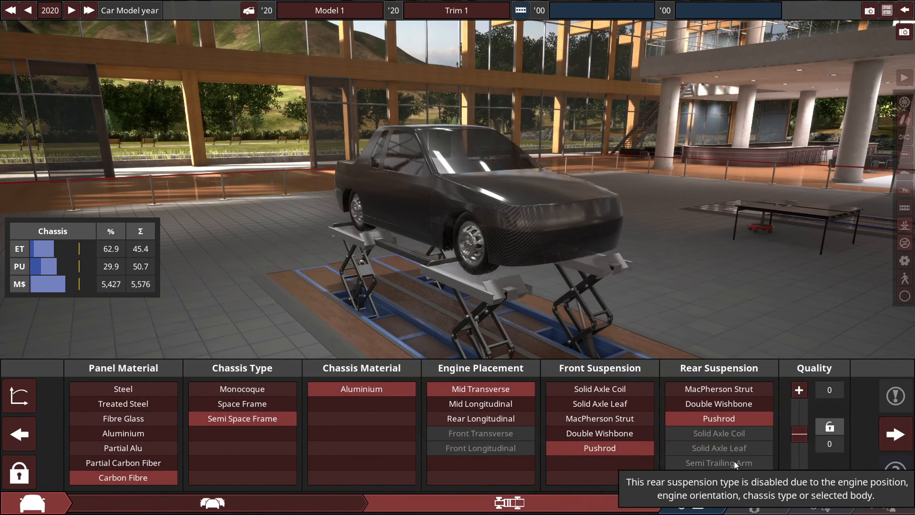
pyautogui.click(799, 389)
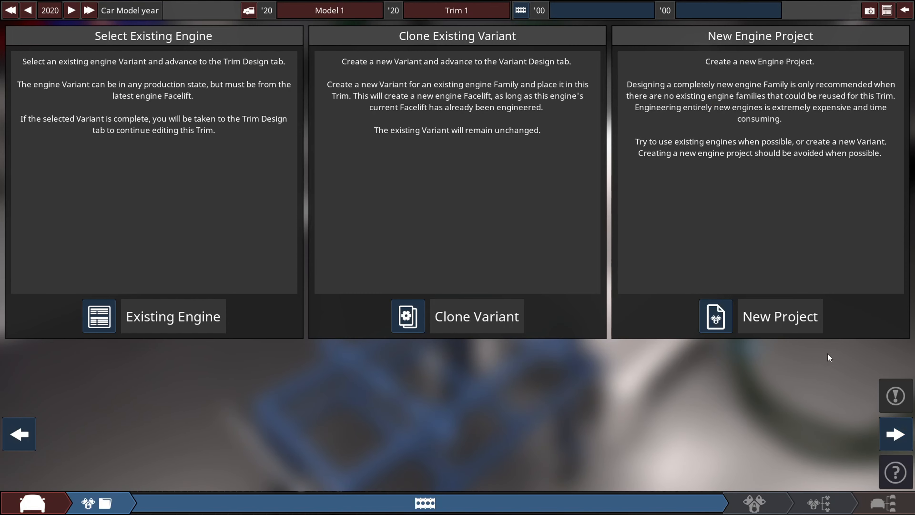
# - Create a new engine project with family I4T and variant enginefuntimes
pyautogui.click(780, 316)
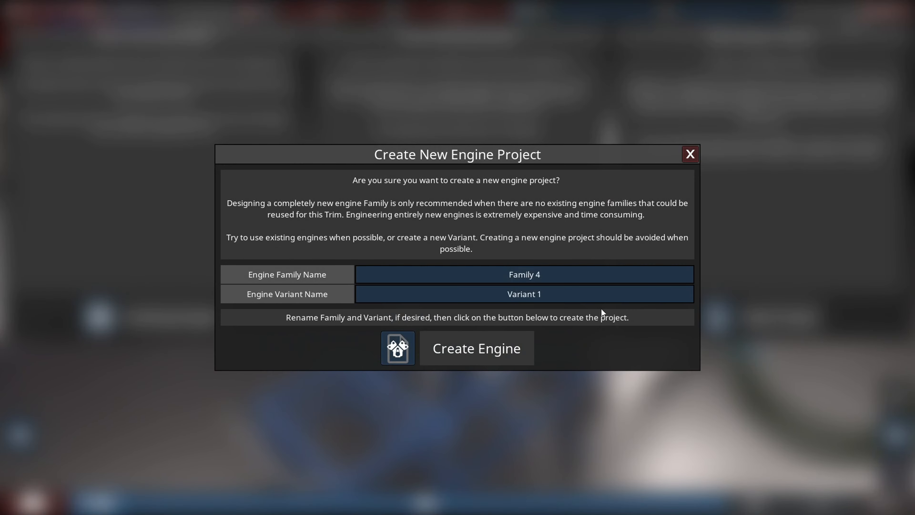
pyautogui.click(523, 275)
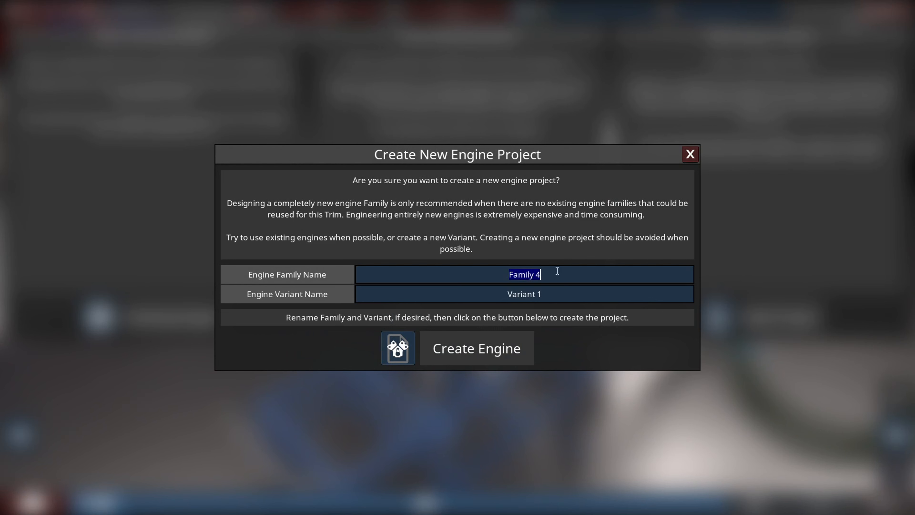
pyautogui.write('I4')
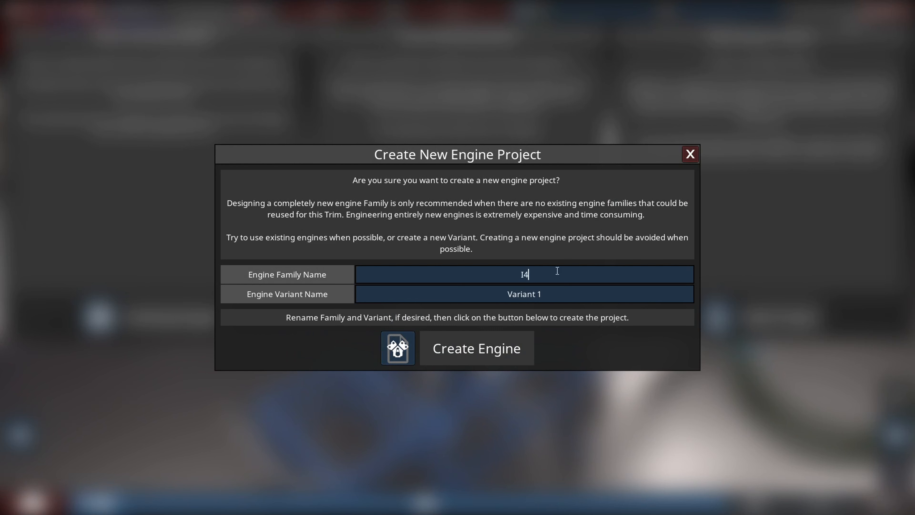
pyautogui.write('T')
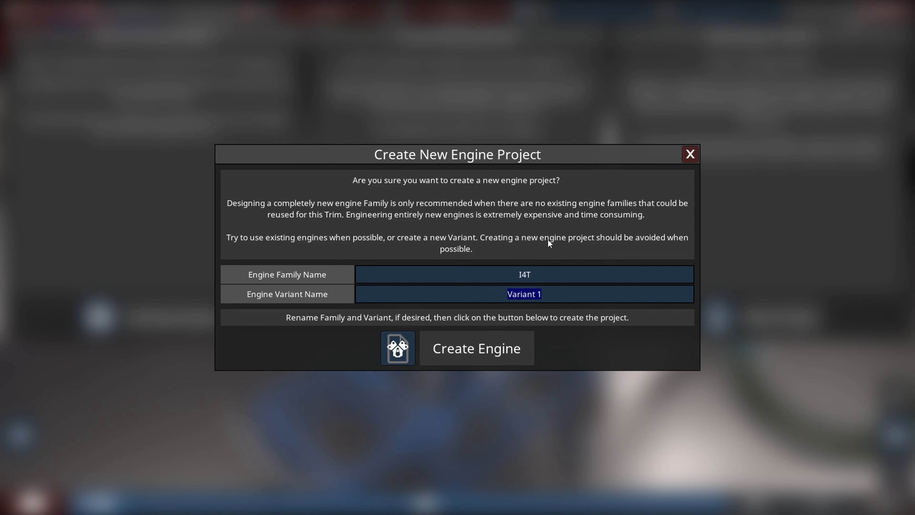
pyautogui.moveTo(550, 252)
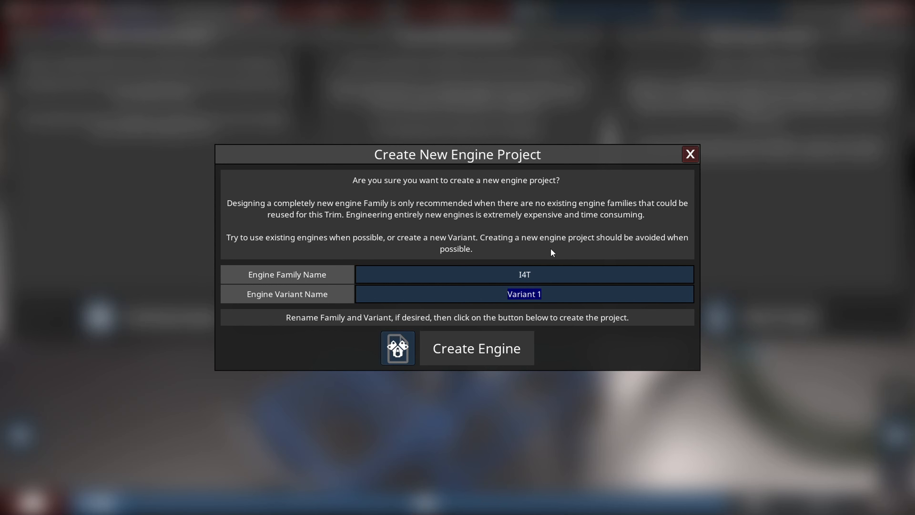
pyautogui.moveTo(552, 262)
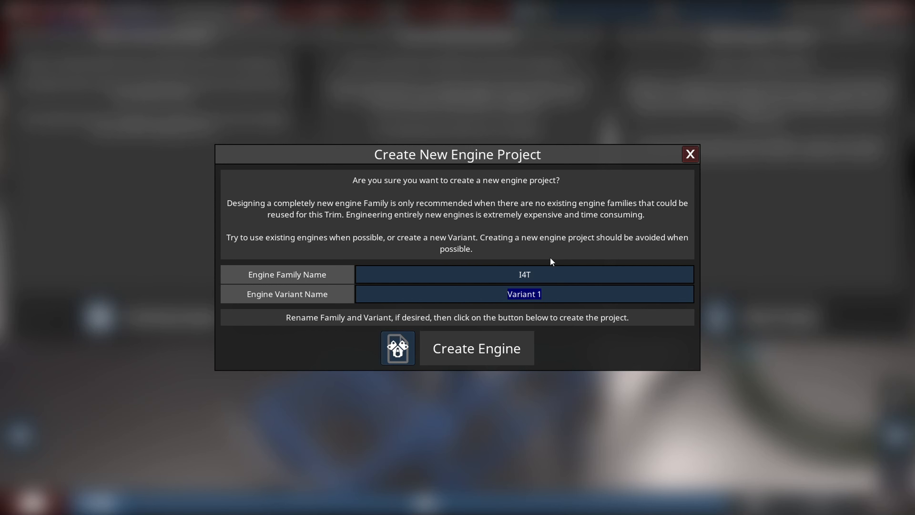
pyautogui.write('enginefunti')
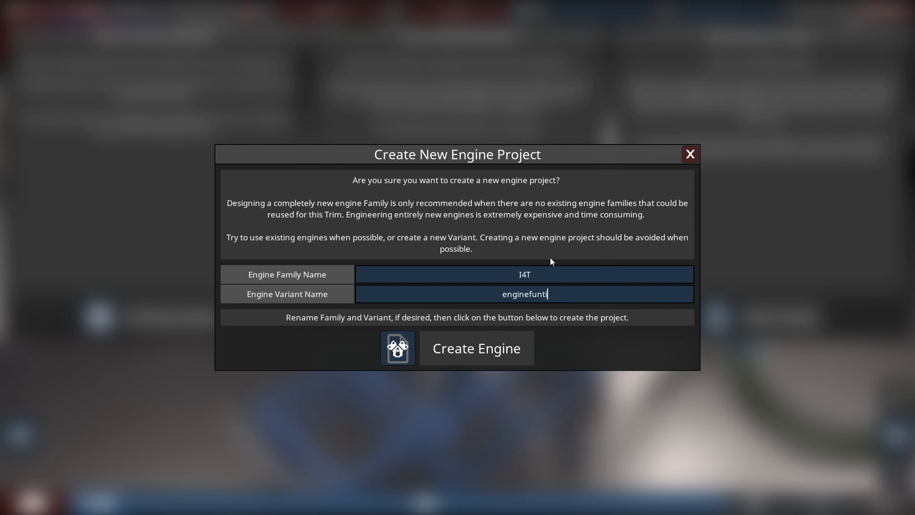
pyautogui.click(476, 348)
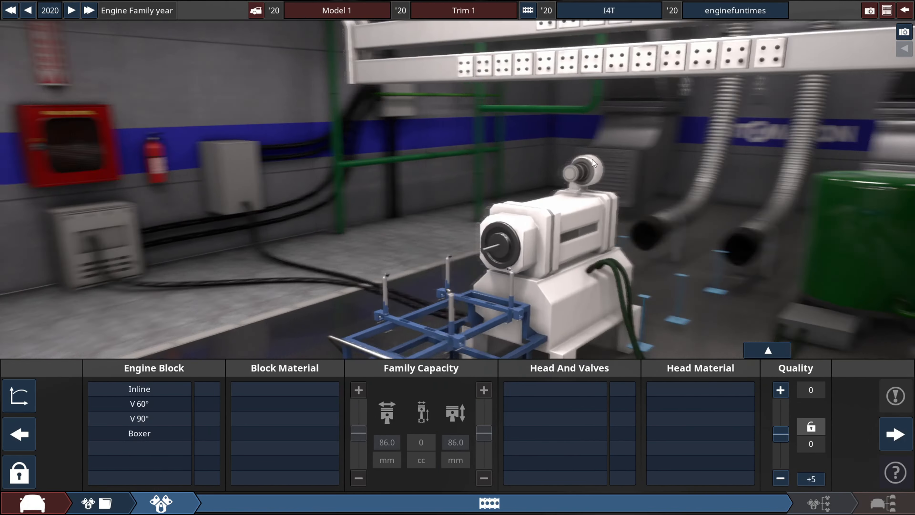
# - Make the block a magnesium inline-four and widen the bore to 96.8 mm for 2532 cc
pyautogui.click(139, 389)
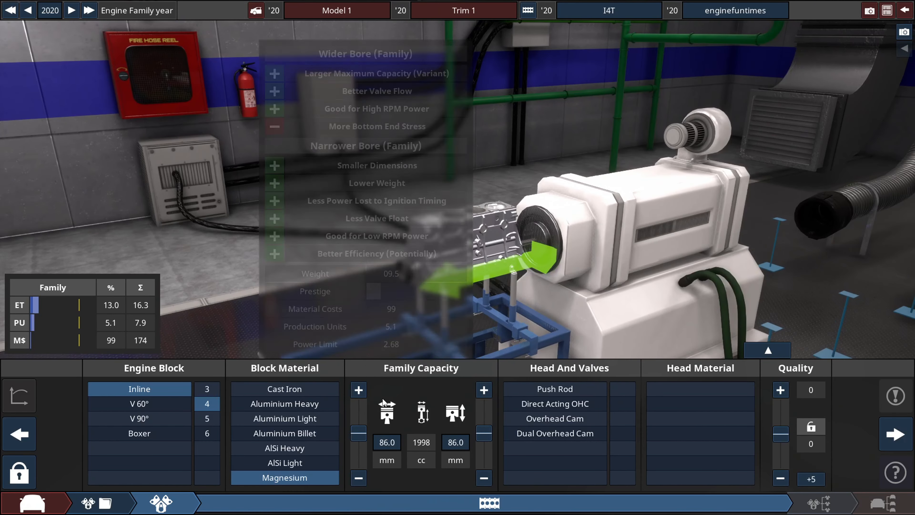
pyautogui.click(358, 390)
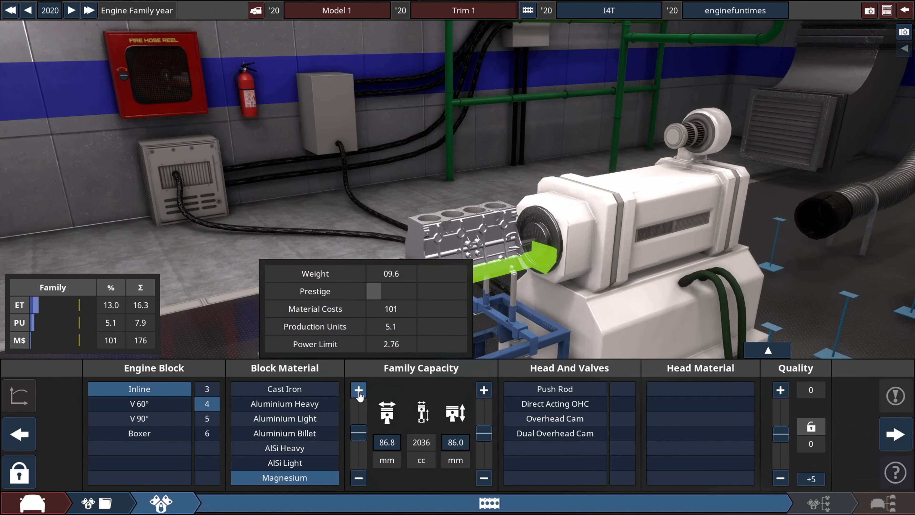
pyautogui.click(358, 390)
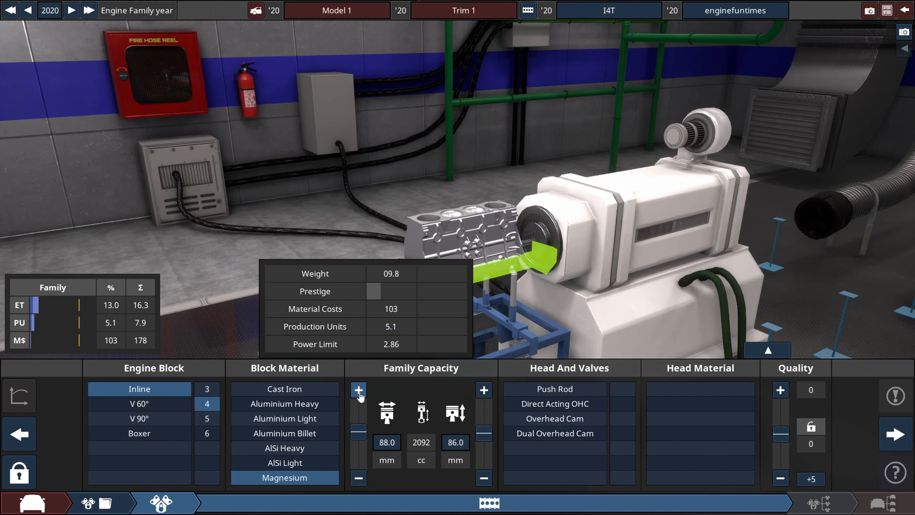
pyautogui.click(358, 390)
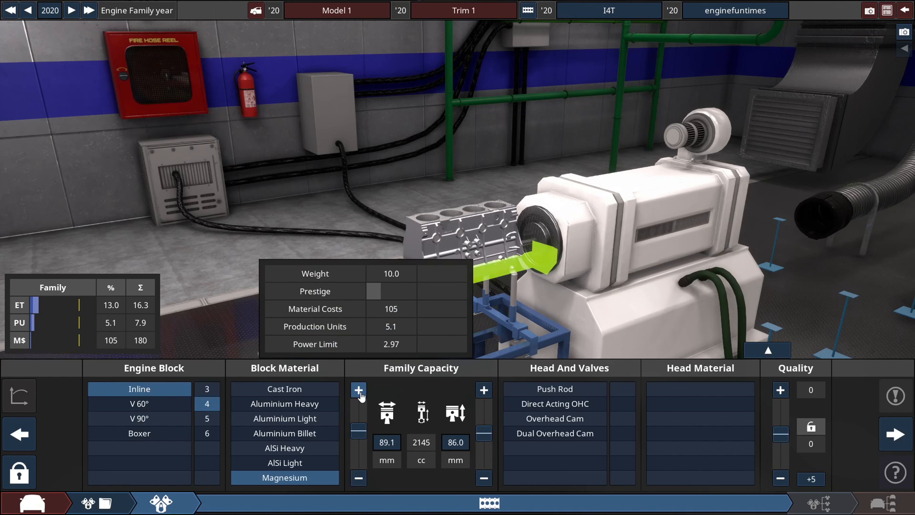
pyautogui.click(358, 390)
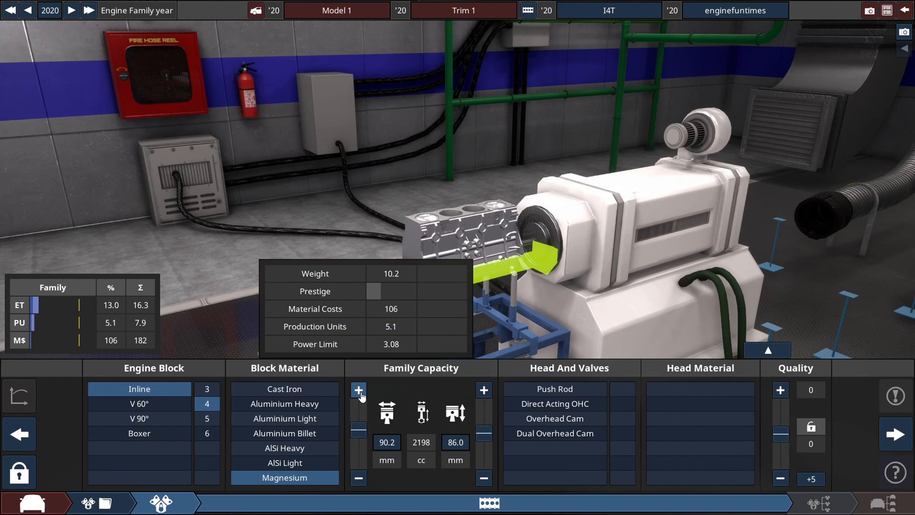
pyautogui.click(358, 390)
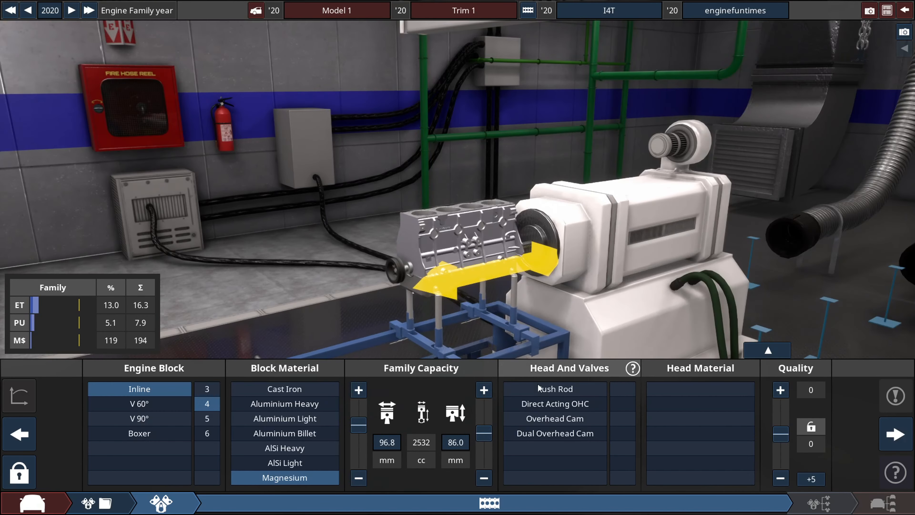
# - Give the head dual overhead cams with five valves per cylinder
pyautogui.click(554, 433)
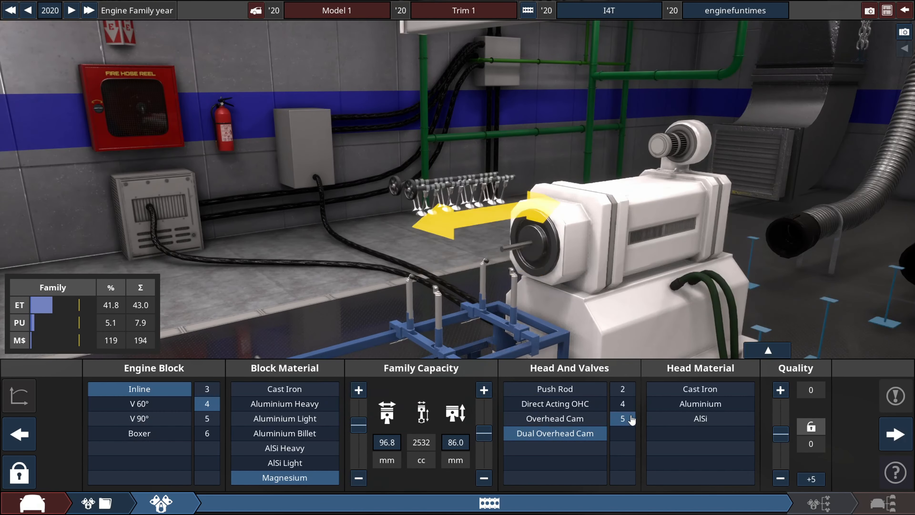
pyautogui.click(699, 403)
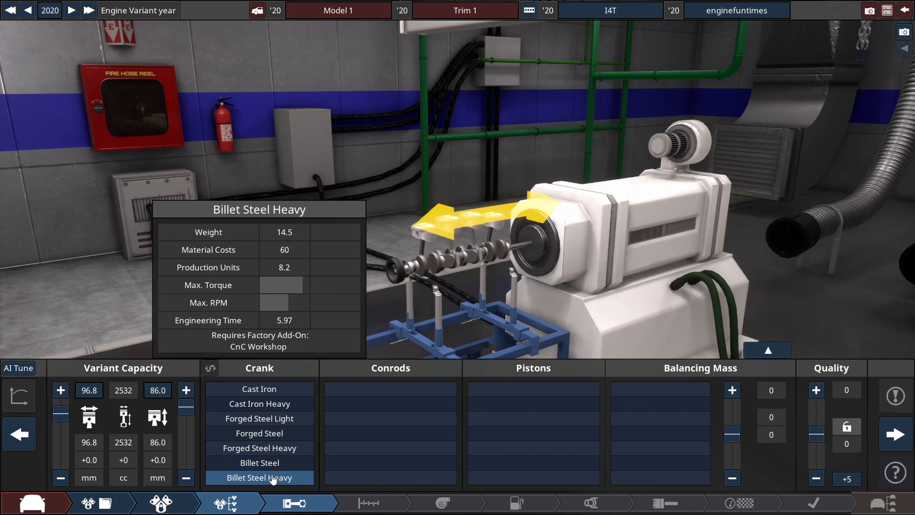
# - Fit a billet steel crank, titanium conrods, forged light pistons and balance shafts
pyautogui.click(259, 462)
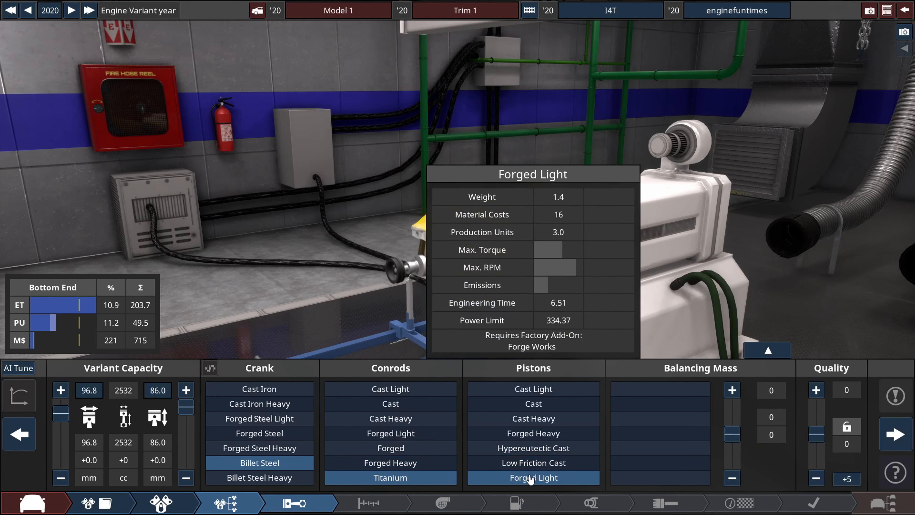
pyautogui.click(660, 419)
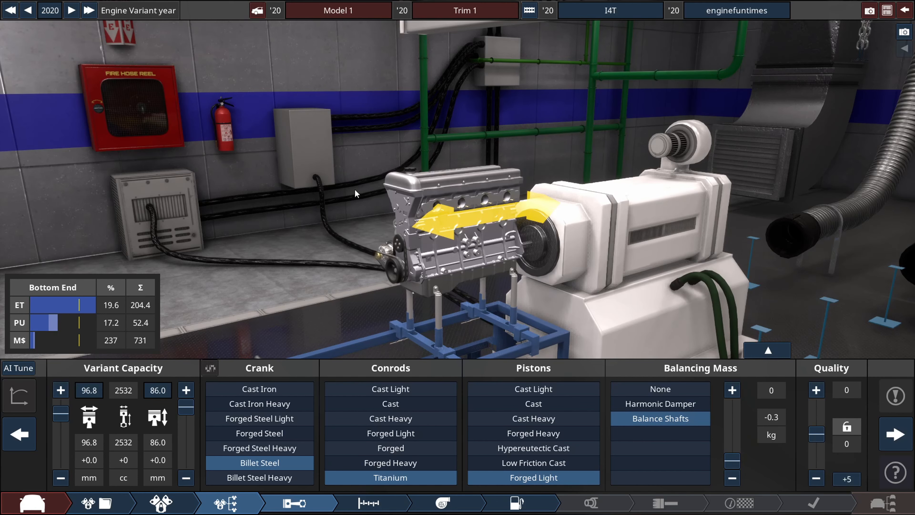
pyautogui.click(816, 390)
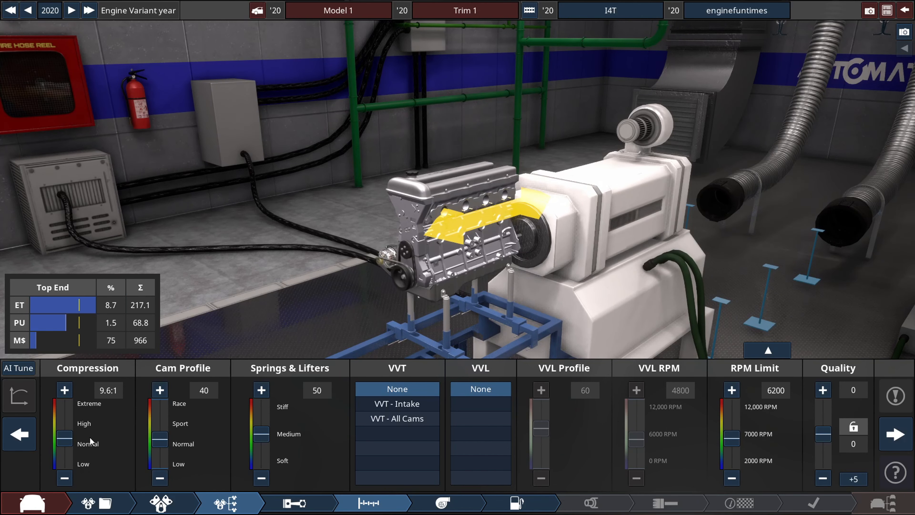
pyautogui.moveTo(460, 232)
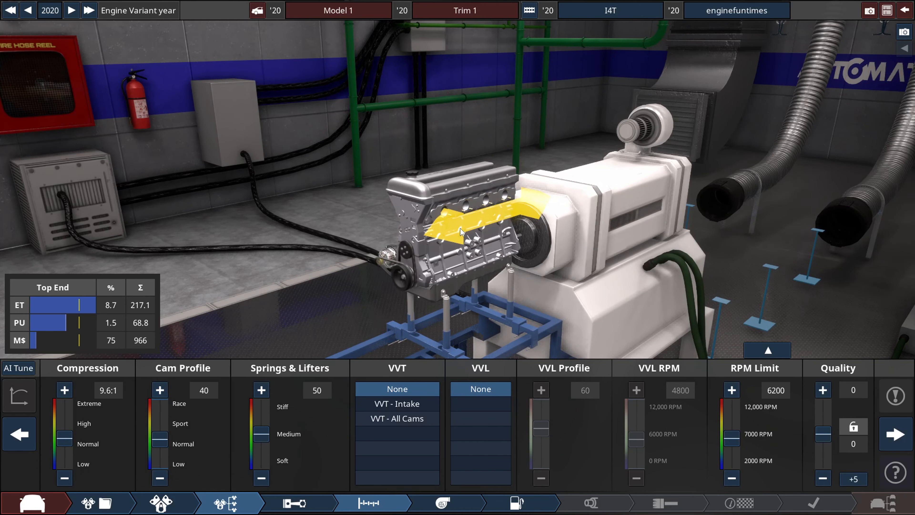
pyautogui.moveTo(424, 255)
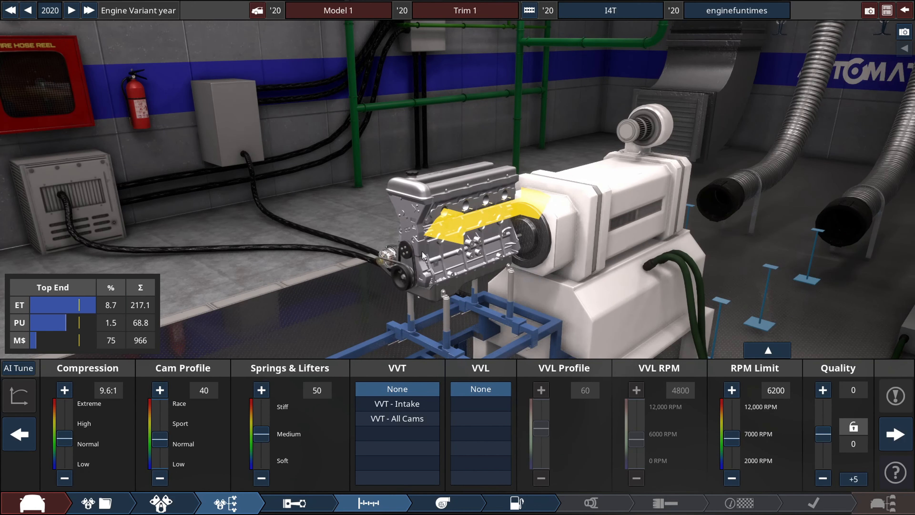
# - Use VVT on all cams with an 8000 rpm limit and +10 top-end quality
pyautogui.click(397, 418)
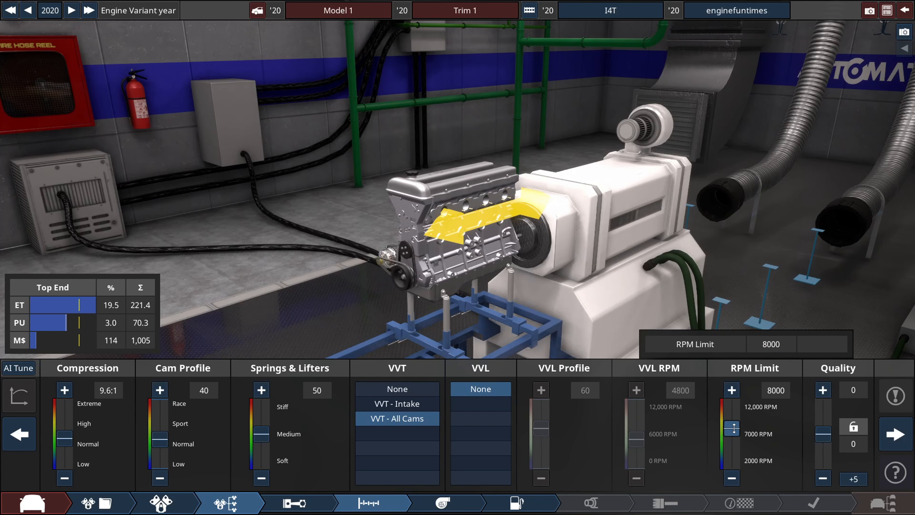
pyautogui.click(823, 390)
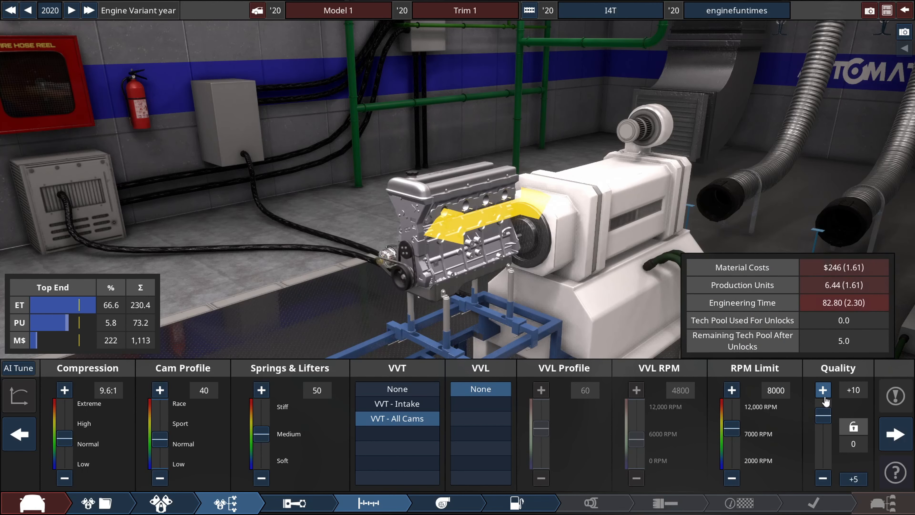
# - Add a turbocharger and a per-cylinder direct injection fuel system with race manifold
pyautogui.click(442, 503)
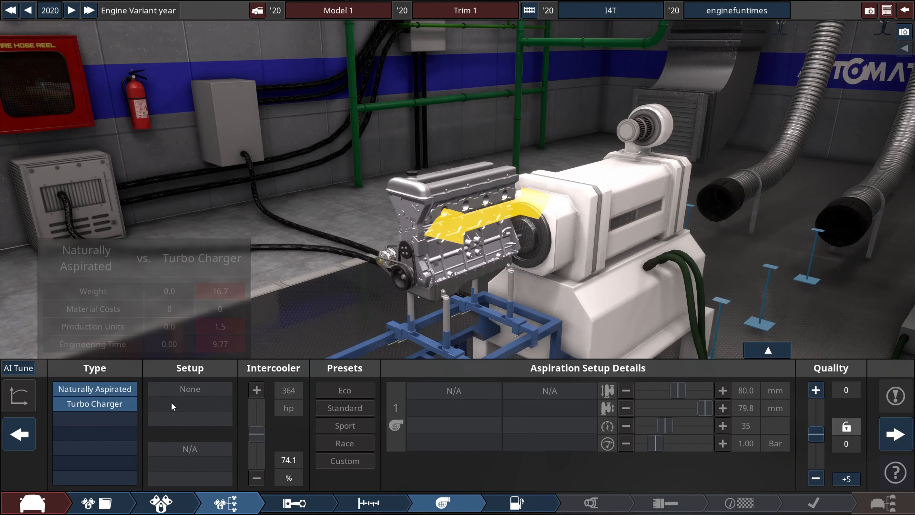
pyautogui.click(816, 390)
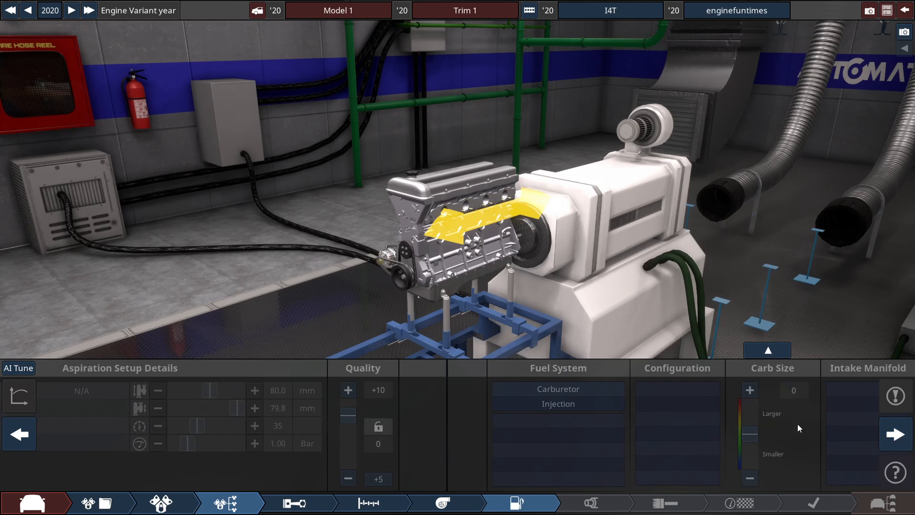
pyautogui.click(557, 403)
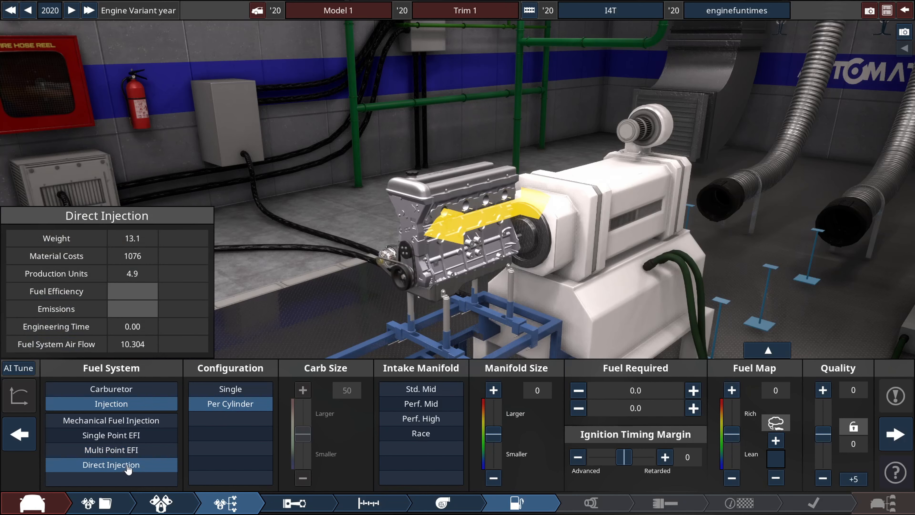
pyautogui.click(421, 434)
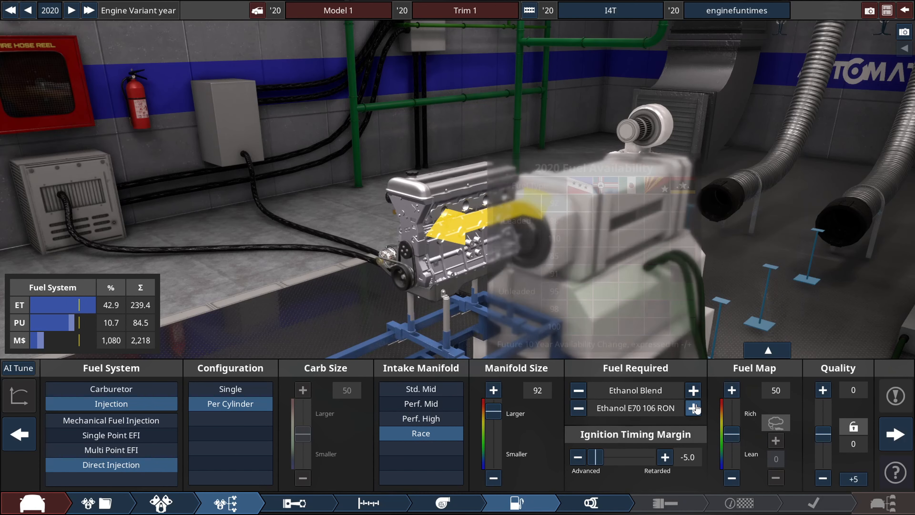
# - Switch to E85 108 RON ethanol with a fully rich fuel map and +10 fuel system quality
pyautogui.click(694, 408)
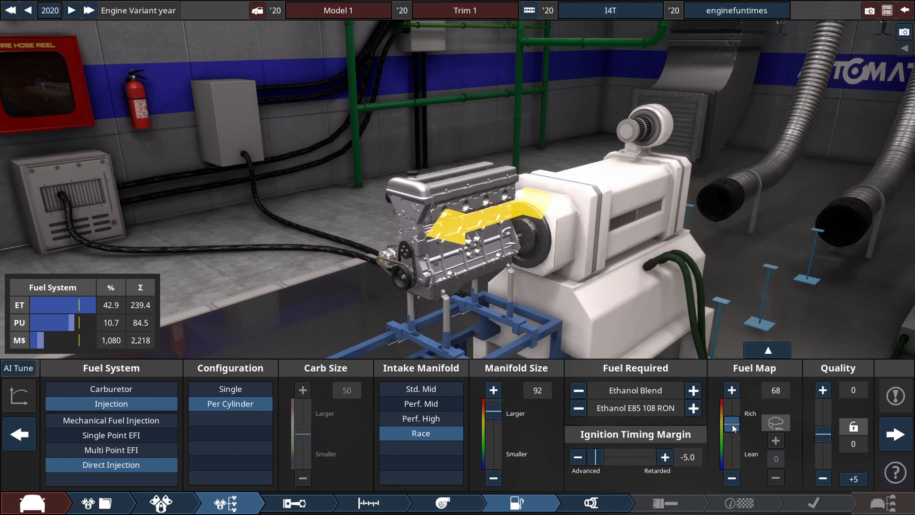
pyautogui.click(823, 390)
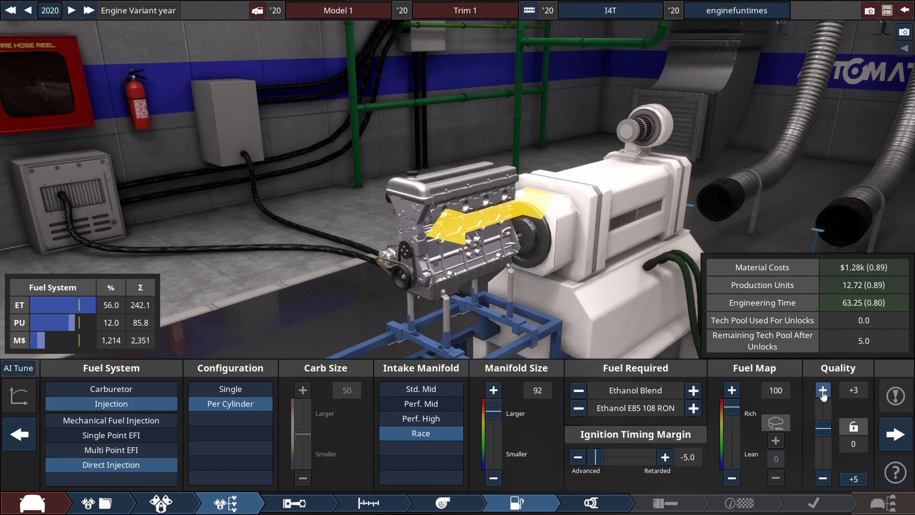
pyautogui.click(823, 390)
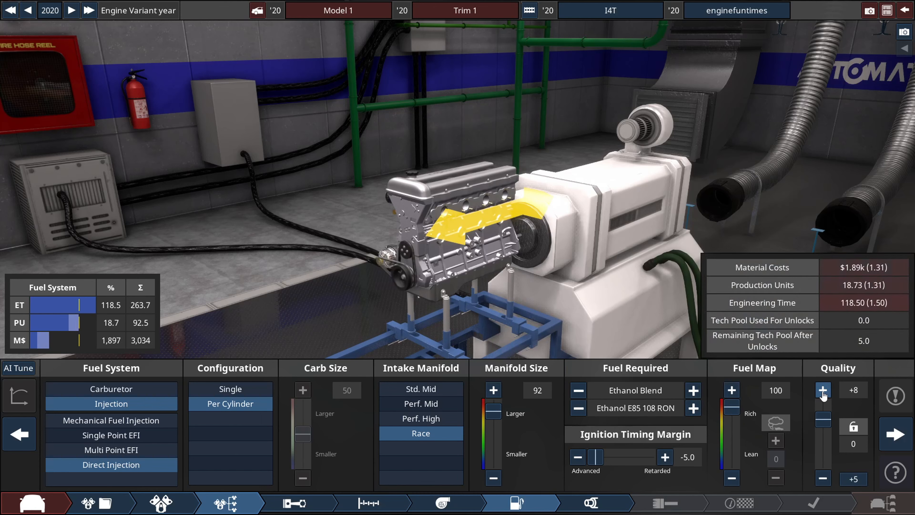
pyautogui.click(823, 390)
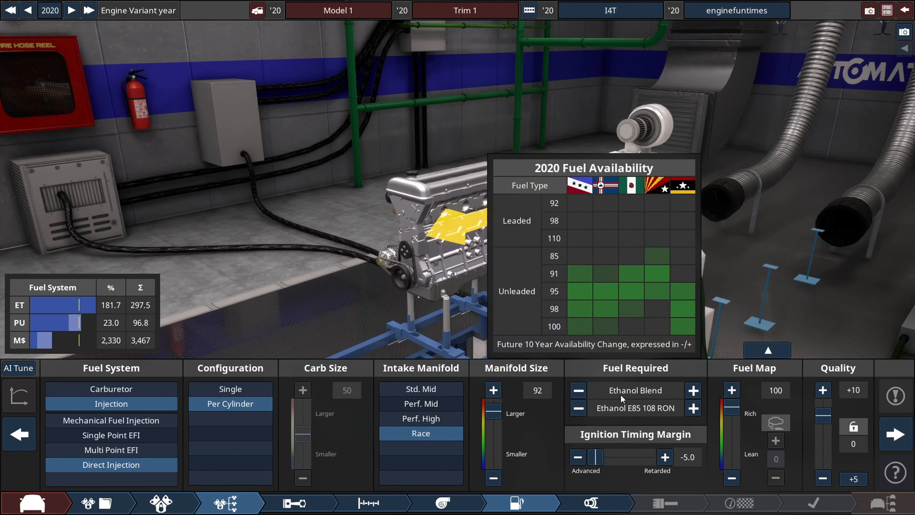
pyautogui.moveTo(671, 406)
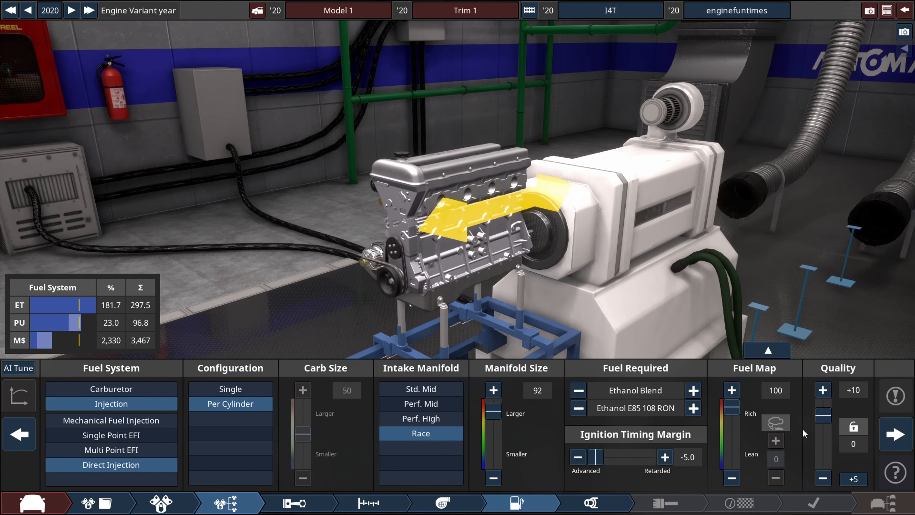
# - Fit tubular race headers sized 66 with a high-flow three-way cat and straight-through mufflers
pyautogui.click(591, 502)
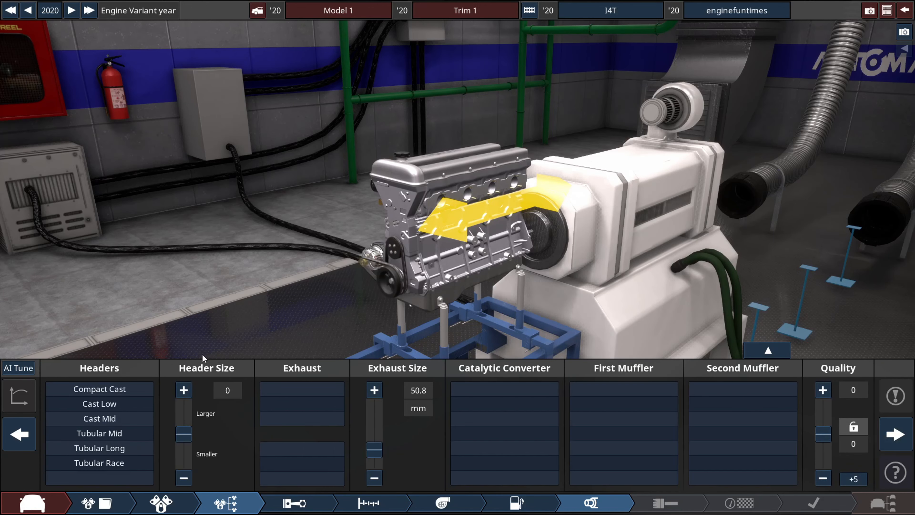
pyautogui.click(99, 462)
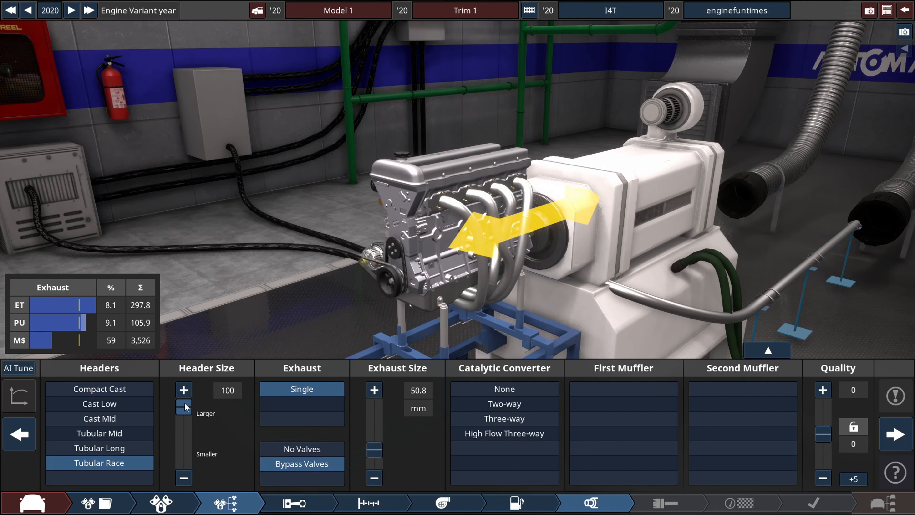
pyautogui.moveTo(183, 405); pyautogui.dragTo(183, 428)
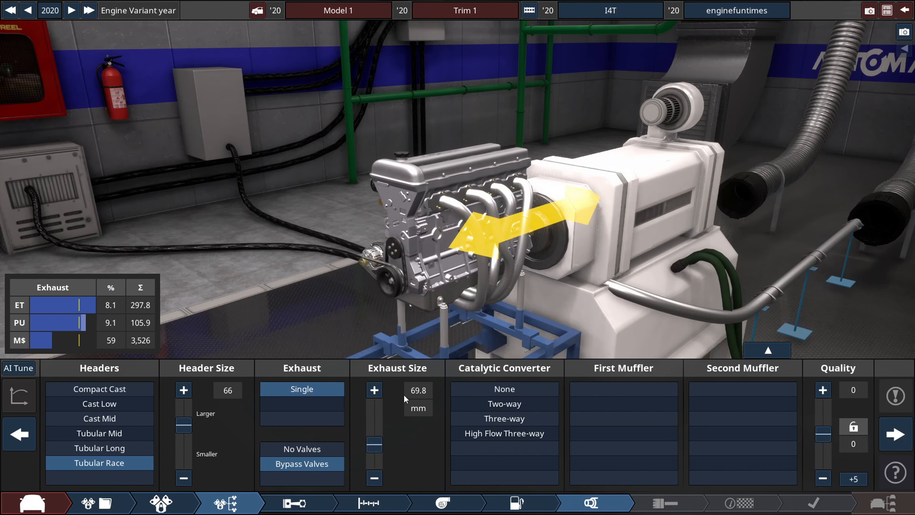
pyautogui.click(622, 434)
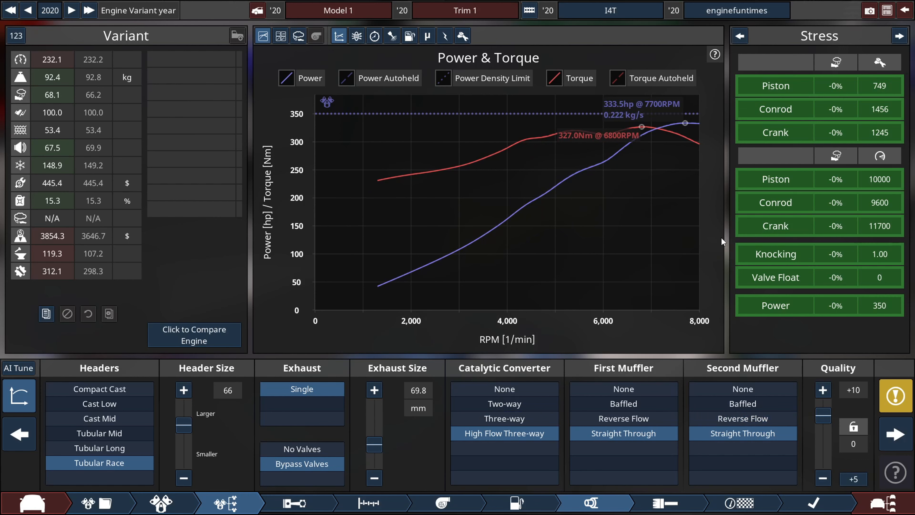
pyautogui.moveTo(281, 36)
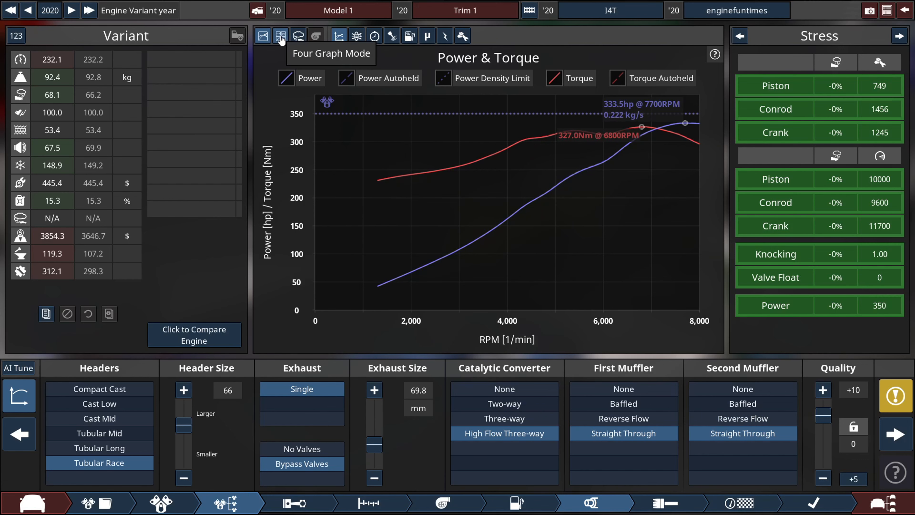
# - Show the four analysis graphs together and check the engine improvement suggestions
pyautogui.click(281, 36)
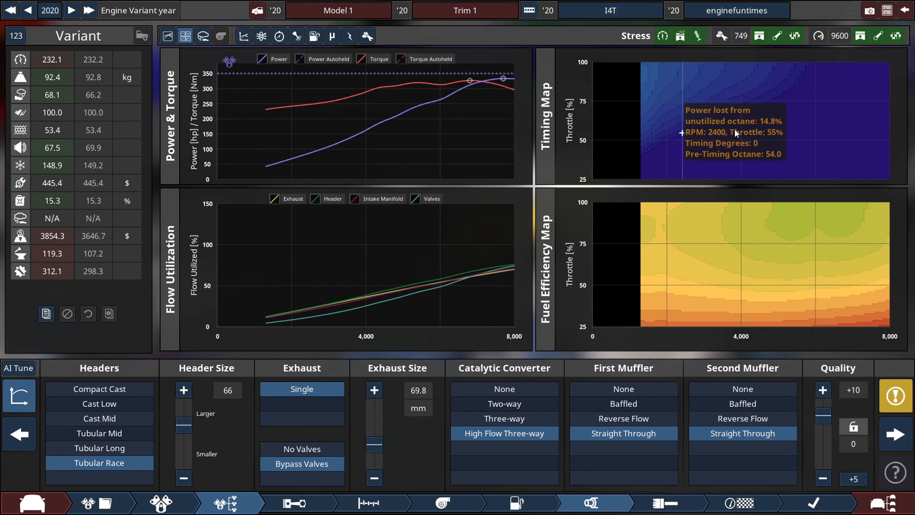
pyautogui.moveTo(779, 98)
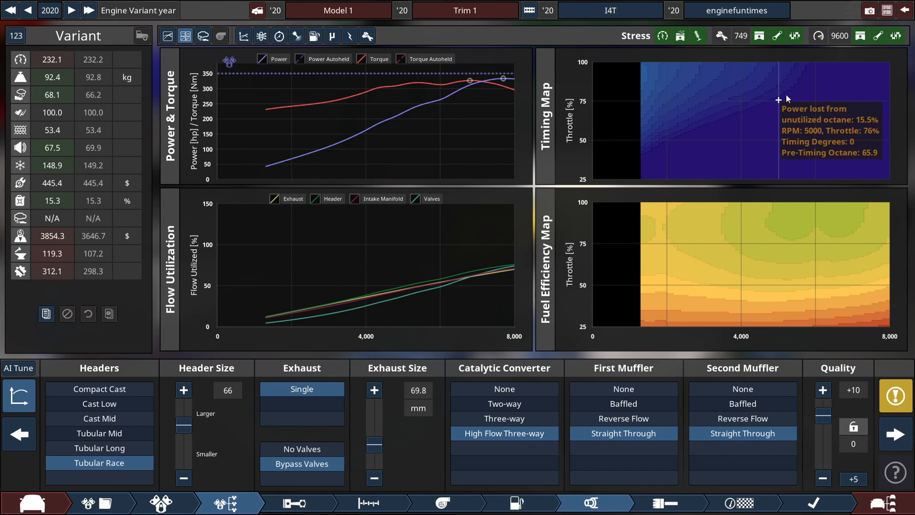
pyautogui.moveTo(747, 87)
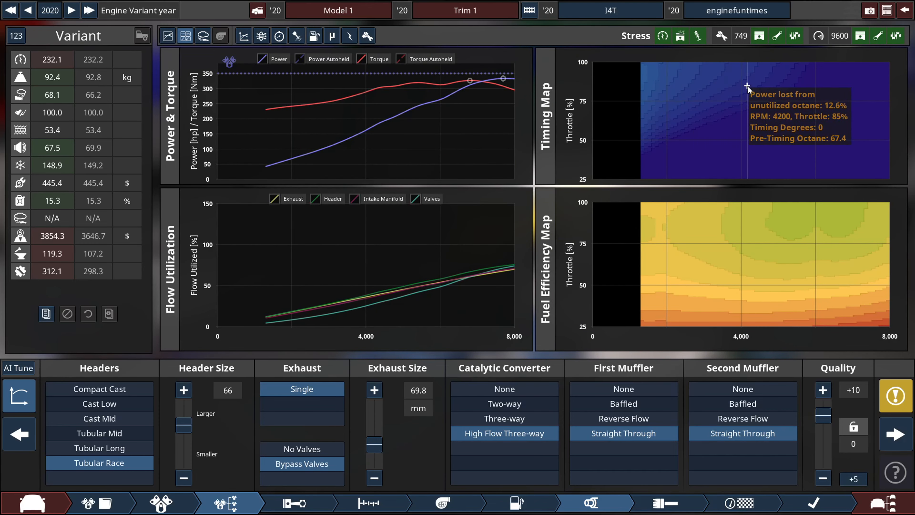
pyautogui.click(895, 397)
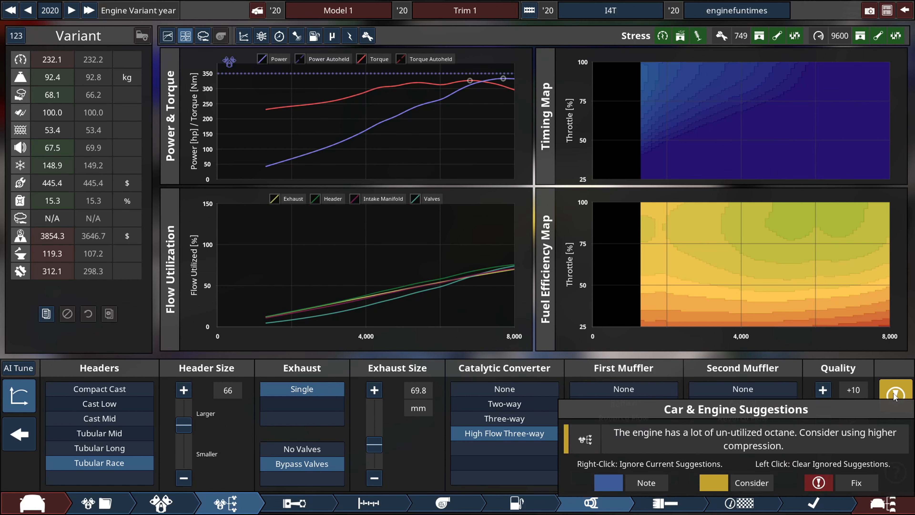
# - Raise the compression ratio from 9.6:1 to 15.8:1 in the Top End settings
pyautogui.click(368, 502)
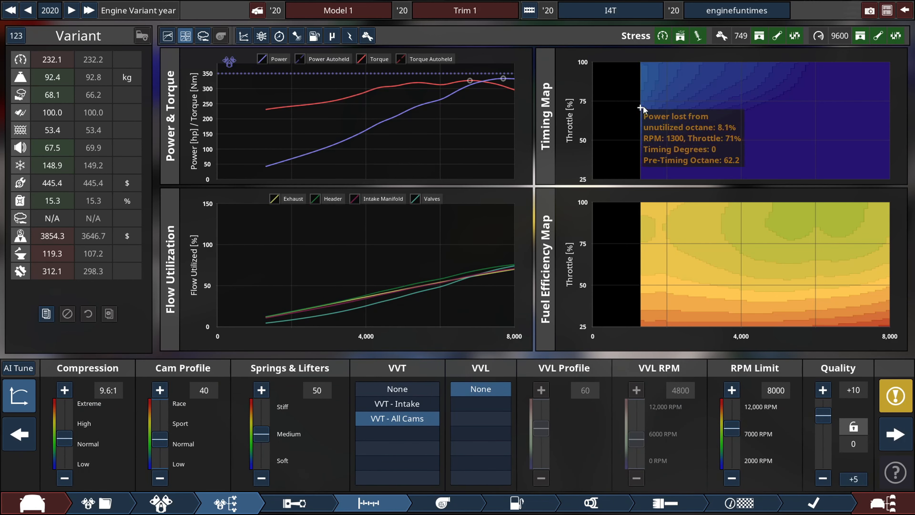
pyautogui.moveTo(704, 85)
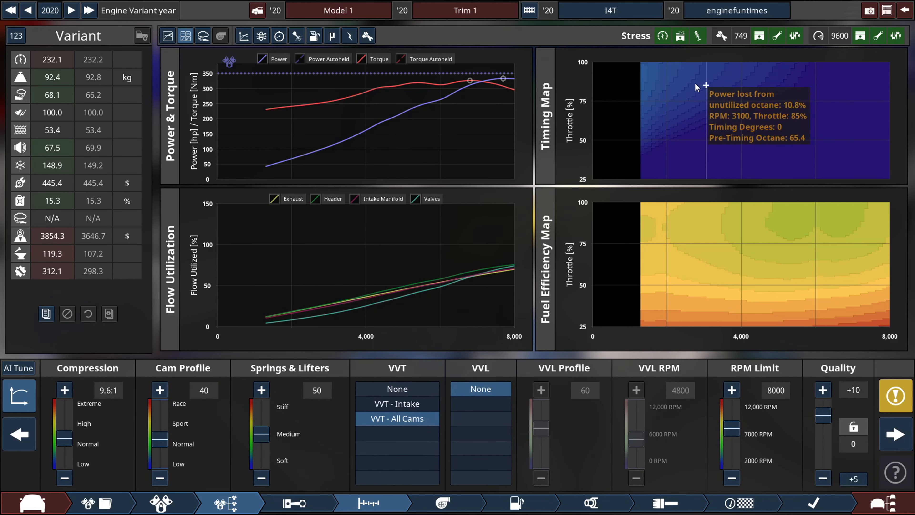
pyautogui.moveTo(64, 441); pyautogui.dragTo(65, 423)
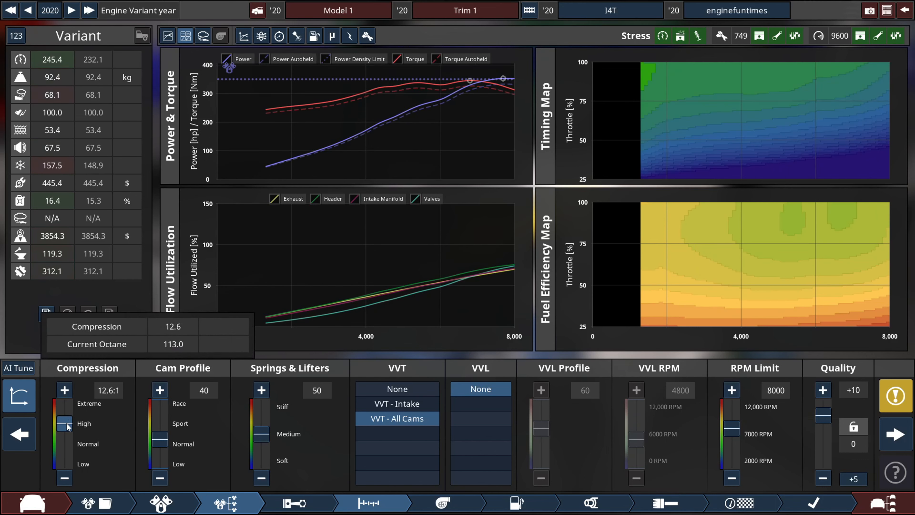
pyautogui.moveTo(65, 423); pyautogui.dragTo(64, 402)
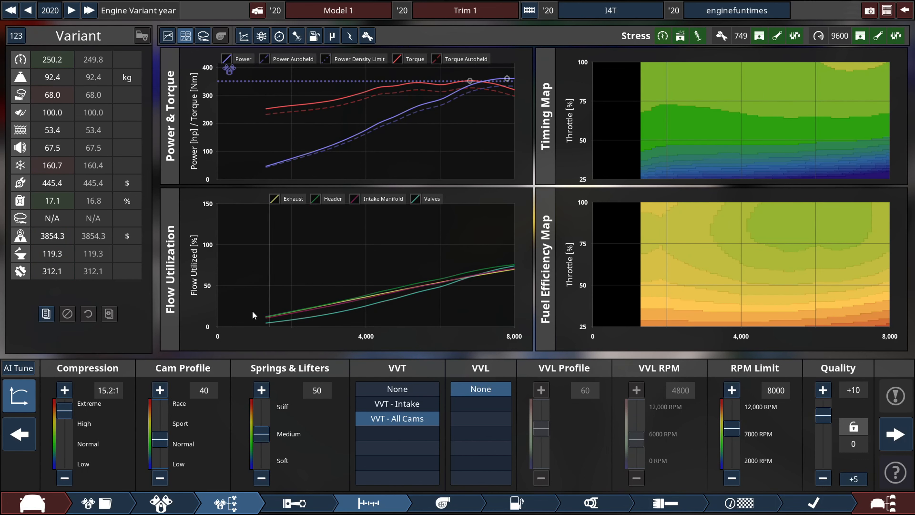
pyautogui.click(65, 390)
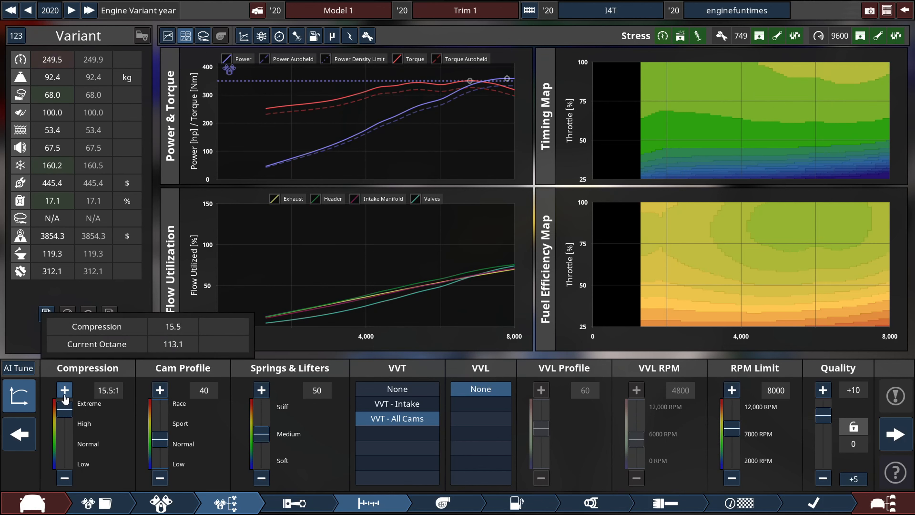
pyautogui.click(65, 390)
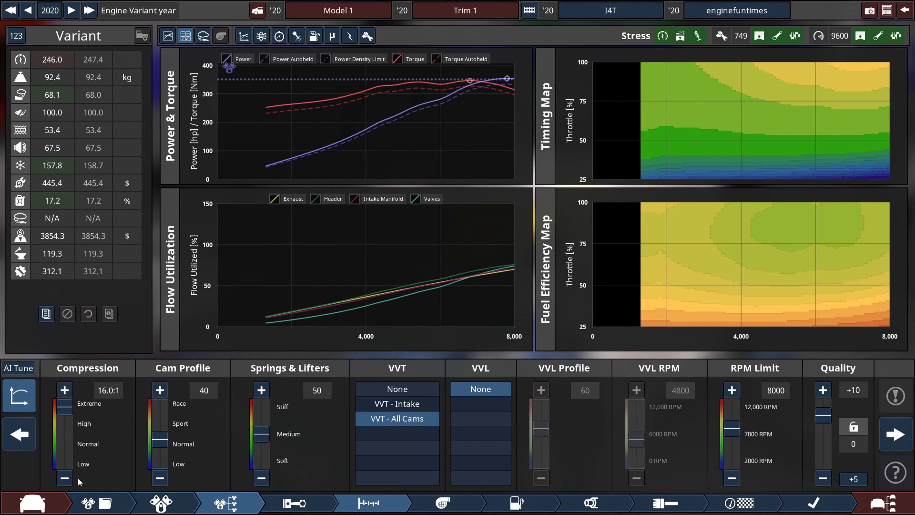
pyautogui.click(64, 478)
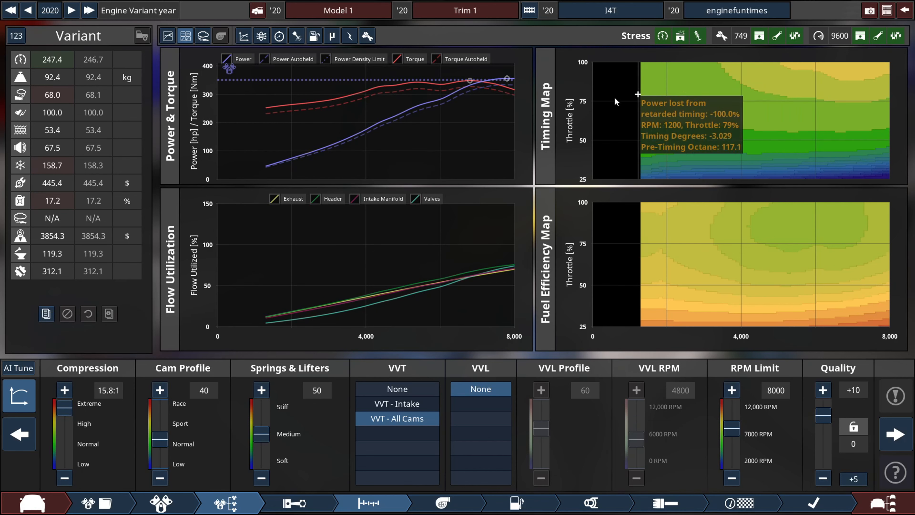
pyautogui.moveTo(528, 76)
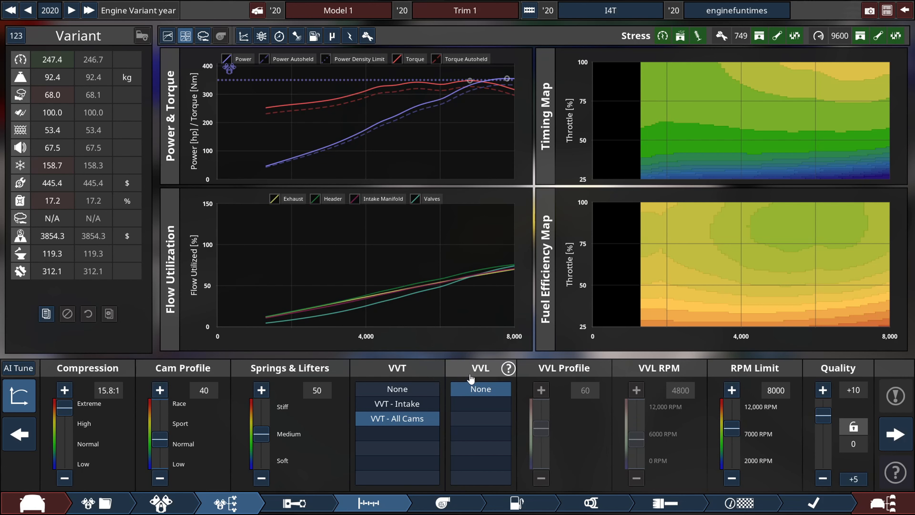
pyautogui.click(591, 502)
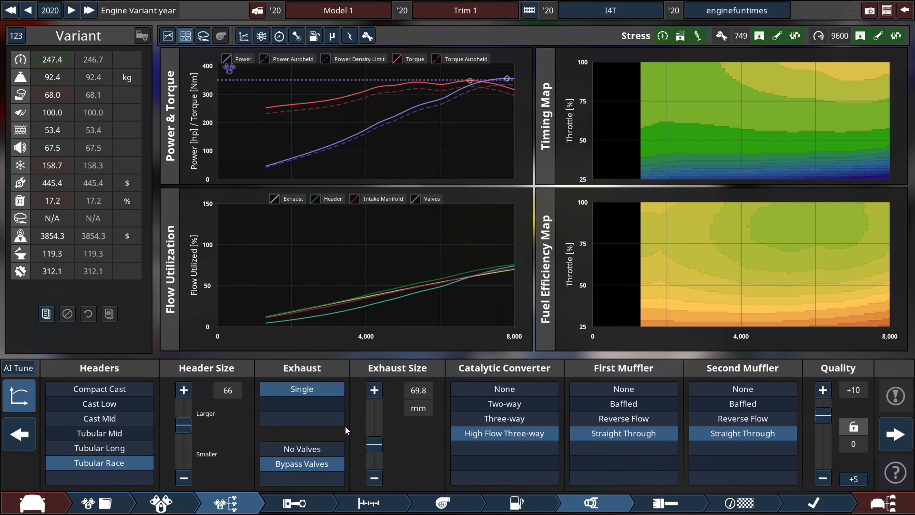
# - Reduce the exhaust header size from 66 to 44
pyautogui.moveTo(374, 425); pyautogui.dragTo(374, 446)
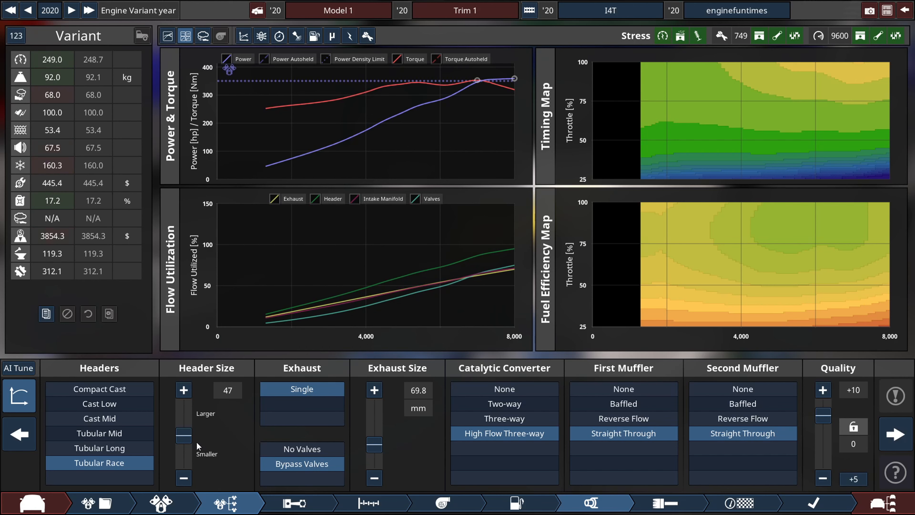
pyautogui.click(184, 478)
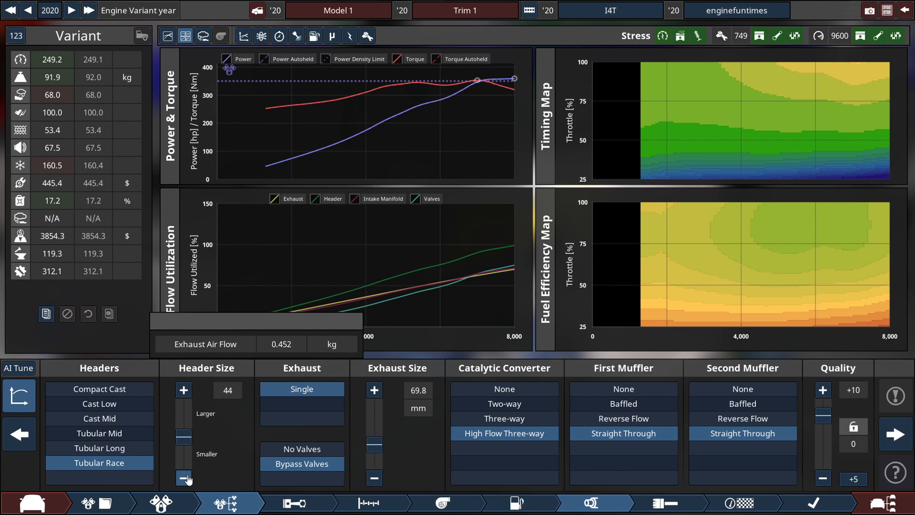
pyautogui.click(515, 503)
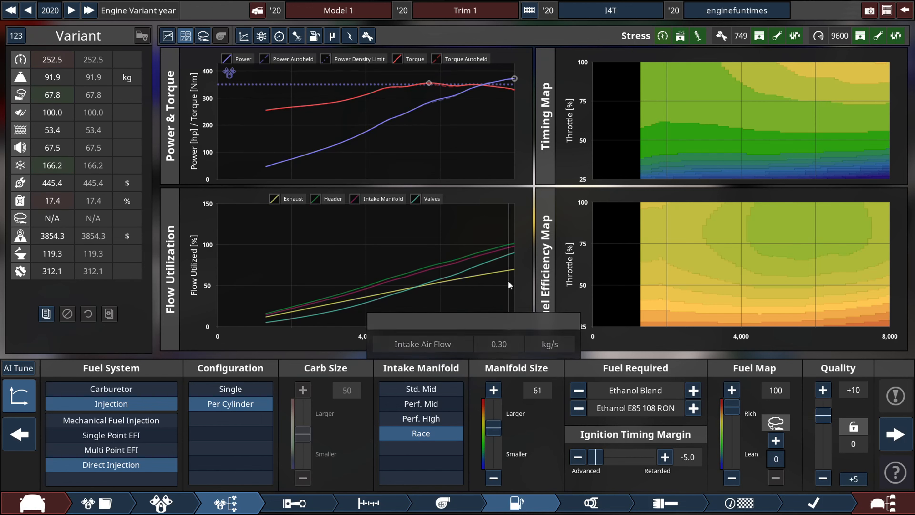
pyautogui.moveTo(478, 267)
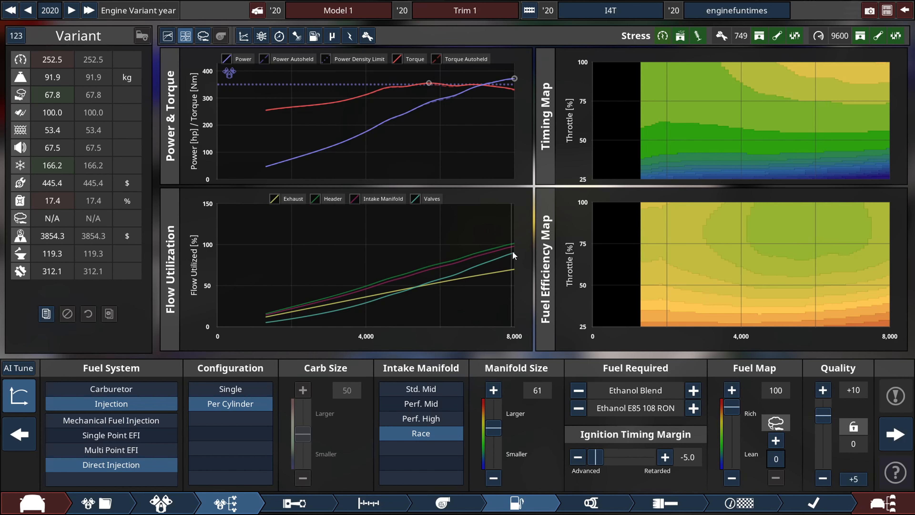
pyautogui.moveTo(517, 253)
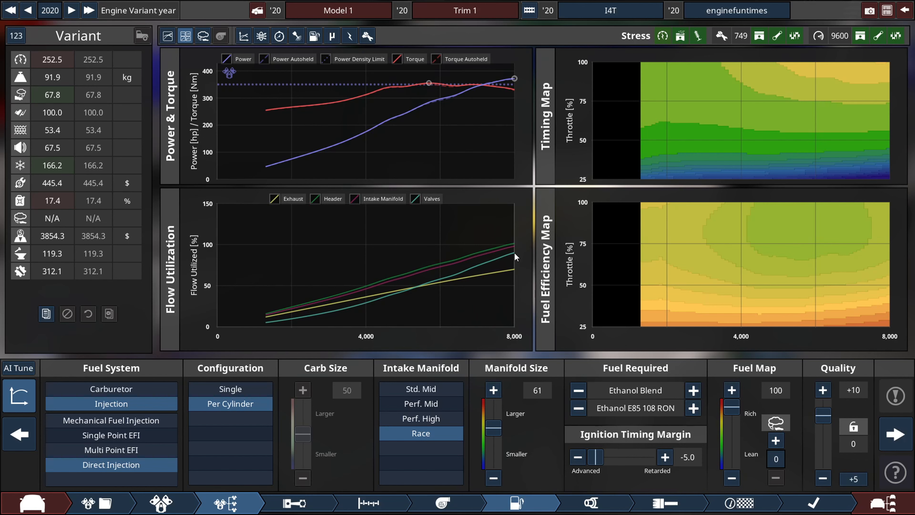
pyautogui.moveTo(518, 290)
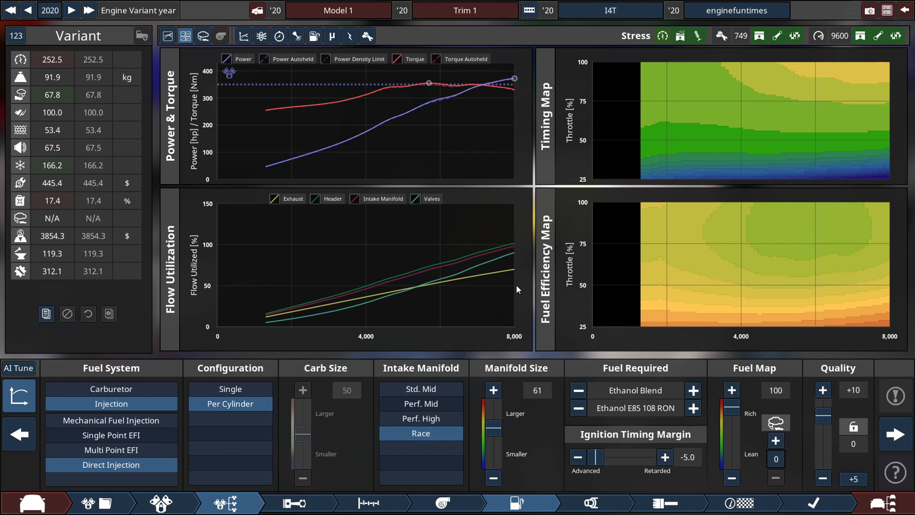
# - Stiffen the Springs & Lifters setting to 34 in the Top End settings
pyautogui.click(368, 502)
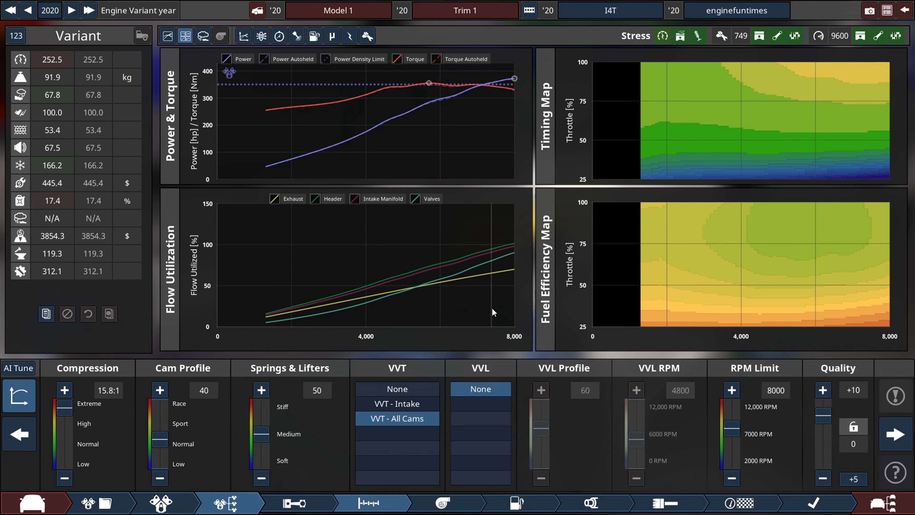
pyautogui.moveTo(518, 237)
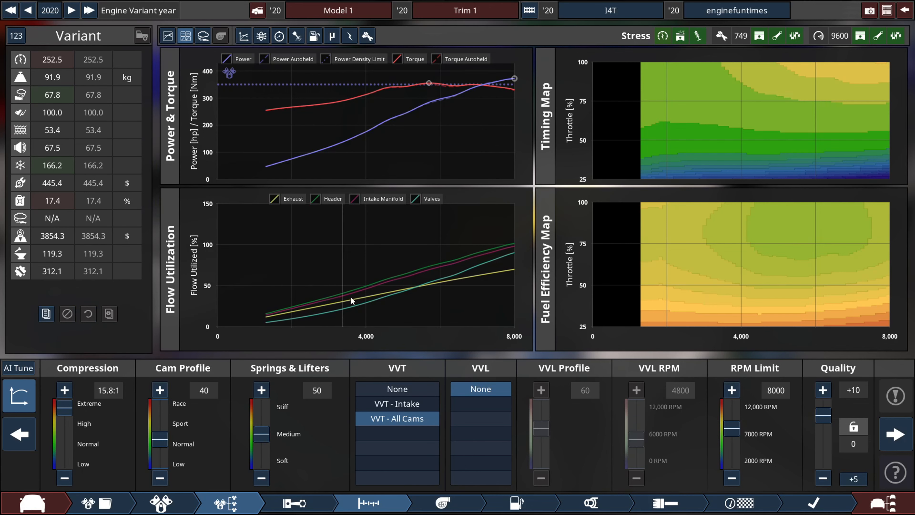
pyautogui.moveTo(345, 290)
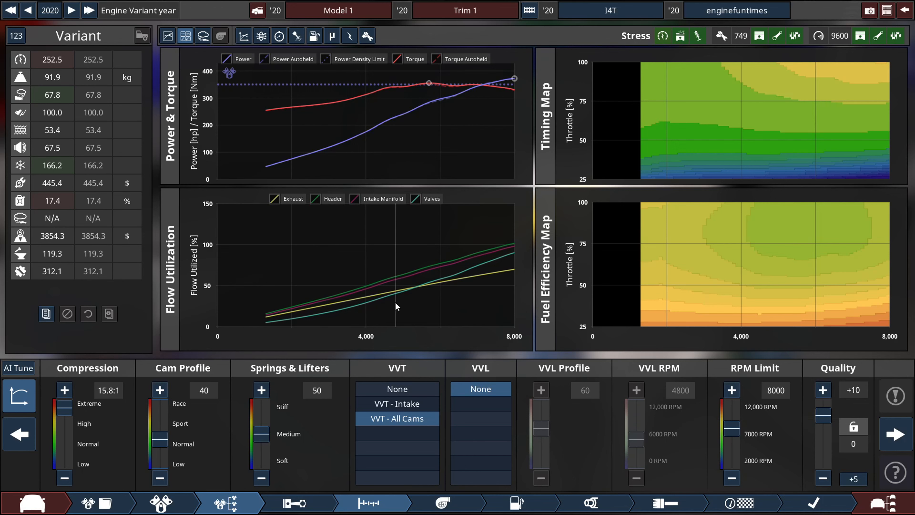
pyautogui.moveTo(388, 299)
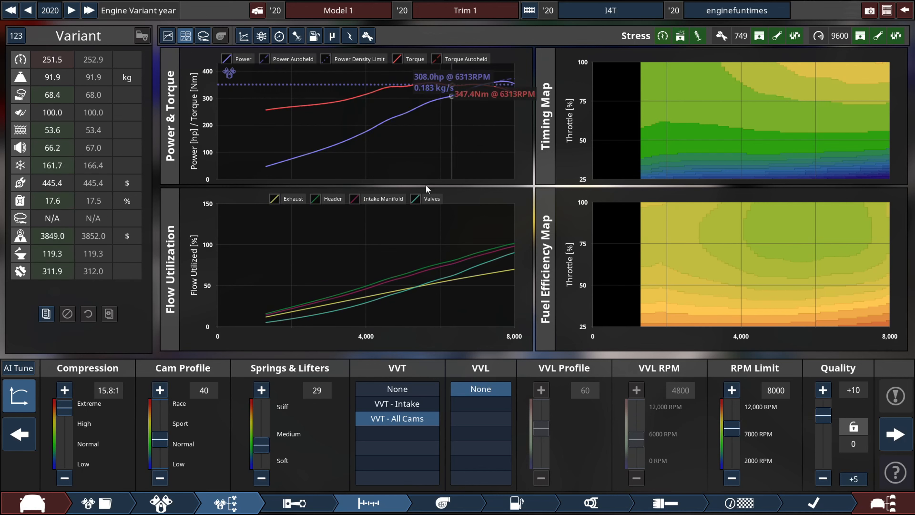
pyautogui.click(261, 390)
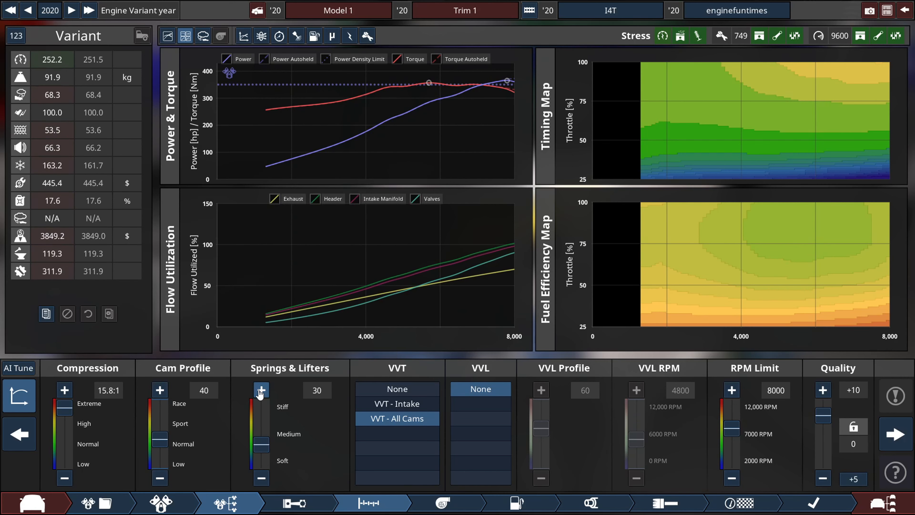
pyautogui.click(261, 389)
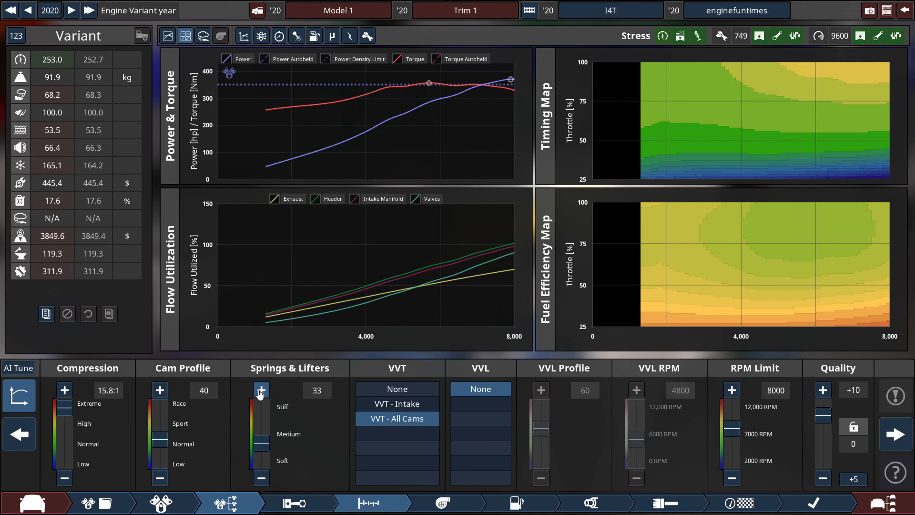
pyautogui.click(261, 389)
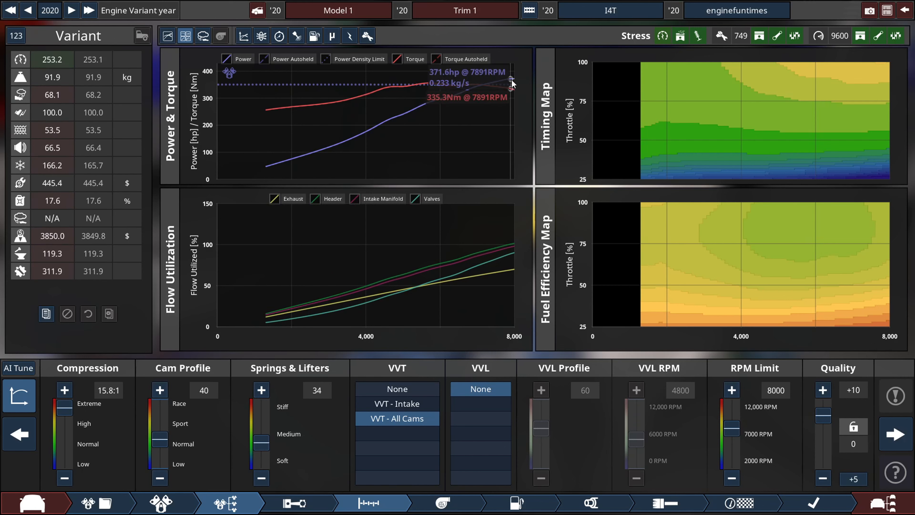
pyautogui.moveTo(325, 171)
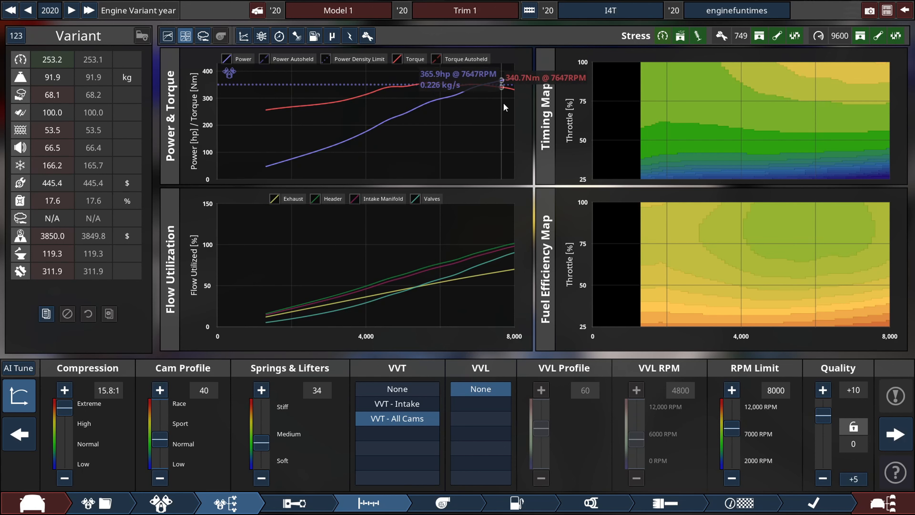
pyautogui.moveTo(398, 98)
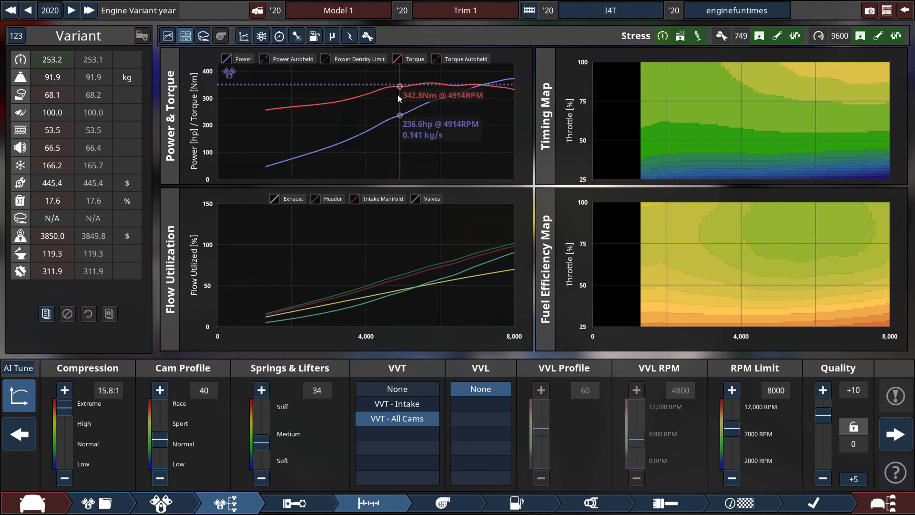
pyautogui.moveTo(530, 122)
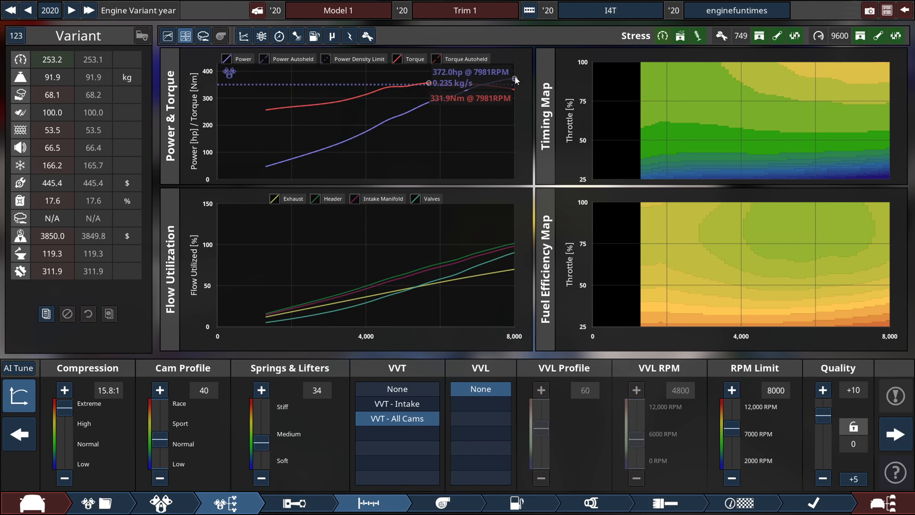
pyautogui.moveTo(518, 99)
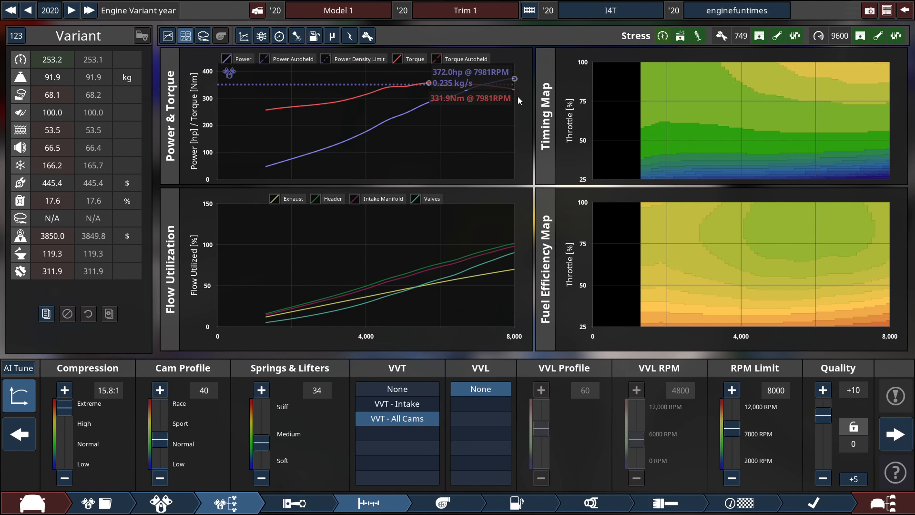
pyautogui.moveTo(516, 72)
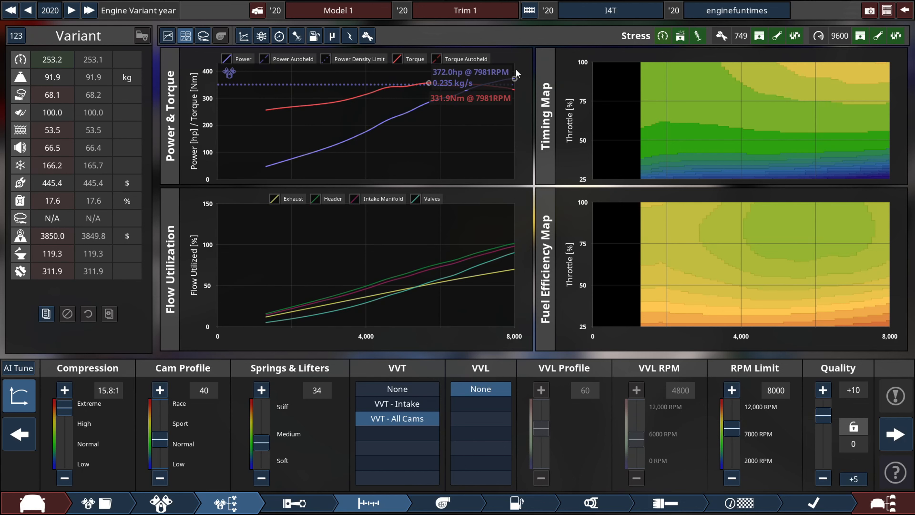
pyautogui.moveTo(802, 109)
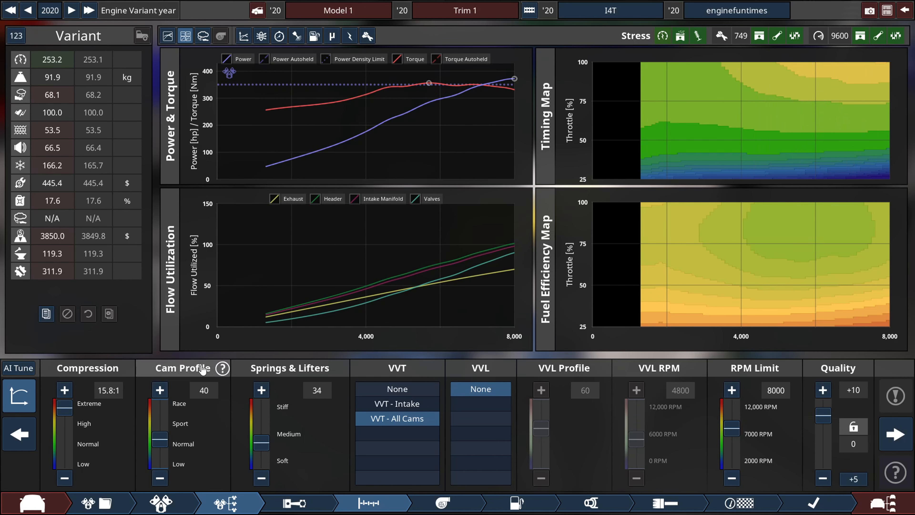
pyautogui.moveTo(332, 317)
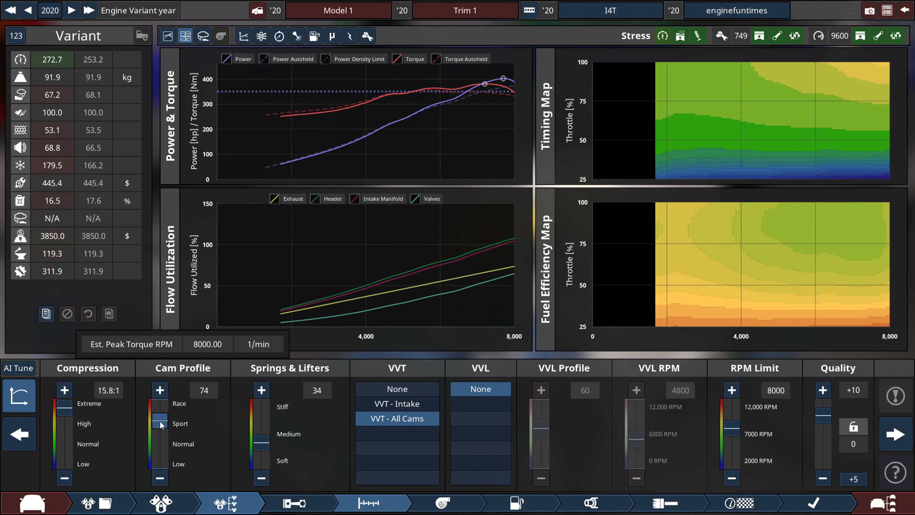
pyautogui.moveTo(478, 93)
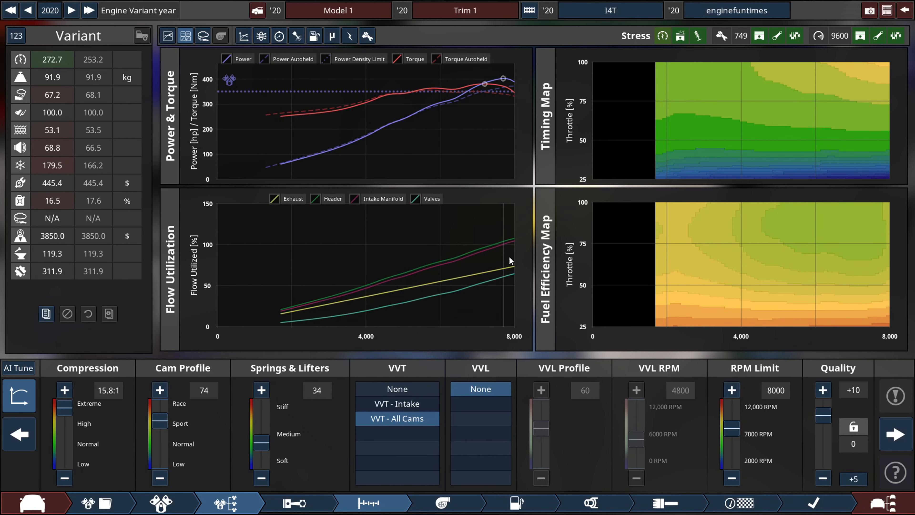
pyautogui.moveTo(323, 135)
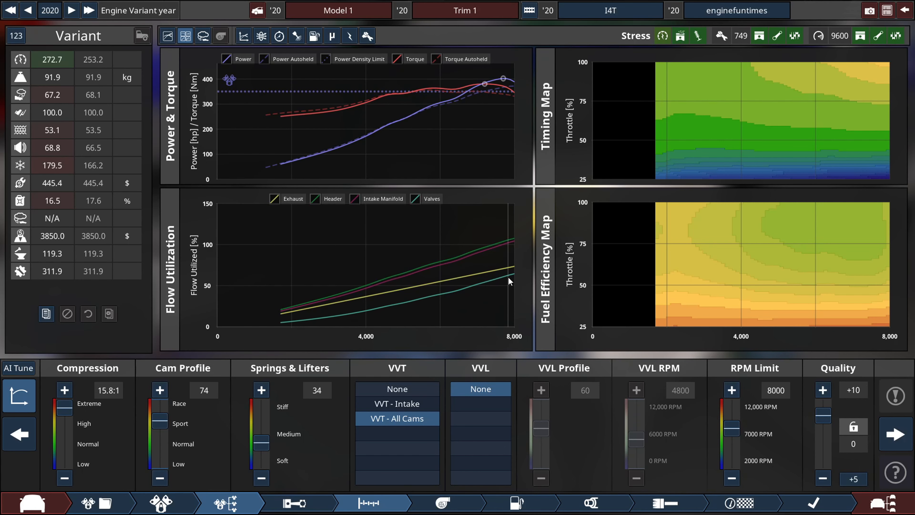
pyautogui.moveTo(454, 187)
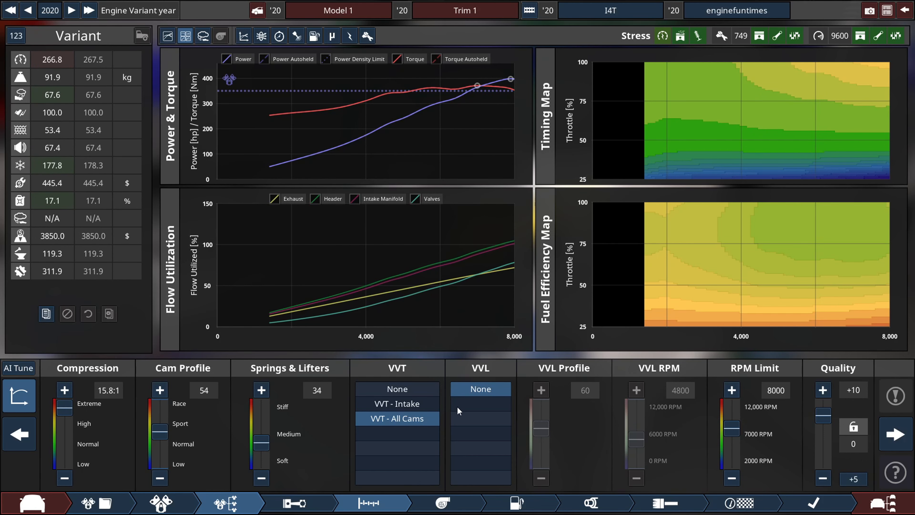
pyautogui.moveTo(302, 109)
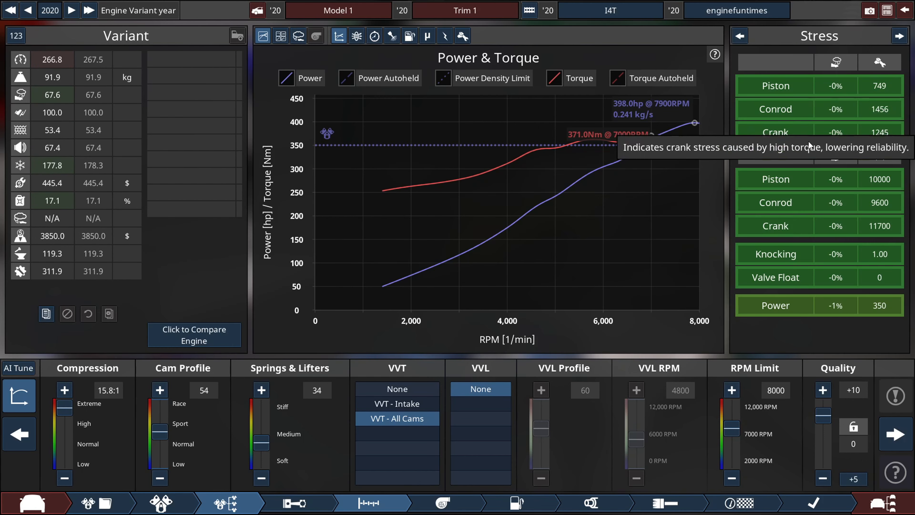
pyautogui.moveTo(788, 315)
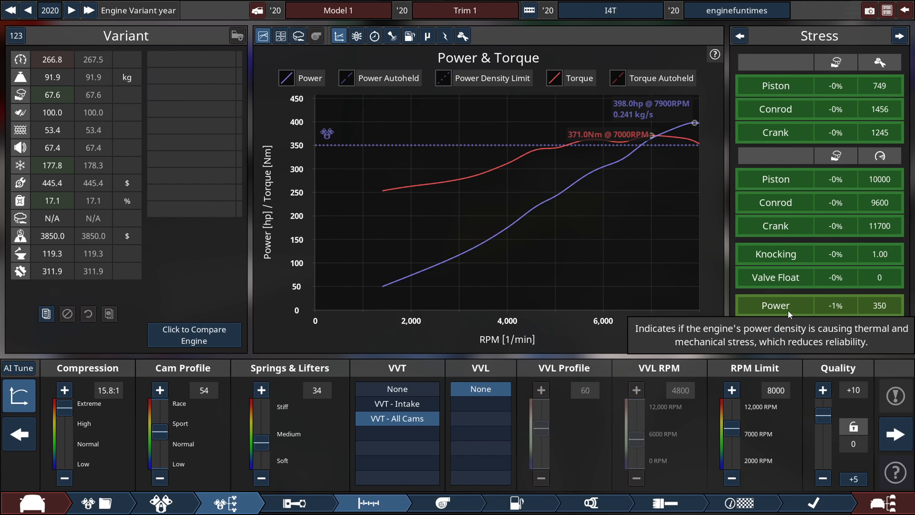
pyautogui.moveTo(878, 286)
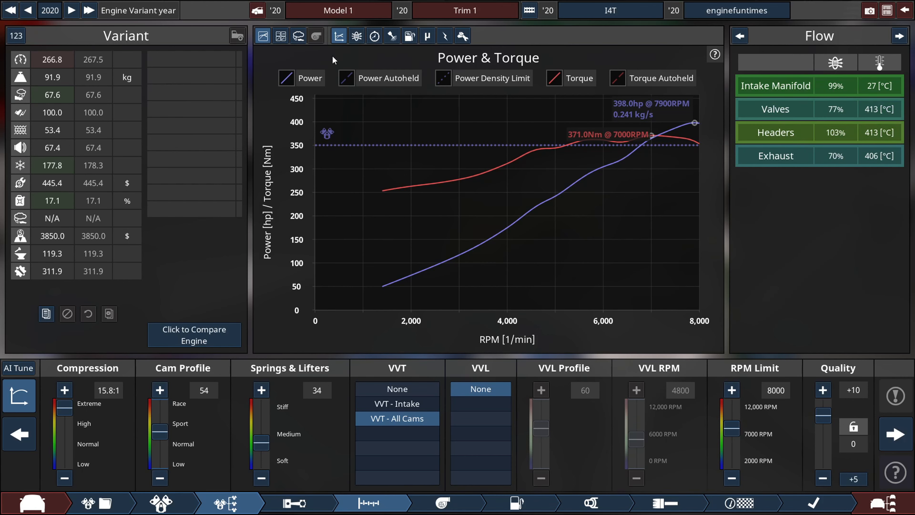
pyautogui.click(281, 36)
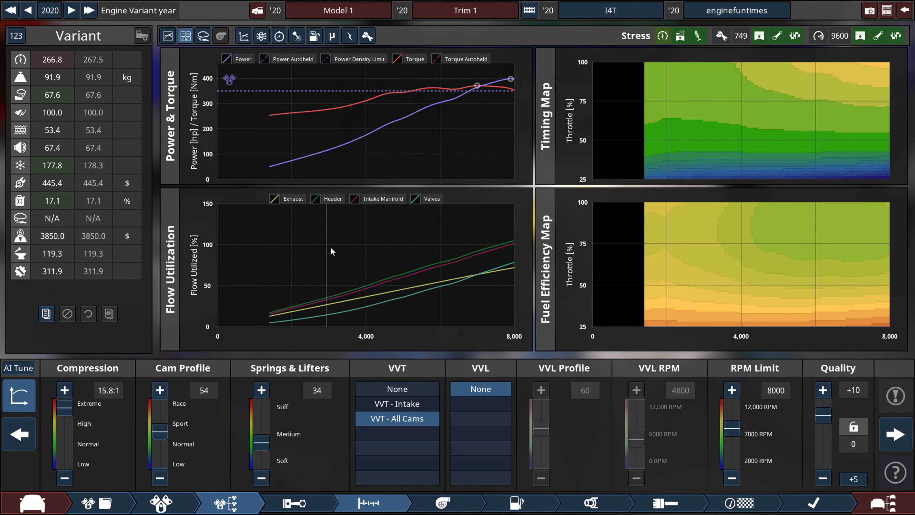
pyautogui.click(263, 36)
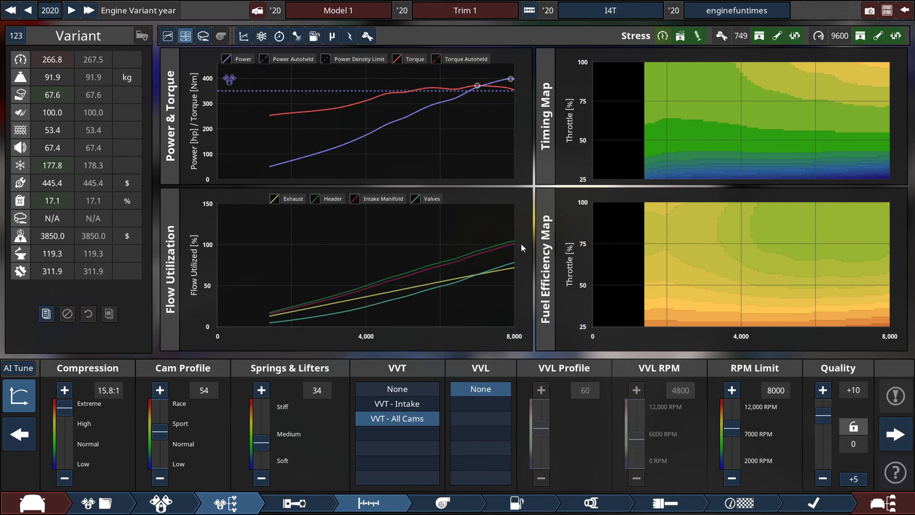
# - Enlarge the exhaust header size to 48 and view the detailed Power & Torque graph
pyautogui.click(593, 502)
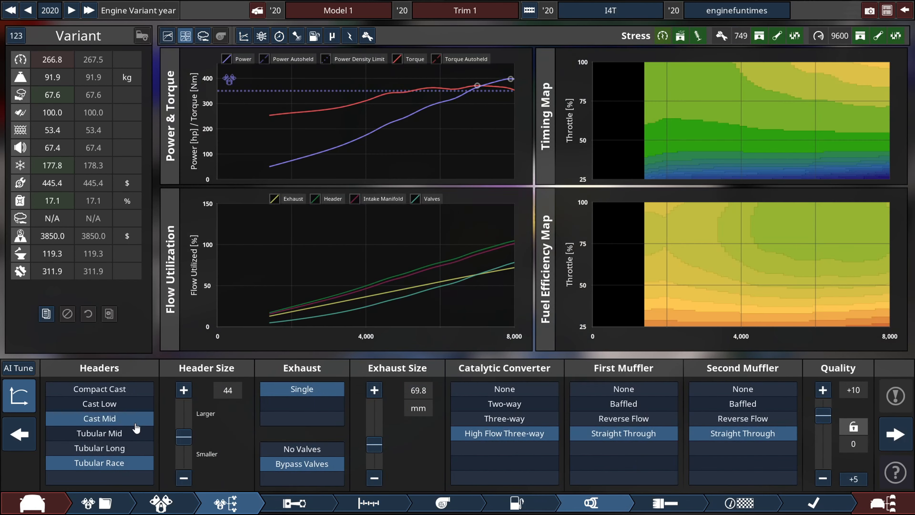
pyautogui.click(183, 390)
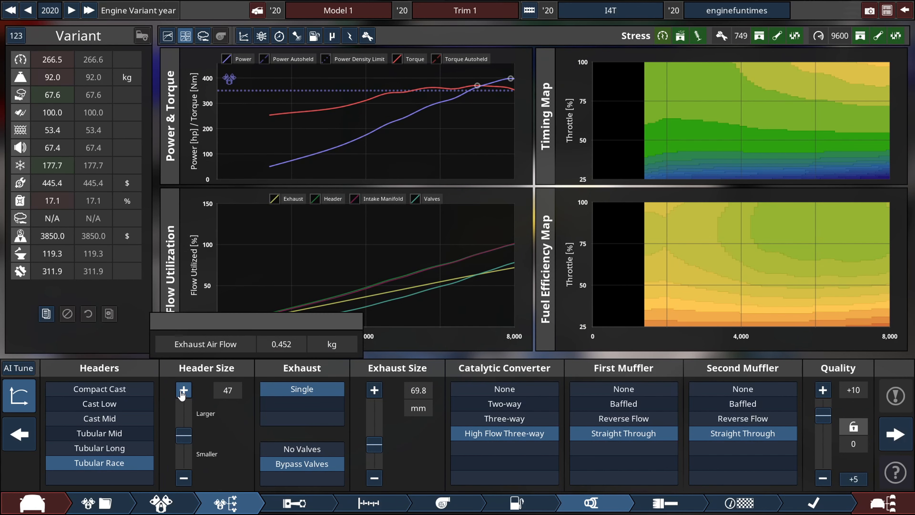
pyautogui.click(183, 390)
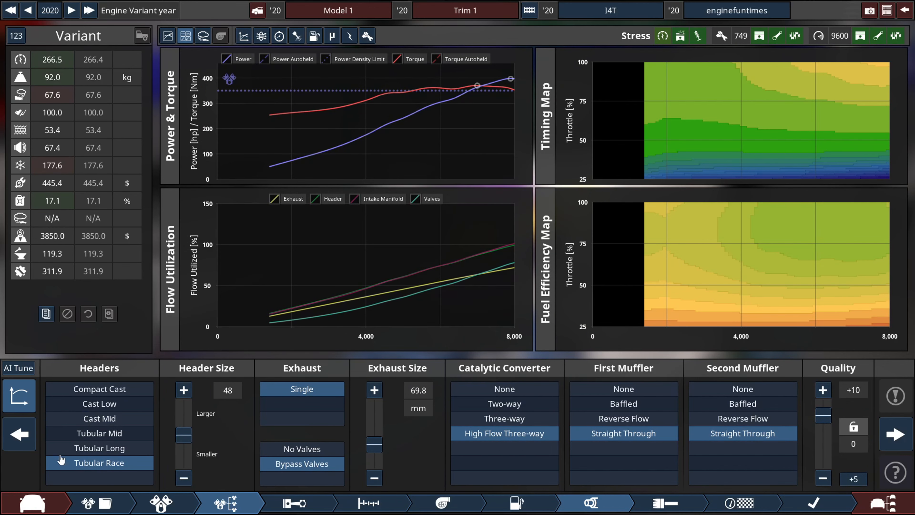
pyautogui.click(515, 504)
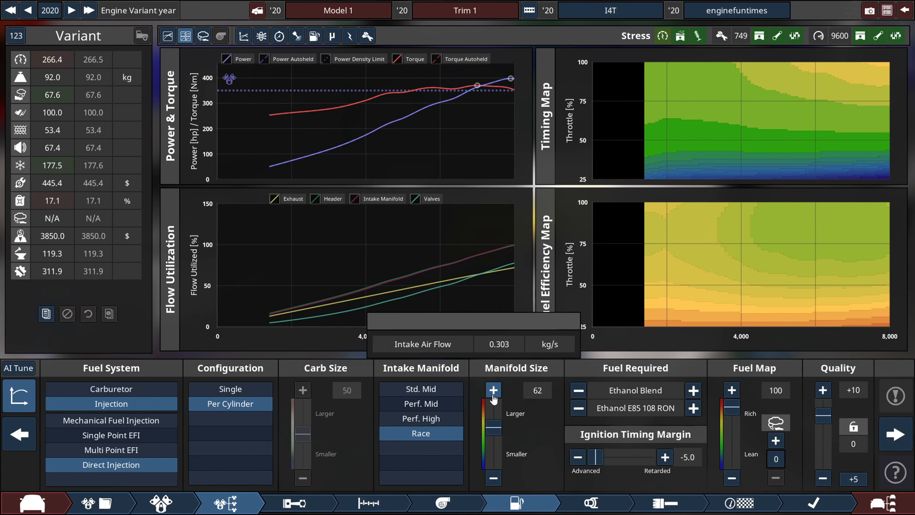
pyautogui.click(263, 35)
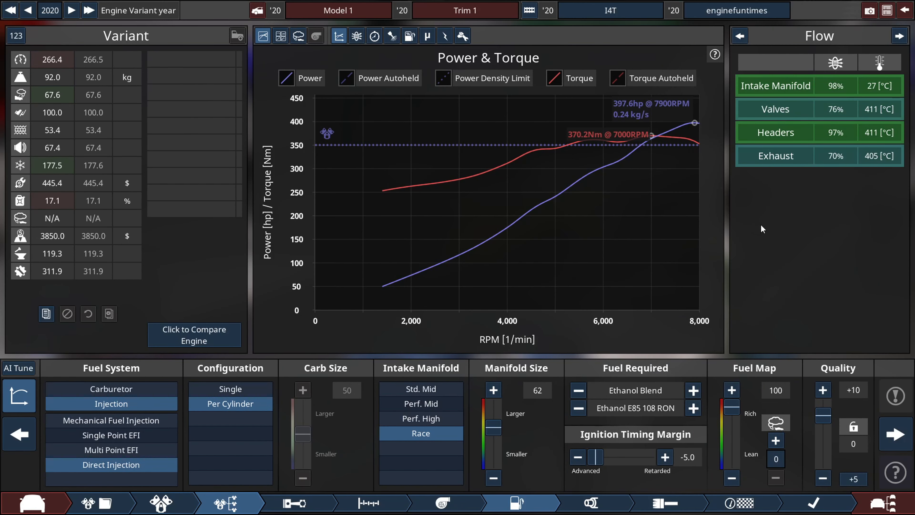
pyautogui.moveTo(756, 223)
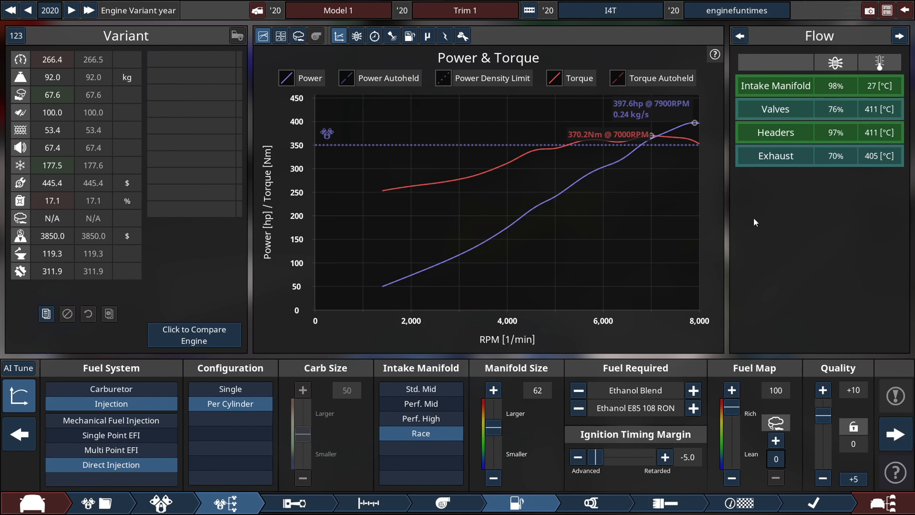
pyautogui.moveTo(746, 229)
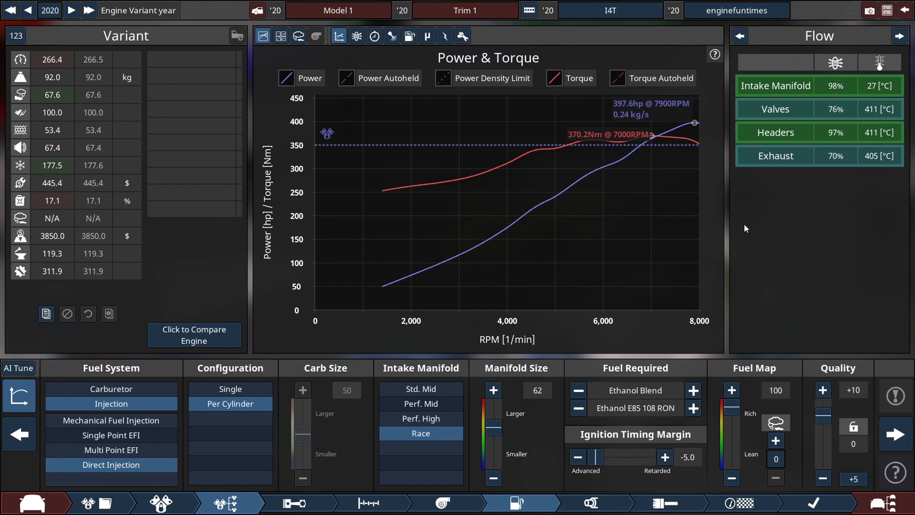
pyautogui.moveTo(737, 224)
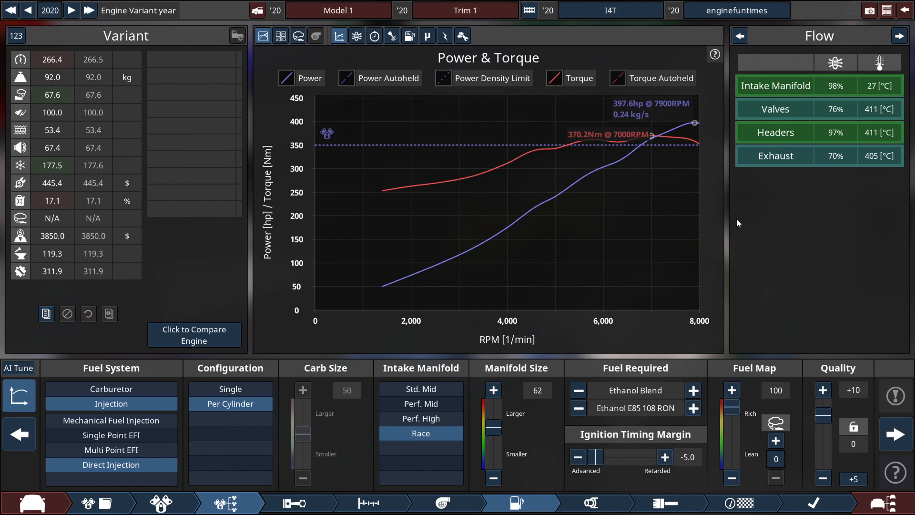
pyautogui.moveTo(765, 185)
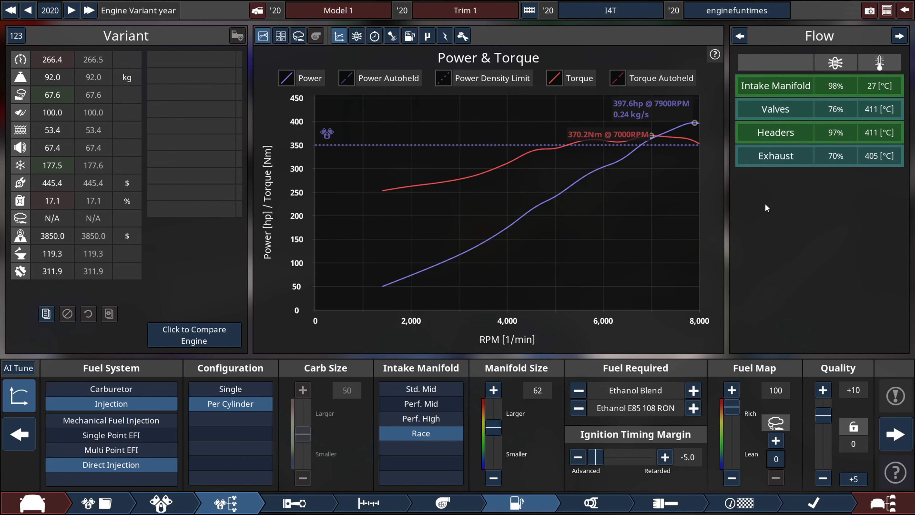
pyautogui.moveTo(795, 216)
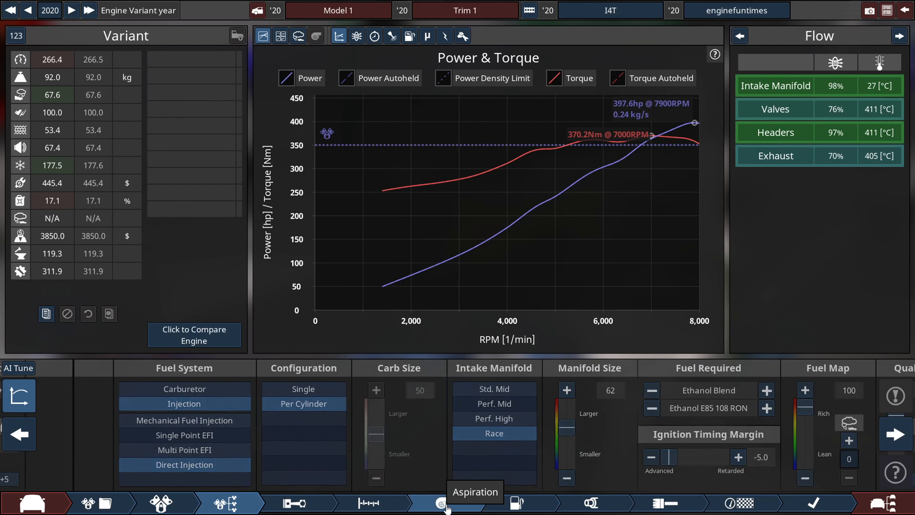
# - Switch the single turbo to smart boost and check the exhaust and fuel settings
pyautogui.click(440, 503)
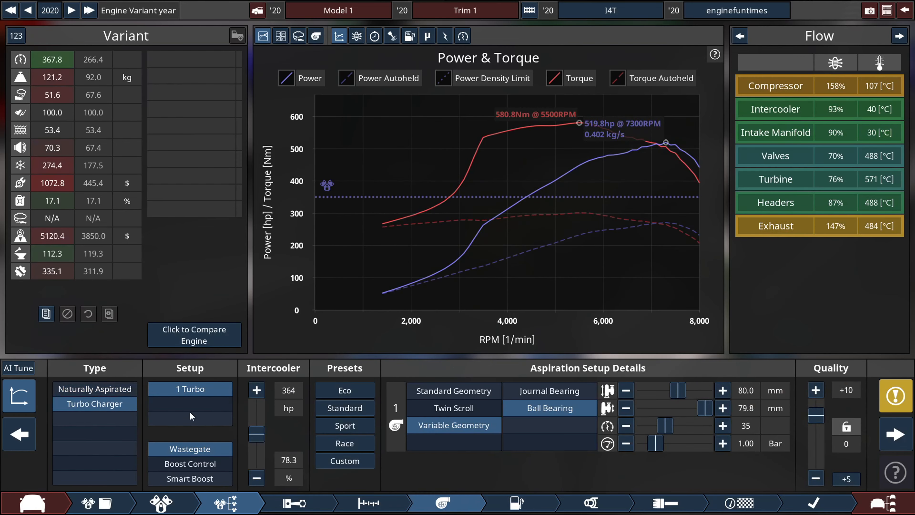
pyautogui.click(189, 478)
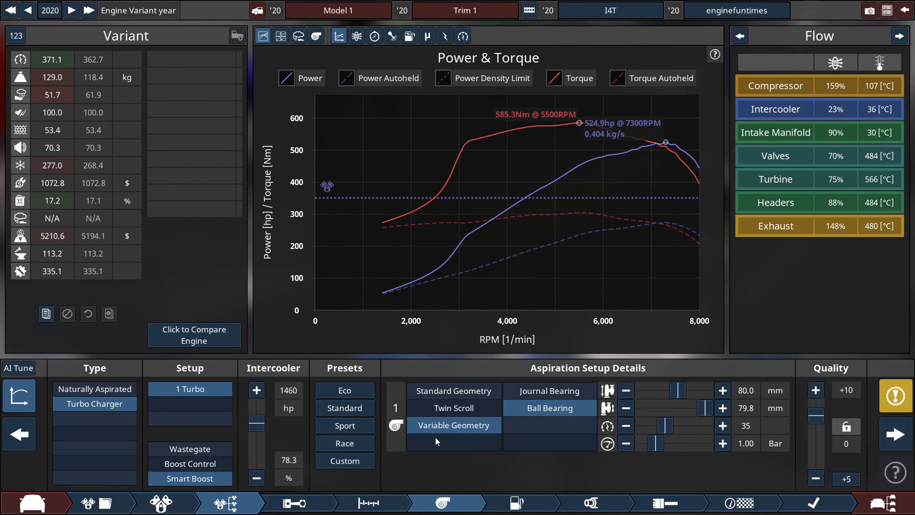
pyautogui.click(594, 503)
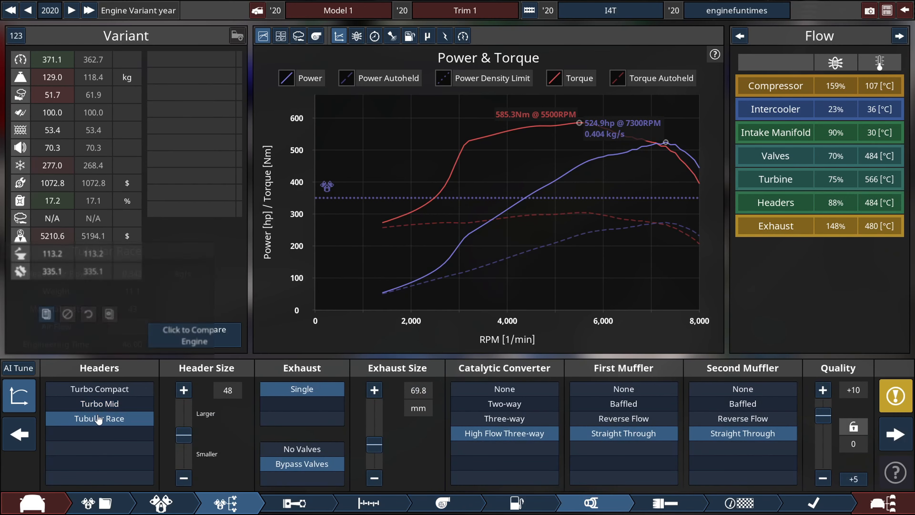
pyautogui.click(516, 503)
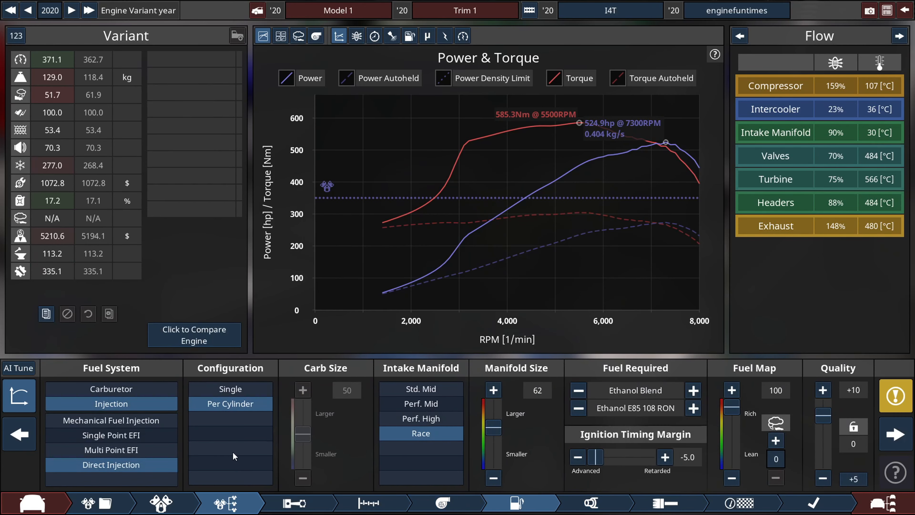
pyautogui.moveTo(442, 504)
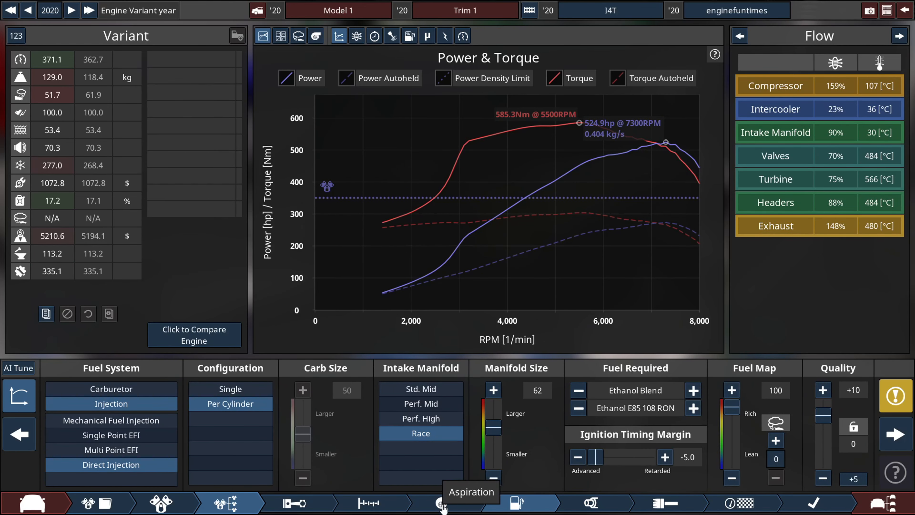
pyautogui.click(441, 503)
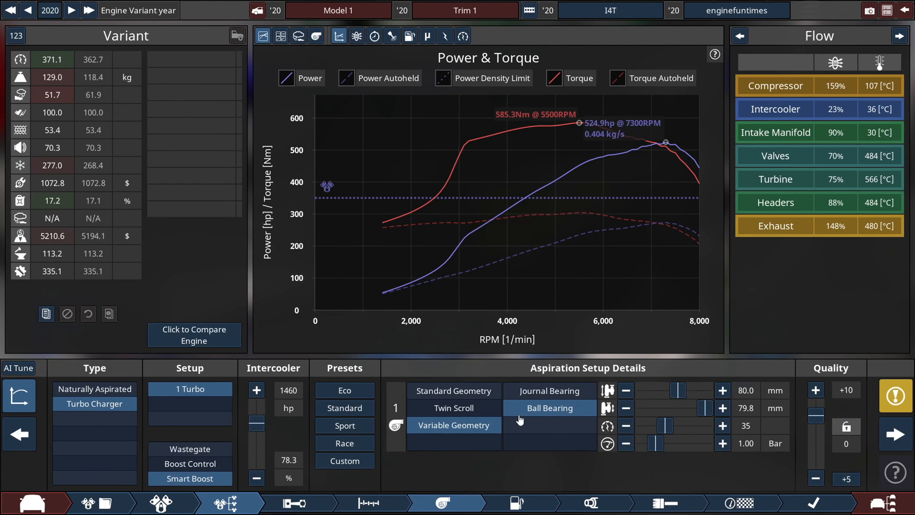
pyautogui.click(369, 502)
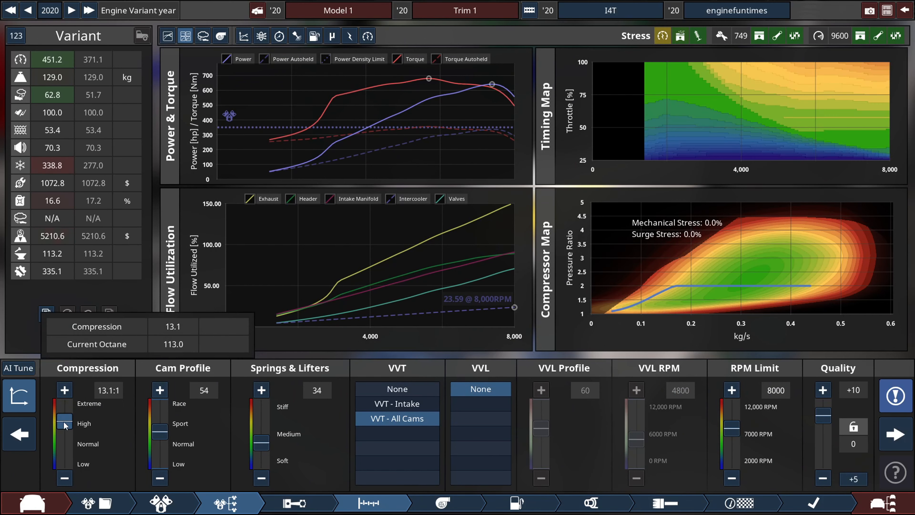
# - Lower the compression ratio to 11.8:1
pyautogui.click(64, 423)
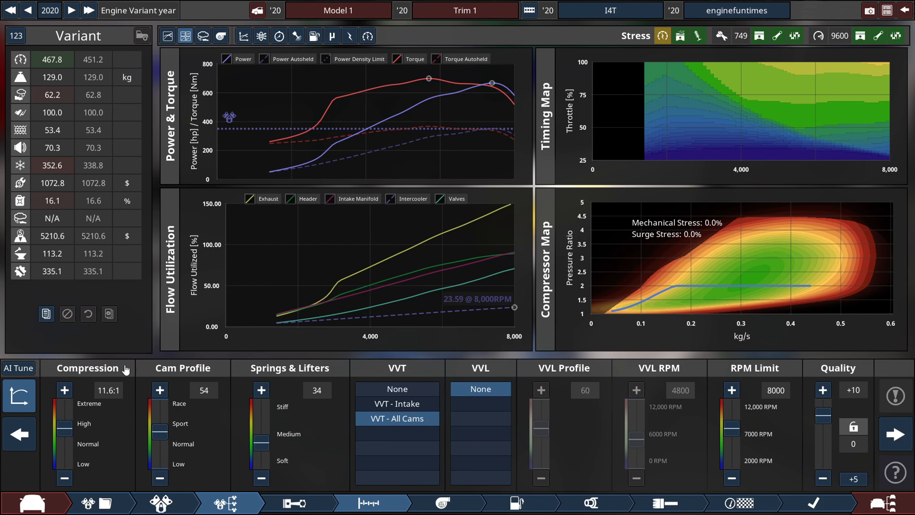
pyautogui.click(64, 390)
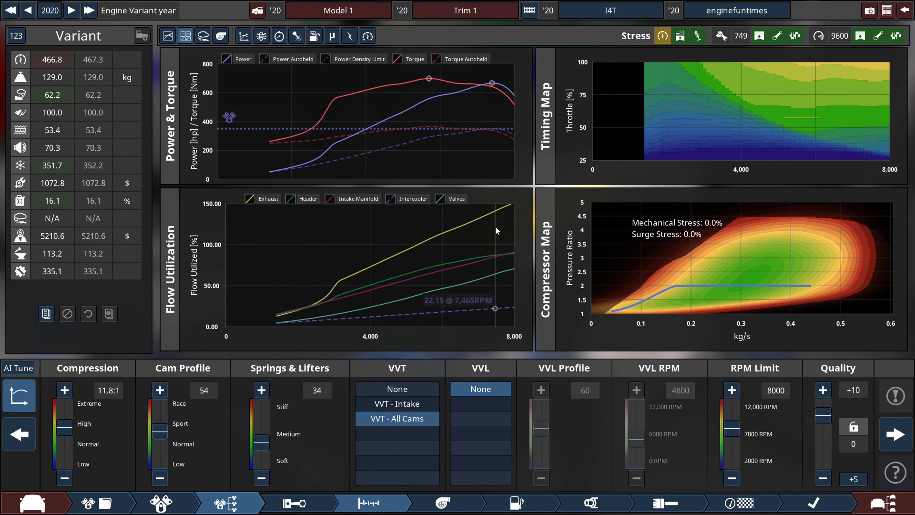
pyautogui.click(594, 502)
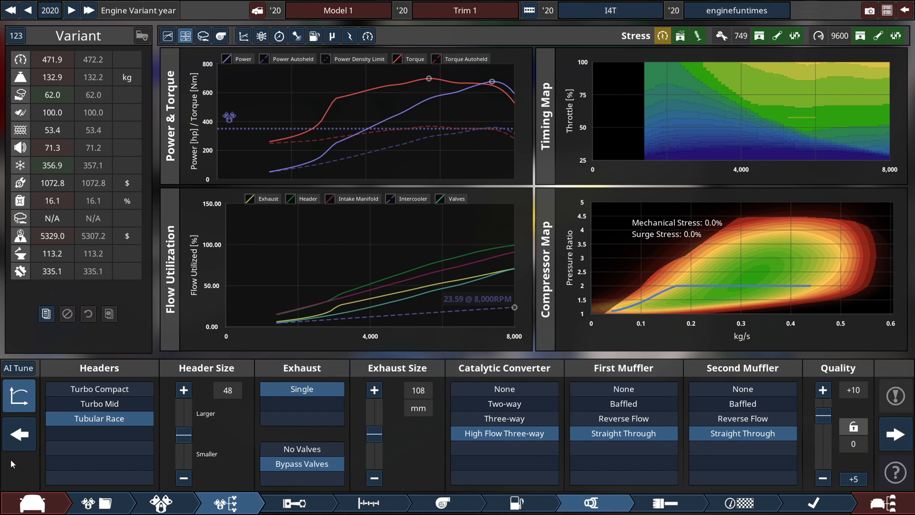
# - Trim the intake manifold size down to 56
pyautogui.click(516, 503)
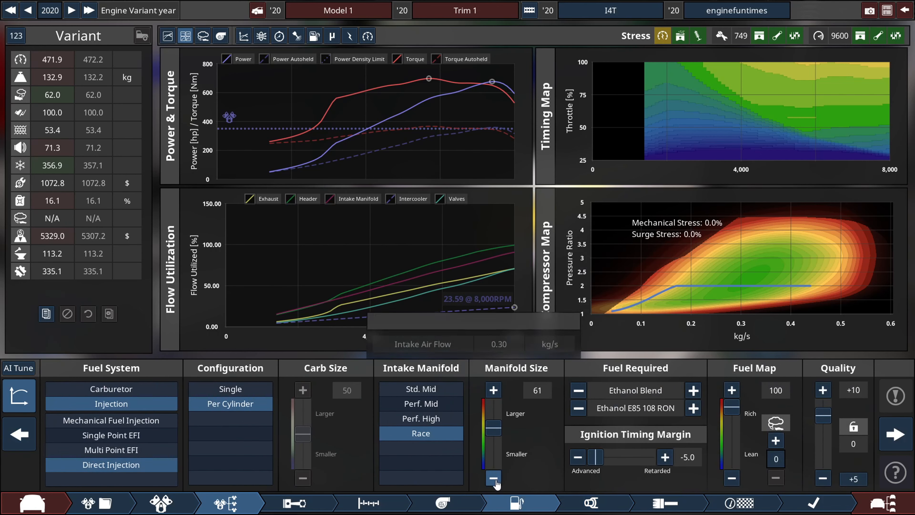
pyautogui.click(493, 478)
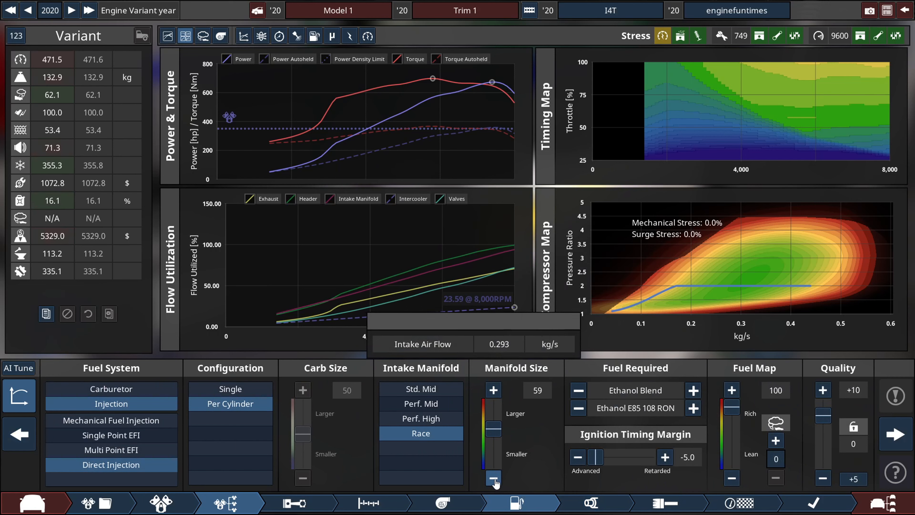
pyautogui.click(494, 478)
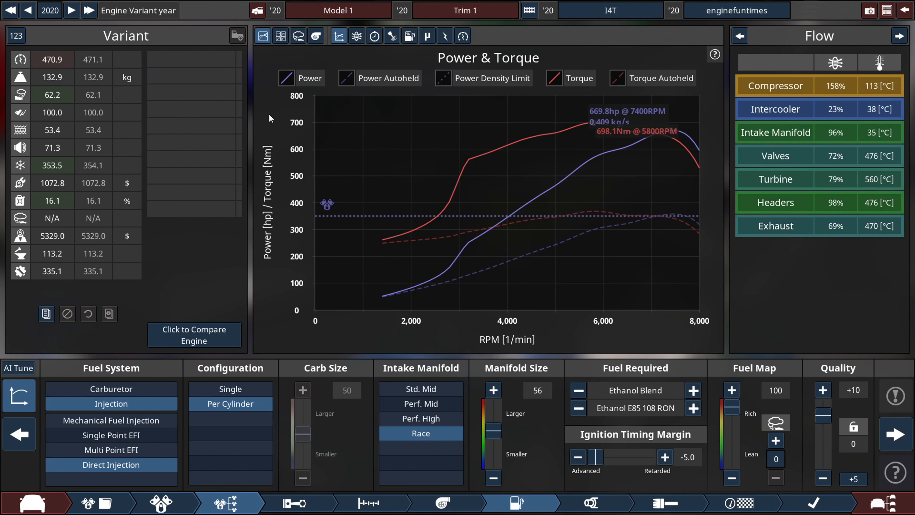
pyautogui.moveTo(370, 487)
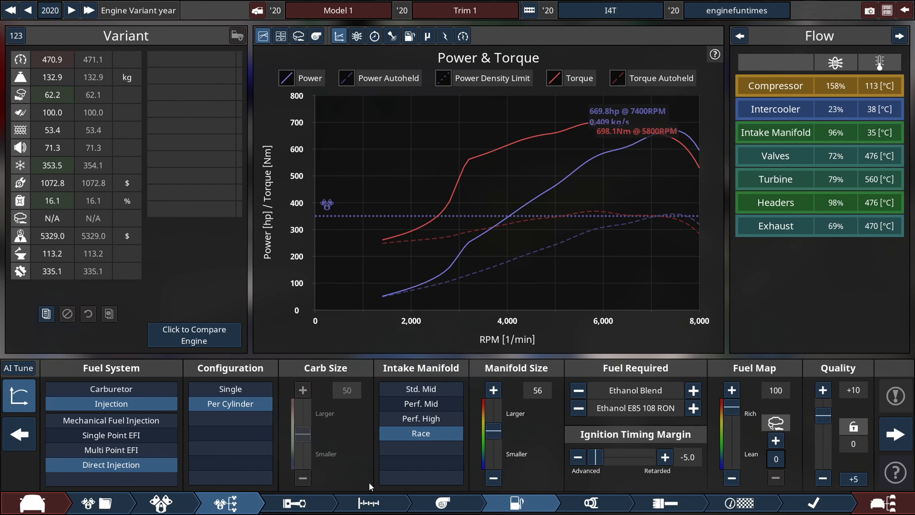
pyautogui.click(441, 502)
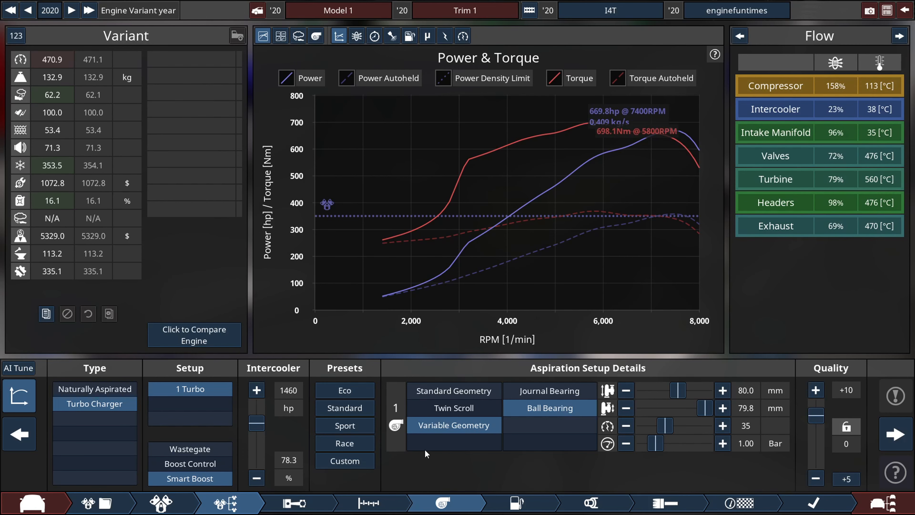
# - Stiffen the valve springs and lifters to 48, reaching about 732 hp at 8000 rpm
pyautogui.click(369, 503)
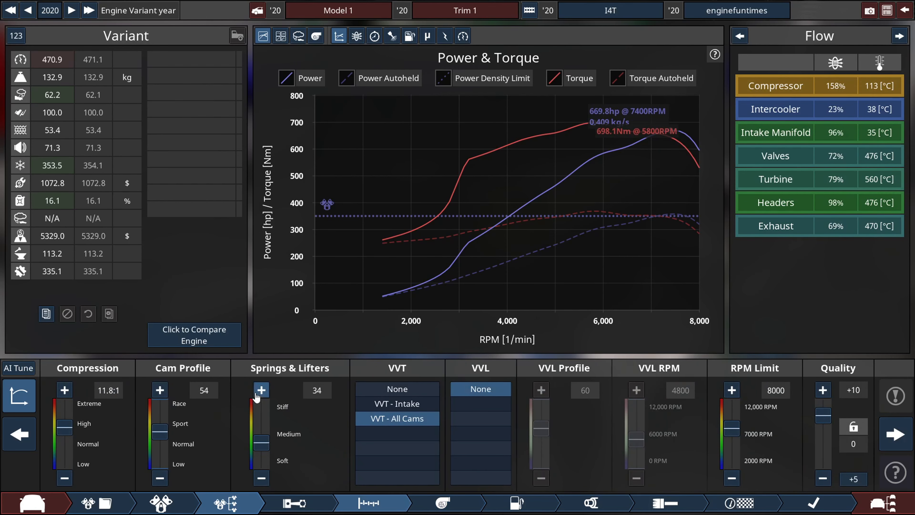
pyautogui.click(260, 390)
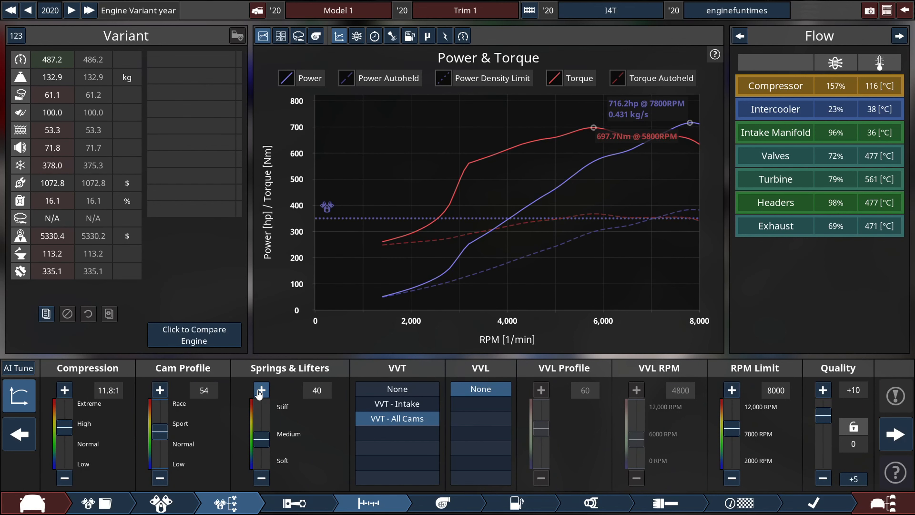
pyautogui.click(261, 389)
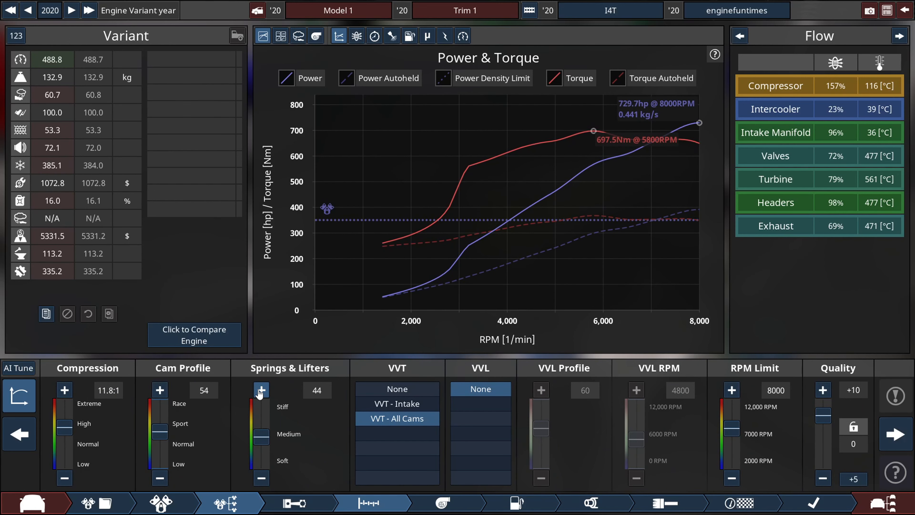
pyautogui.click(261, 390)
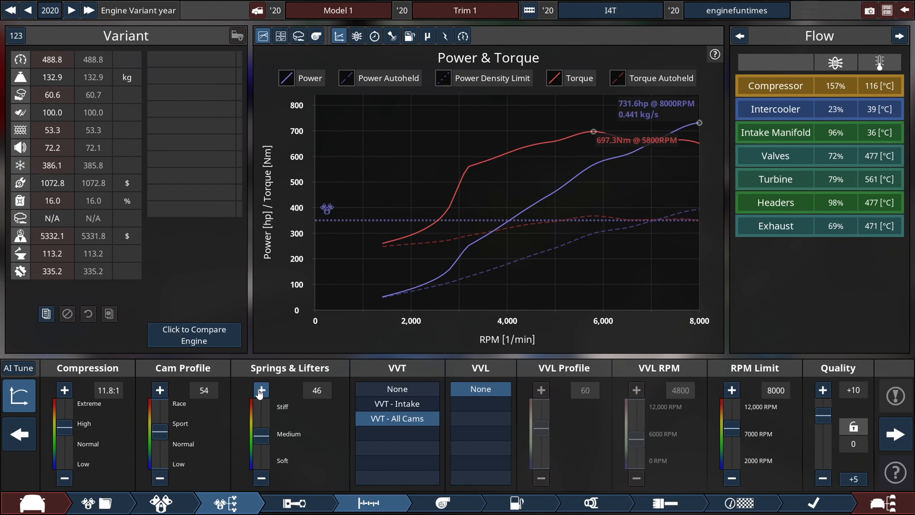
pyautogui.click(261, 390)
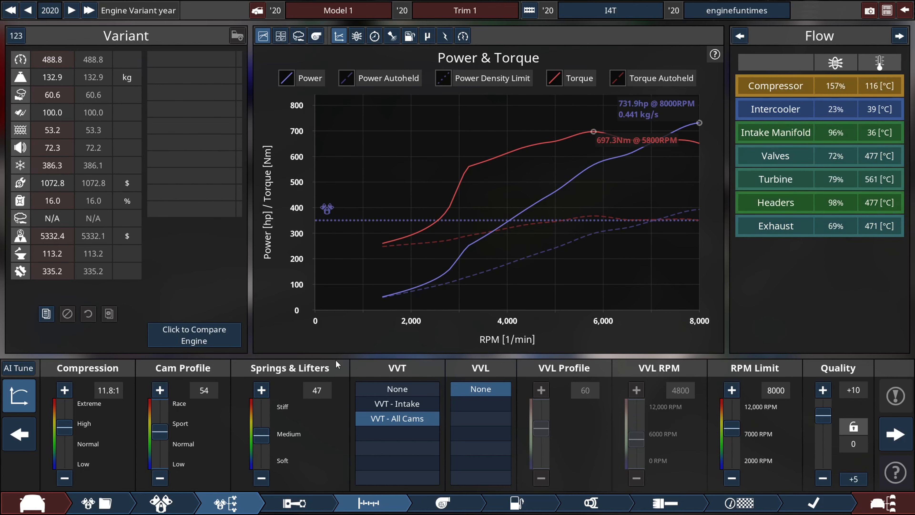
pyautogui.click(260, 390)
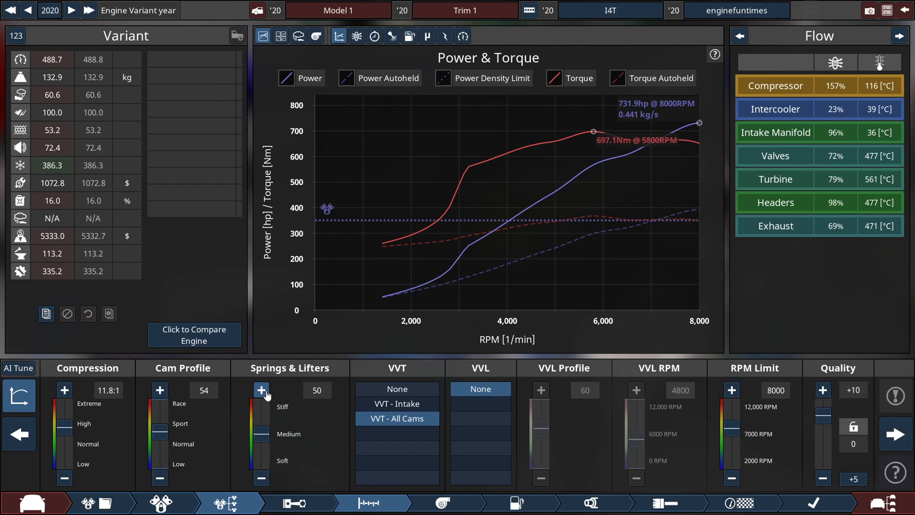
pyautogui.click(262, 478)
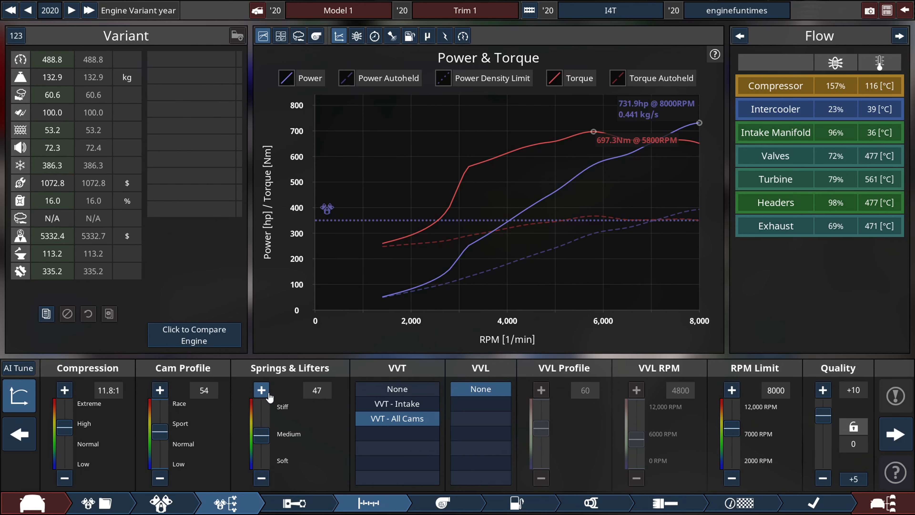
pyautogui.click(260, 390)
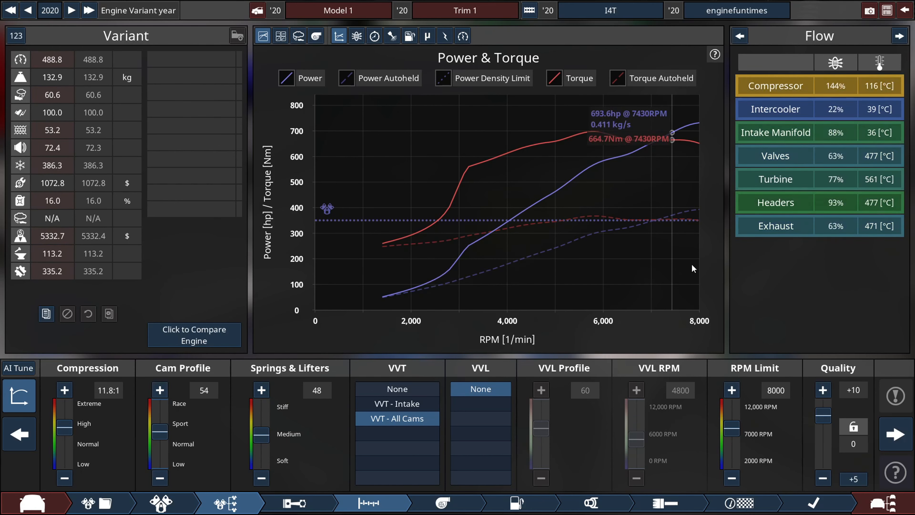
pyautogui.click(279, 36)
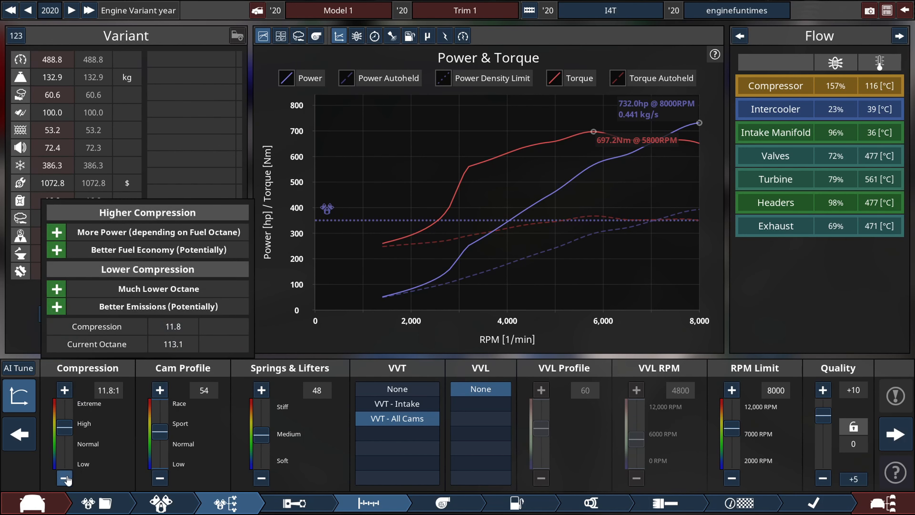
# - Adjust the compression ratio to 12.2:1, giving 726.4 hp at 8000 rpm
pyautogui.click(64, 479)
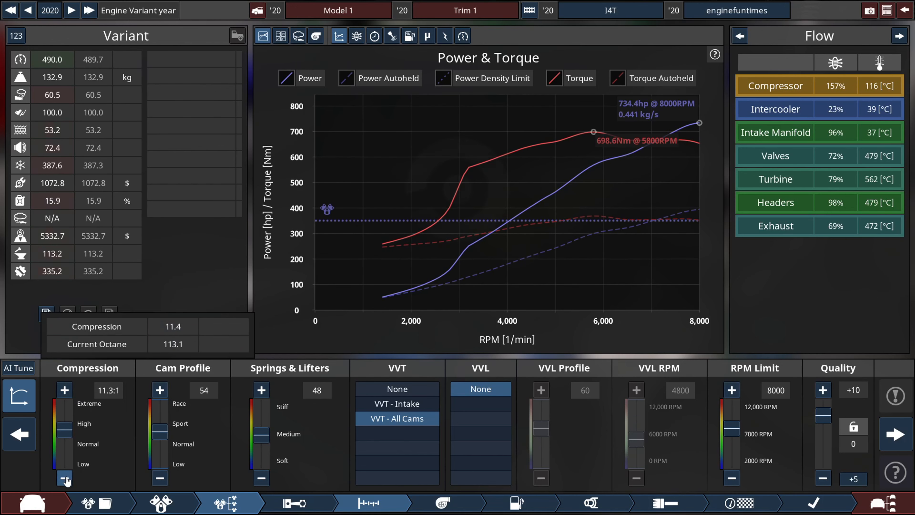
pyautogui.click(65, 478)
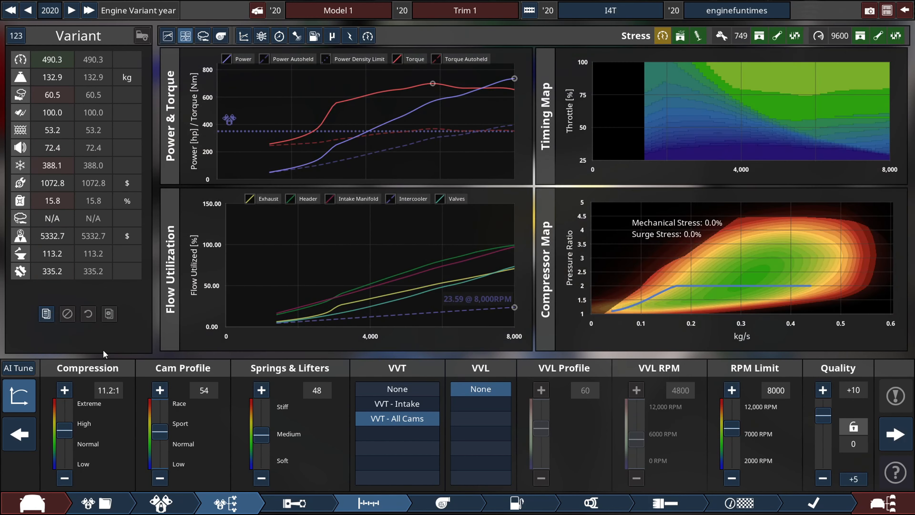
pyautogui.click(64, 390)
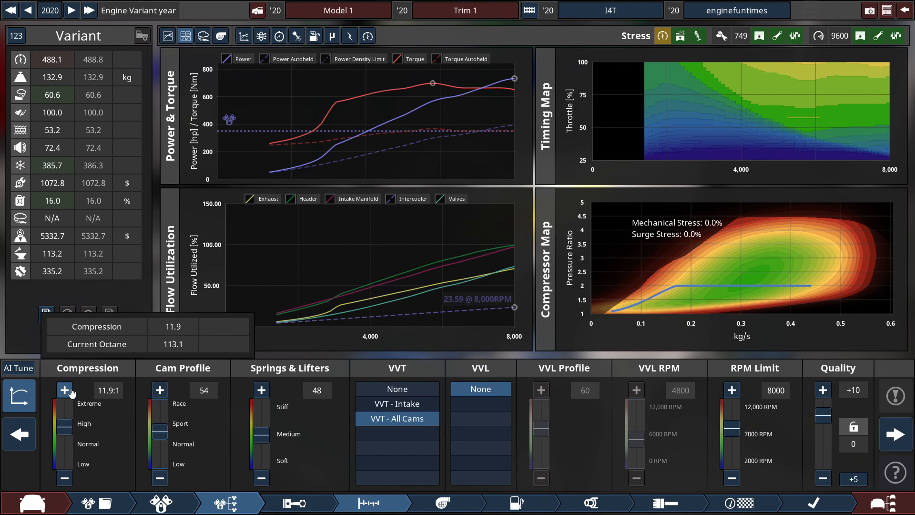
pyautogui.click(64, 390)
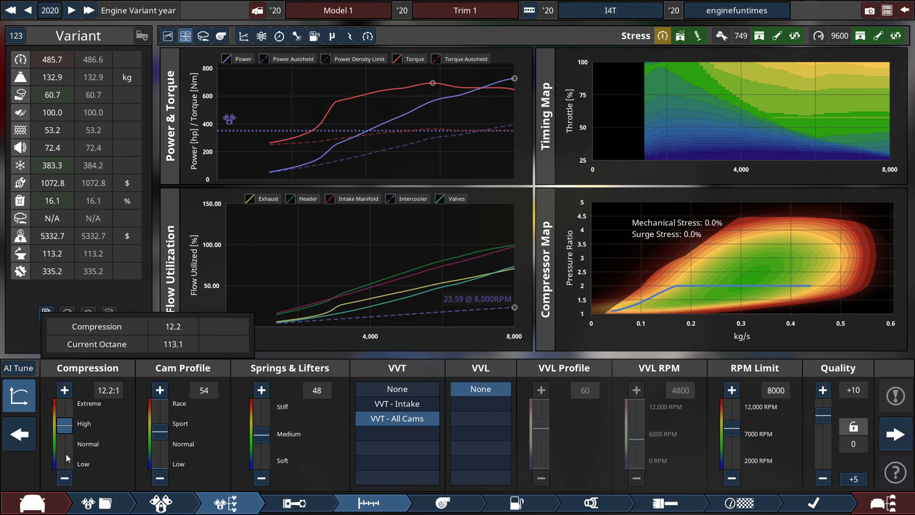
pyautogui.click(263, 36)
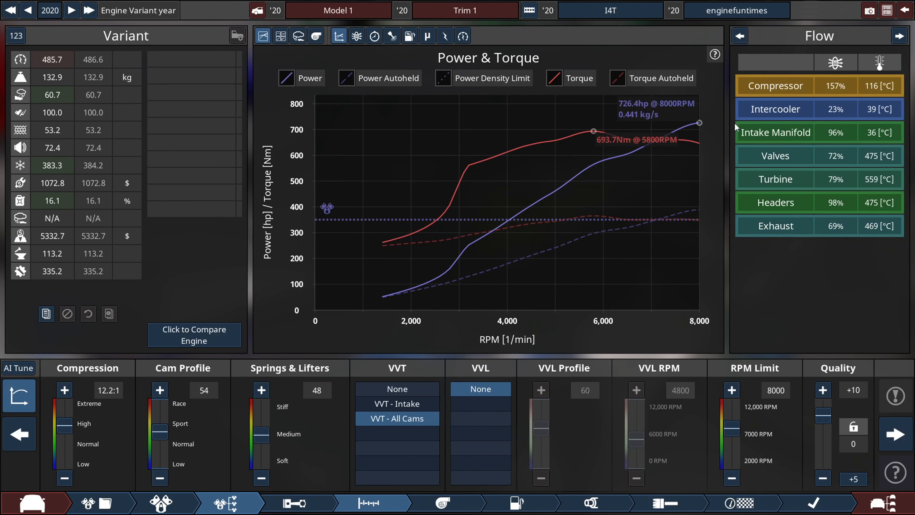
pyautogui.moveTo(483, 503)
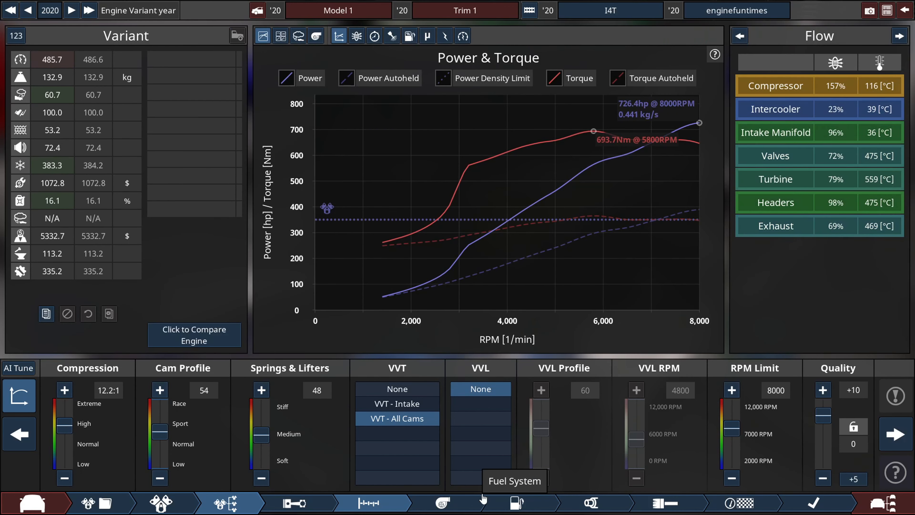
# - Show the exhaust settings with one large power and torque graph
pyautogui.click(591, 503)
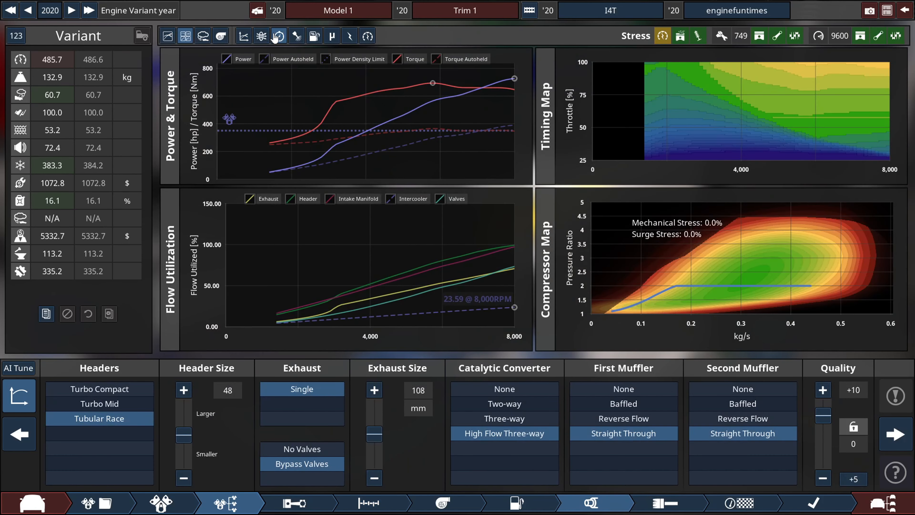
pyautogui.moveTo(169, 36)
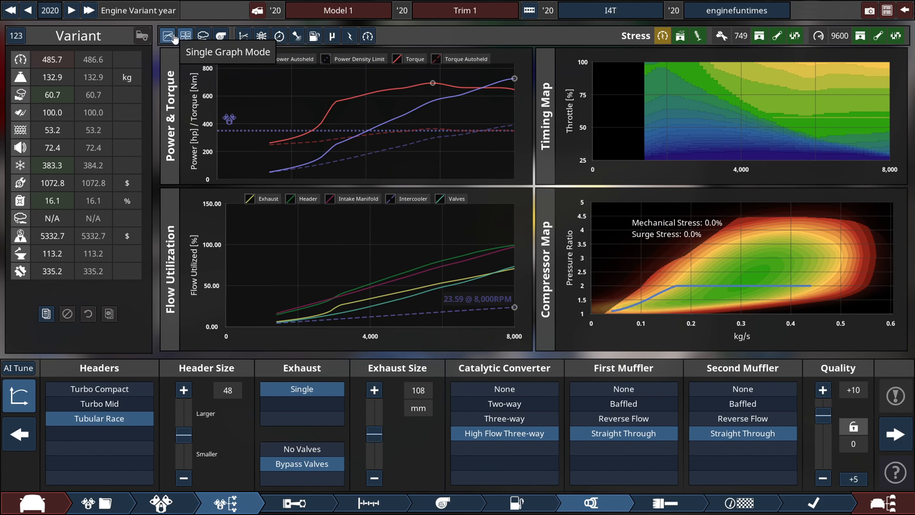
pyautogui.click(168, 36)
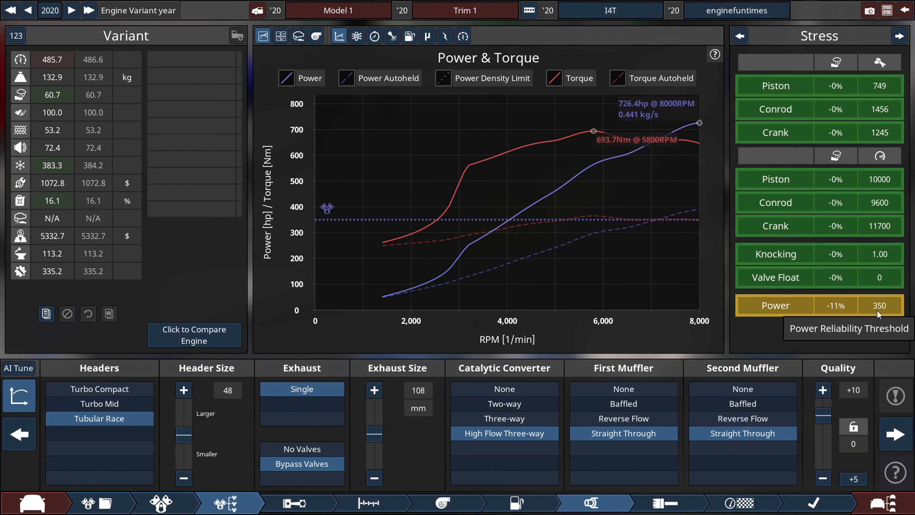
pyautogui.moveTo(739, 36)
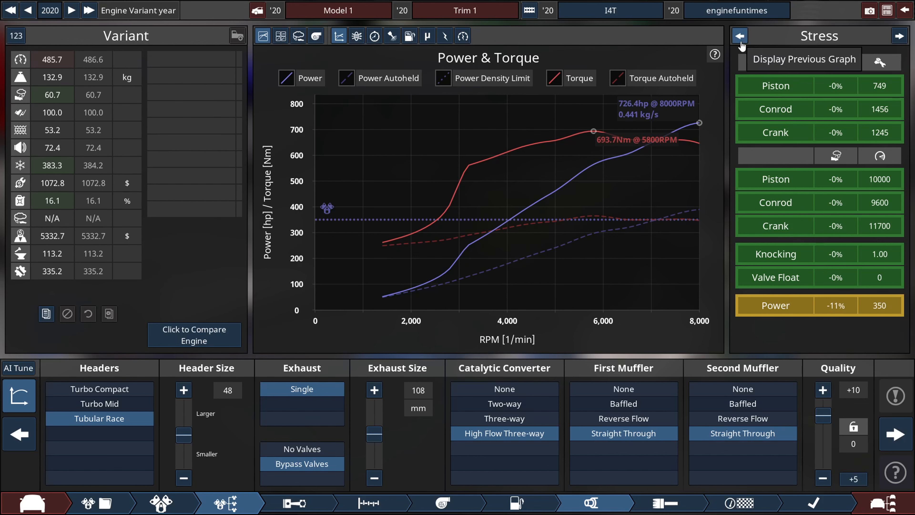
pyautogui.moveTo(840, 227)
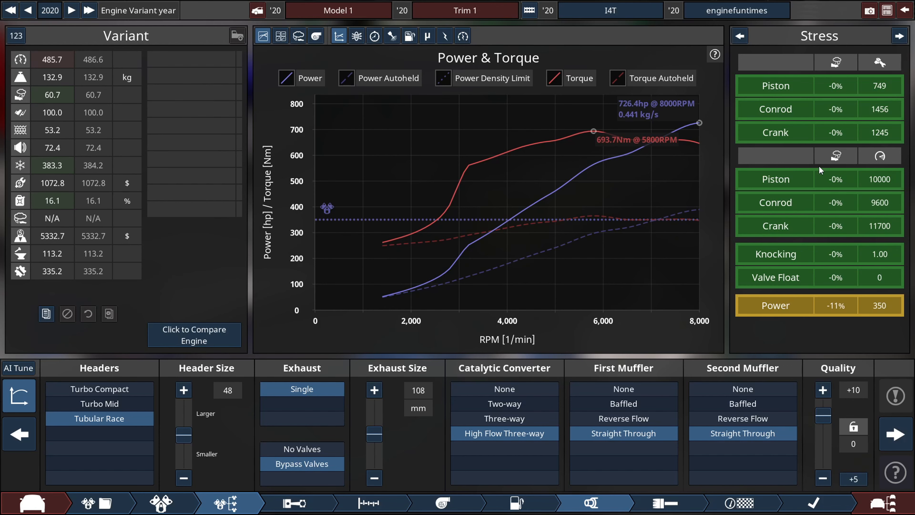
# - Review the engine family and variant pages and raise the balancing mass to 47
pyautogui.click(160, 502)
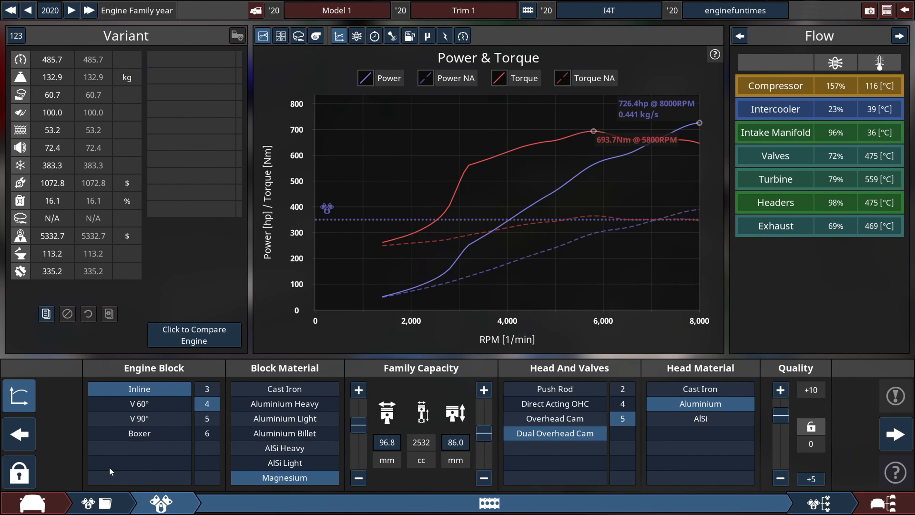
pyautogui.moveTo(814, 502)
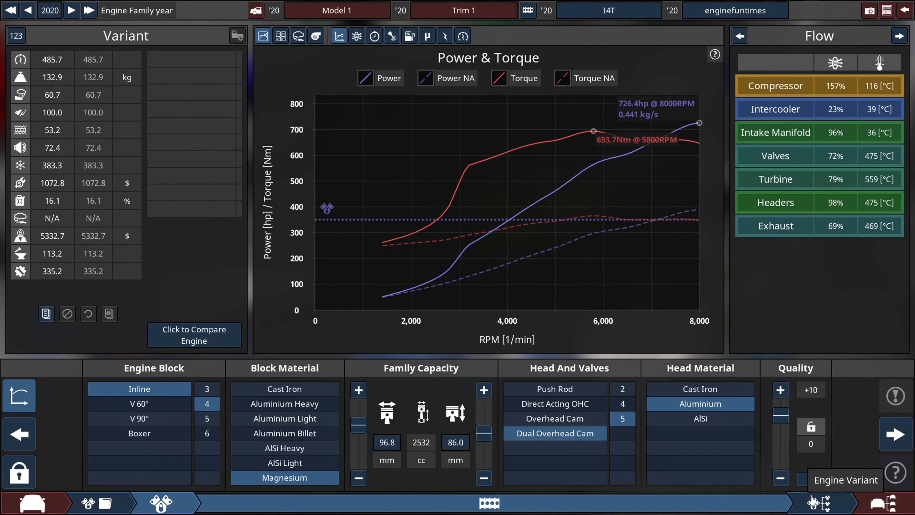
pyautogui.click(227, 503)
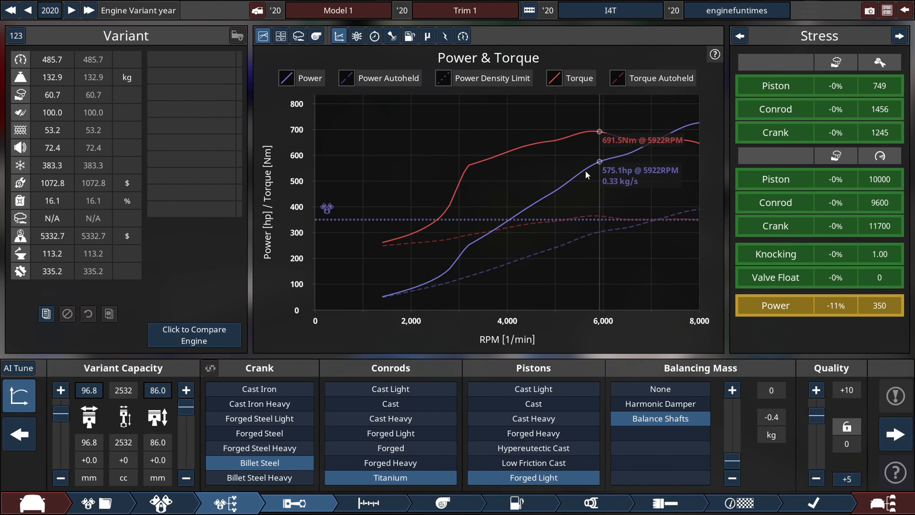
pyautogui.moveTo(617, 281)
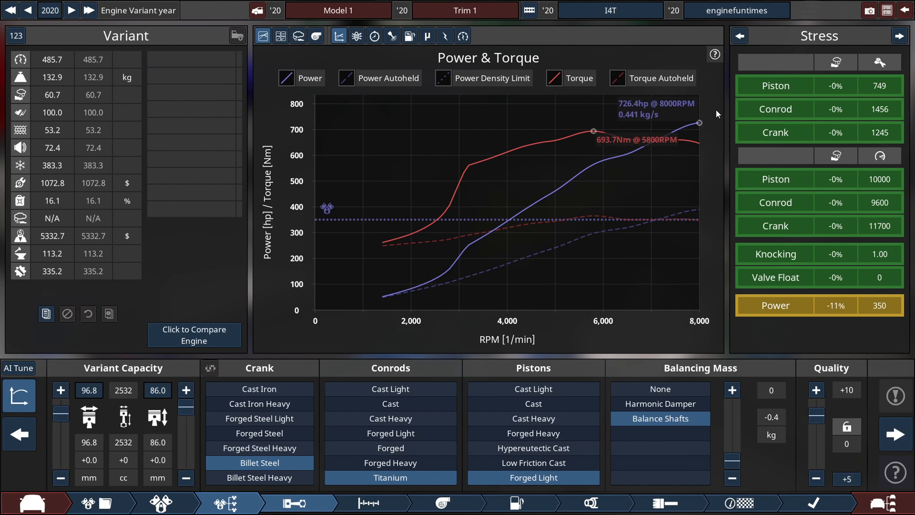
pyautogui.moveTo(281, 36)
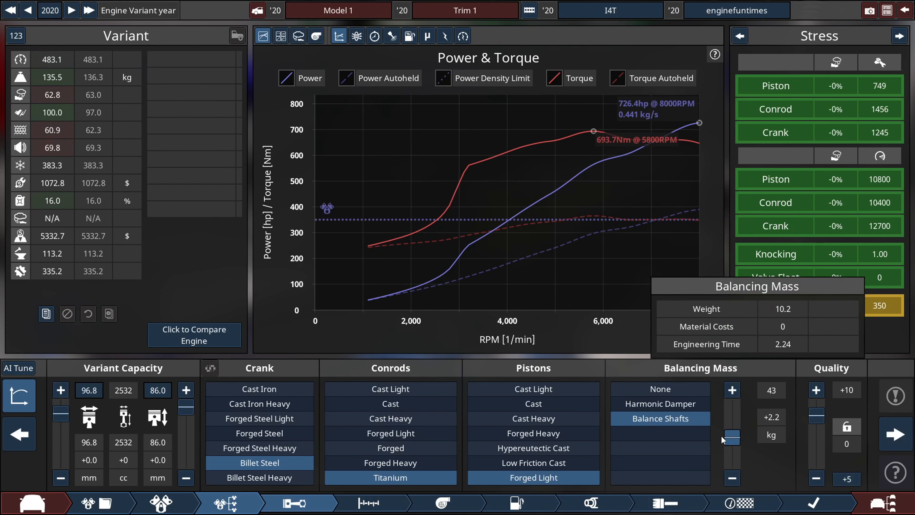
pyautogui.click(730, 390)
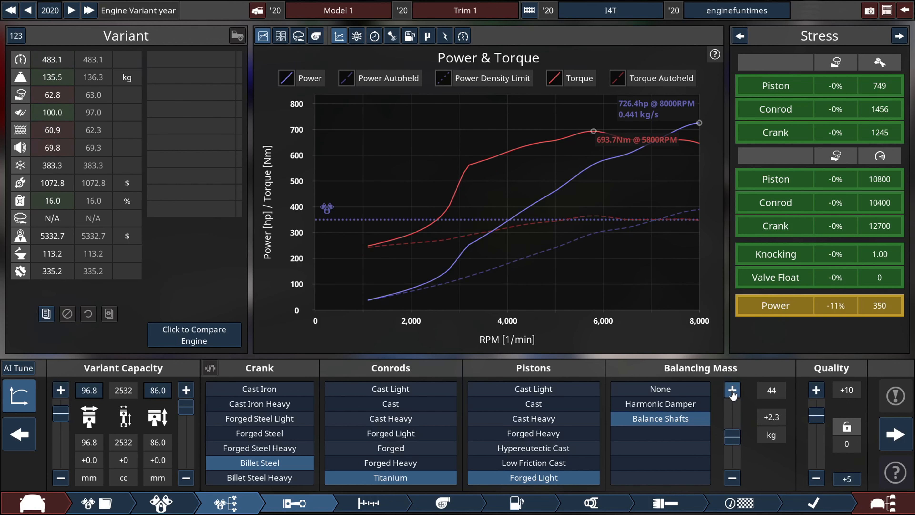
pyautogui.click(731, 390)
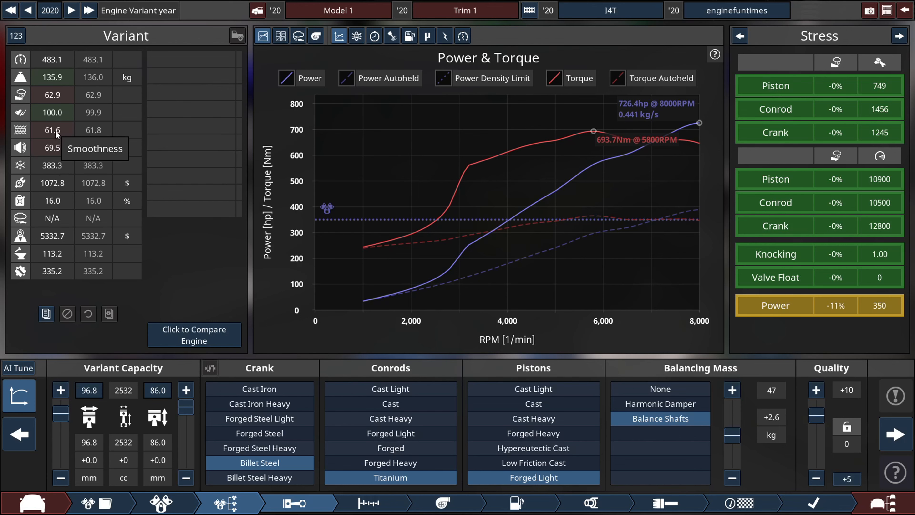
pyautogui.moveTo(53, 114)
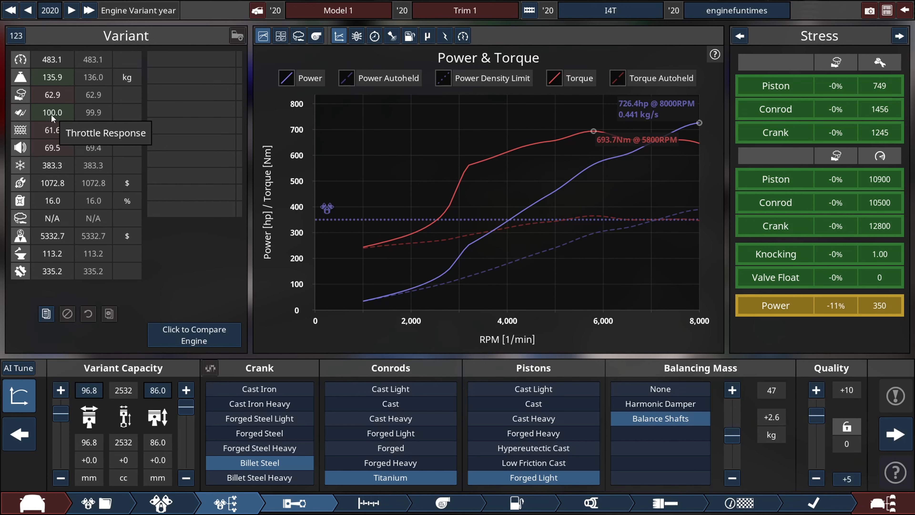
pyautogui.moveTo(52, 95)
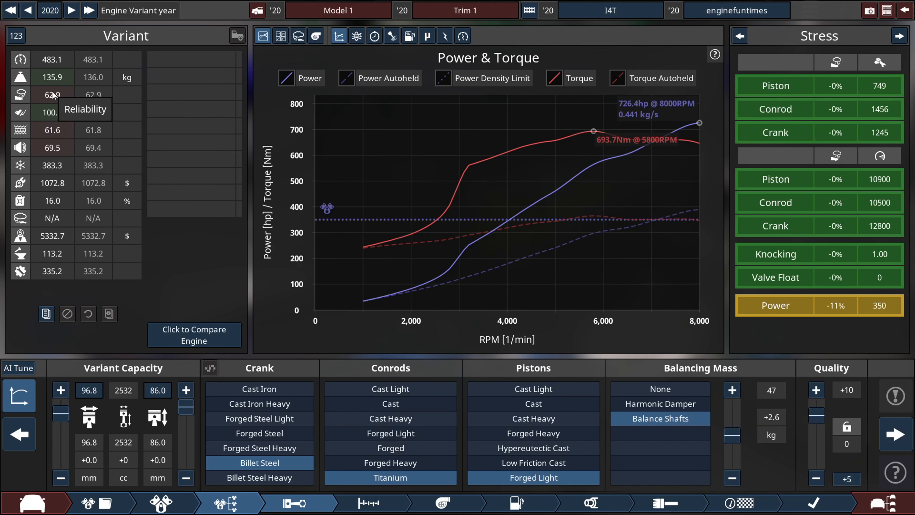
pyautogui.moveTo(444, 340)
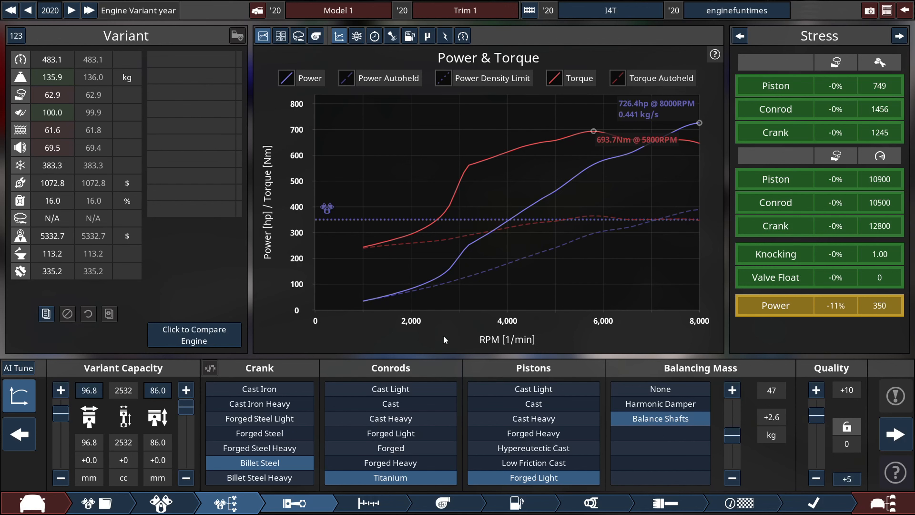
pyautogui.moveTo(99, 157)
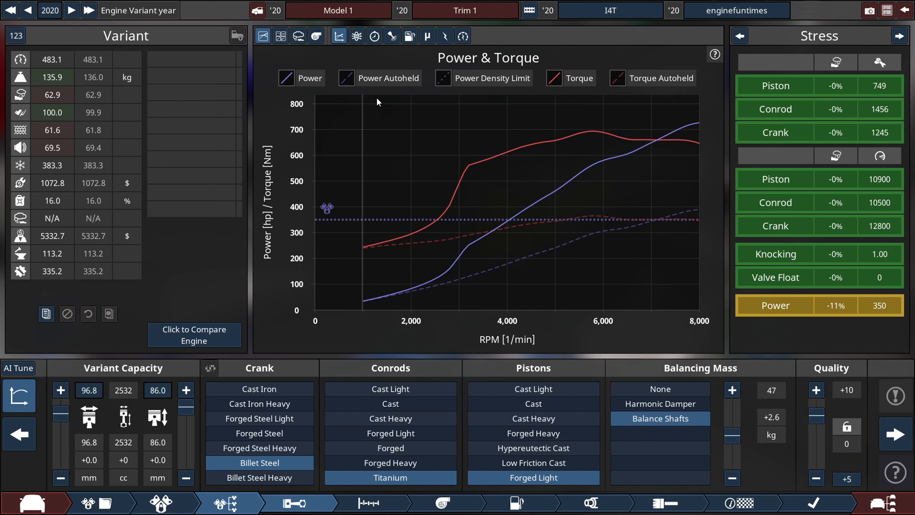
# - Lower the compression ratio from 12.2:1 to 12.0:1 in the top-end settings
pyautogui.click(280, 35)
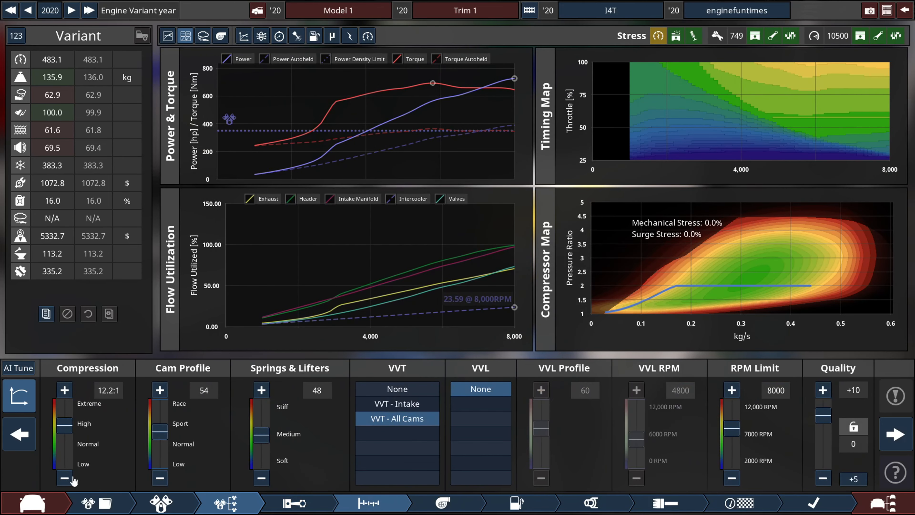
pyautogui.click(65, 478)
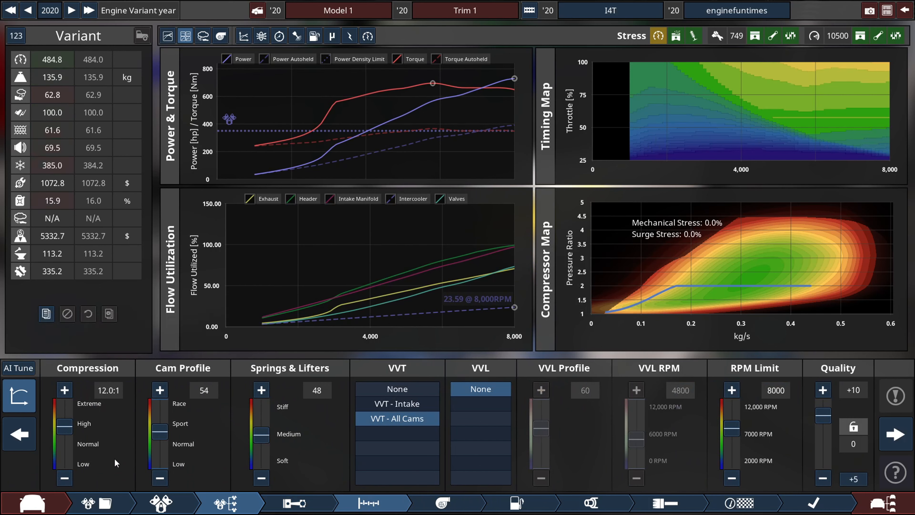
pyautogui.moveTo(504, 247)
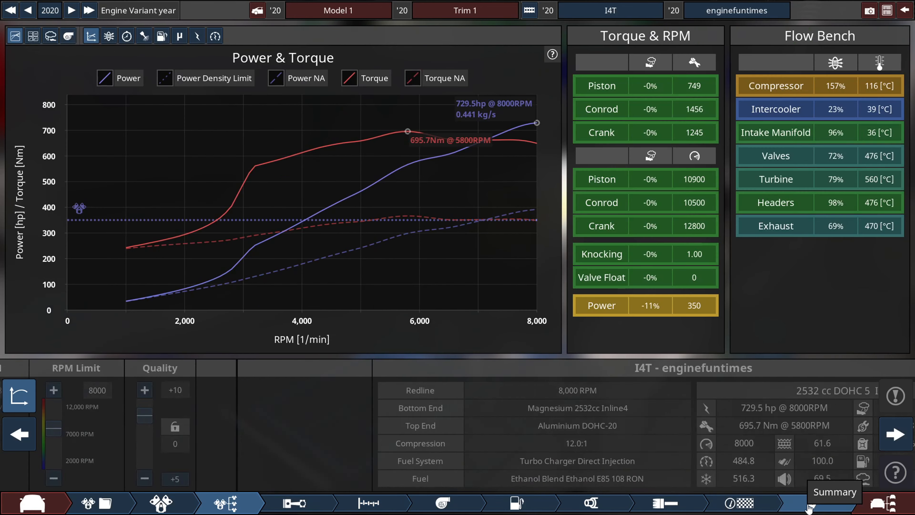
# - Review the 729.5 hp engine summary, then bring up the dyno test bench
pyautogui.click(834, 492)
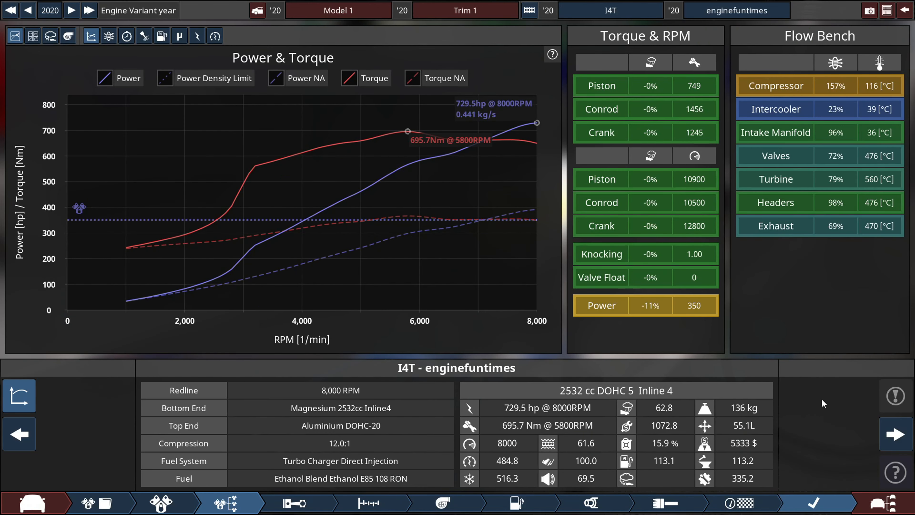
pyautogui.moveTo(749, 407)
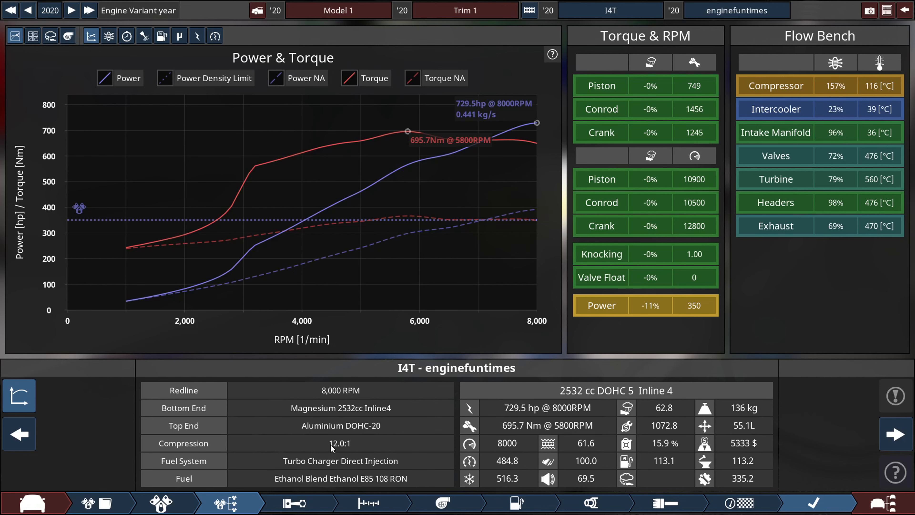
pyautogui.moveTo(423, 414)
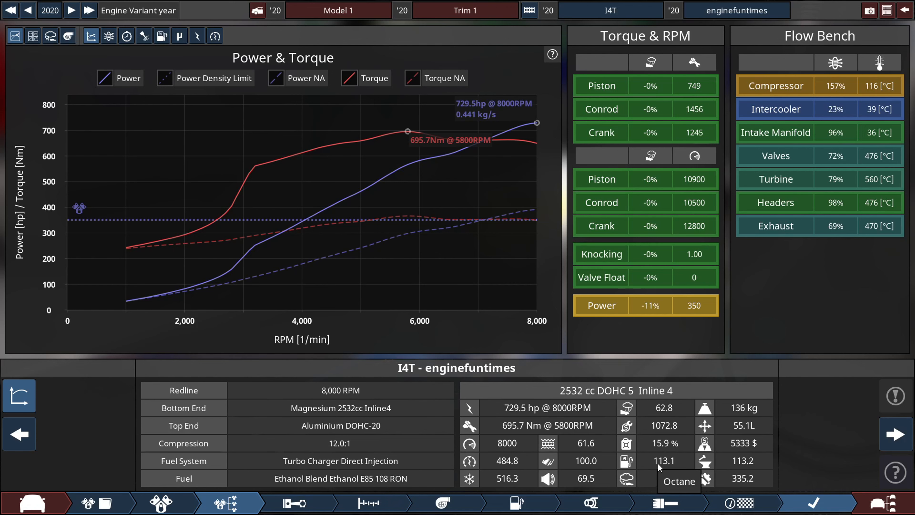
pyautogui.click(292, 503)
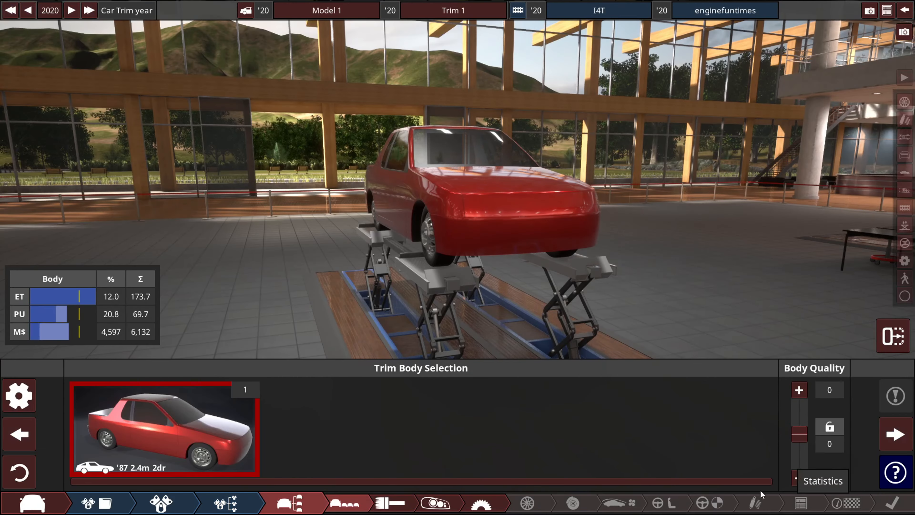
pyautogui.click(160, 502)
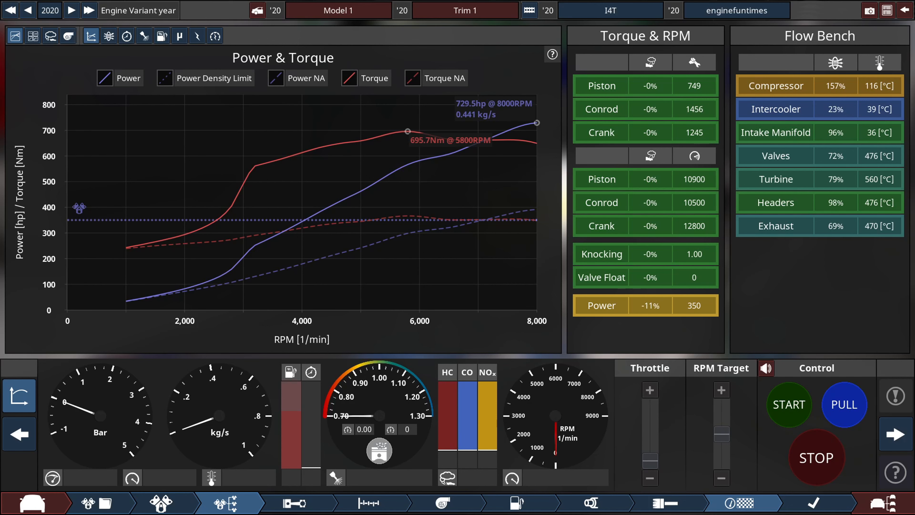
# - Start the engine on the dyno and run a full power sweep
pyautogui.click(789, 404)
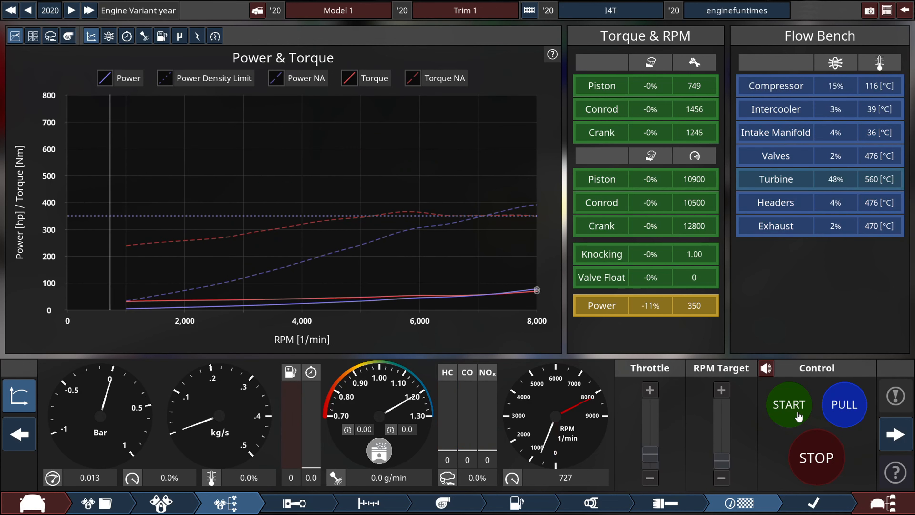
pyautogui.click(788, 404)
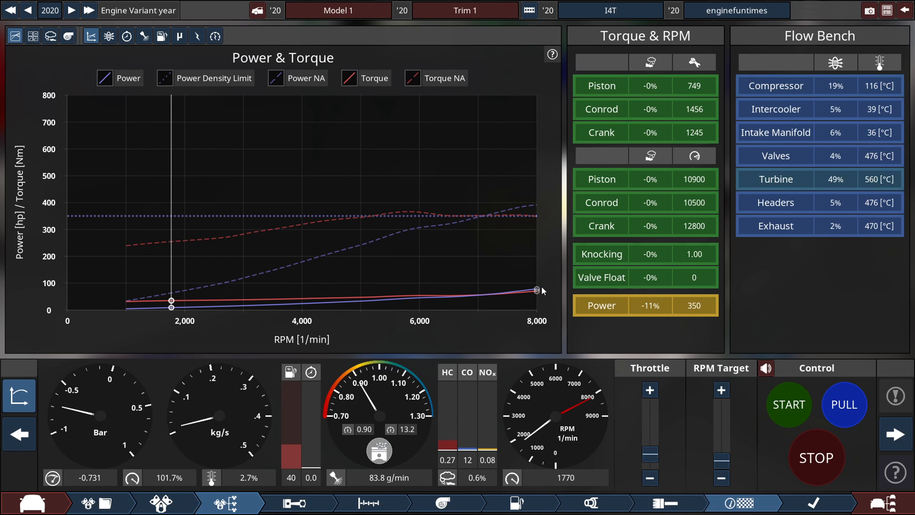
pyautogui.click(845, 404)
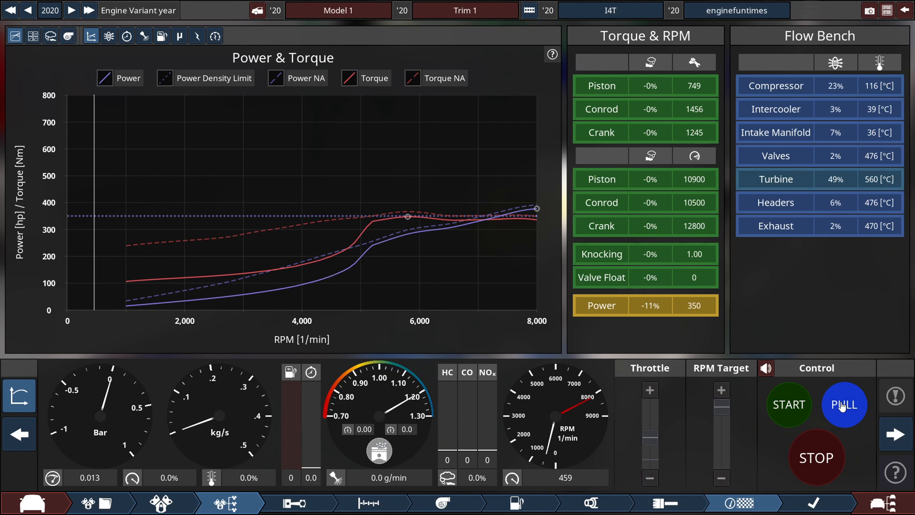
pyautogui.click(843, 404)
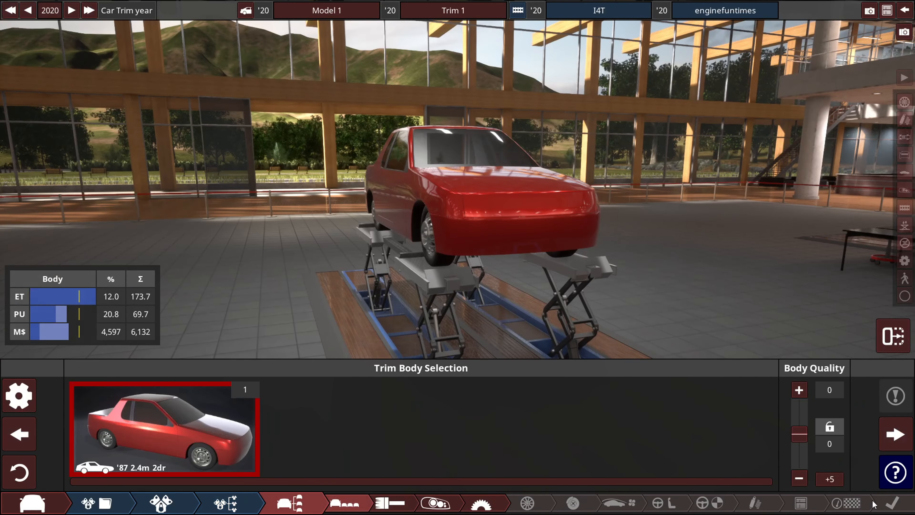
# - Orbit the view around the red '87 two-door car body
pyautogui.moveTo(525, 175); pyautogui.dragTo(467, 234)
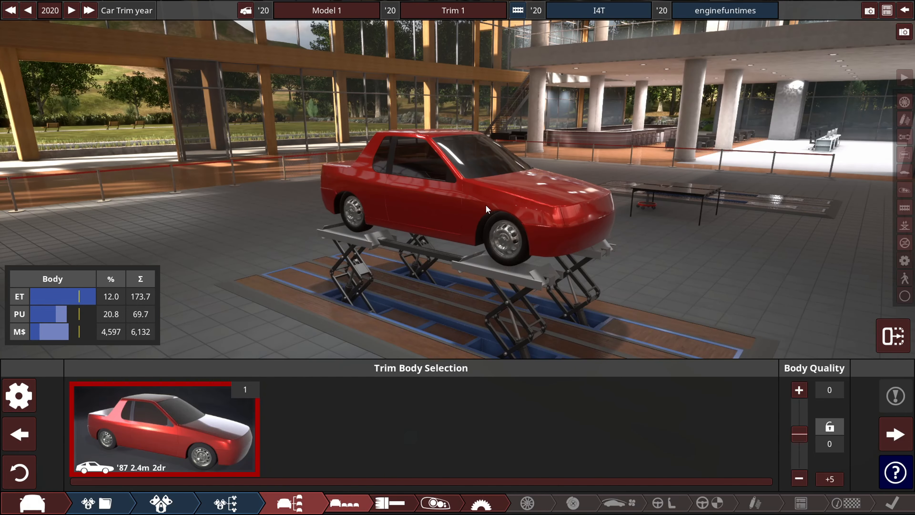
pyautogui.moveTo(488, 209); pyautogui.dragTo(397, 209)
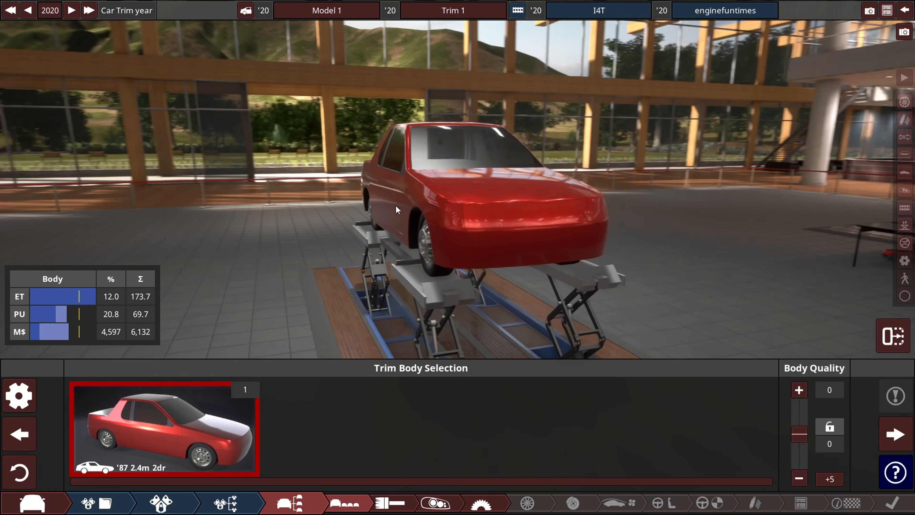
pyautogui.moveTo(395, 209); pyautogui.dragTo(588, 224)
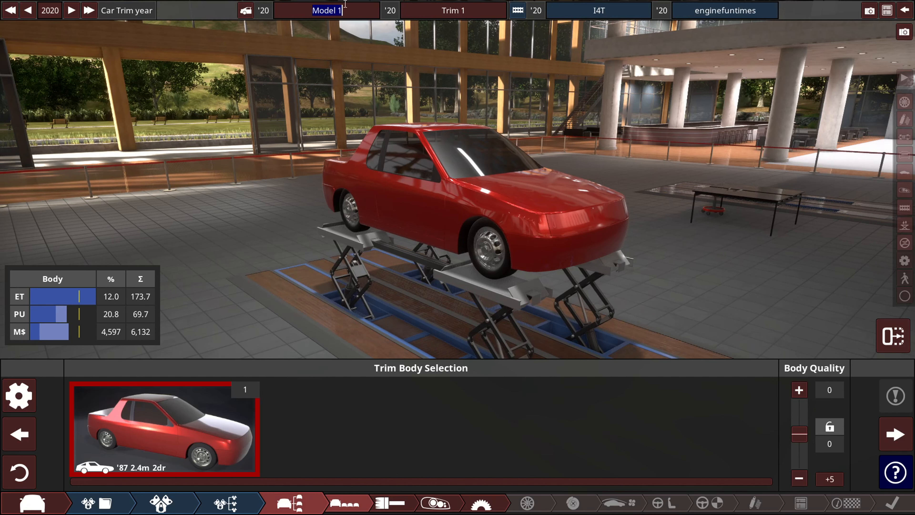
# - Name the car model Manic and its trim MR-SUE
pyautogui.write('Manic')
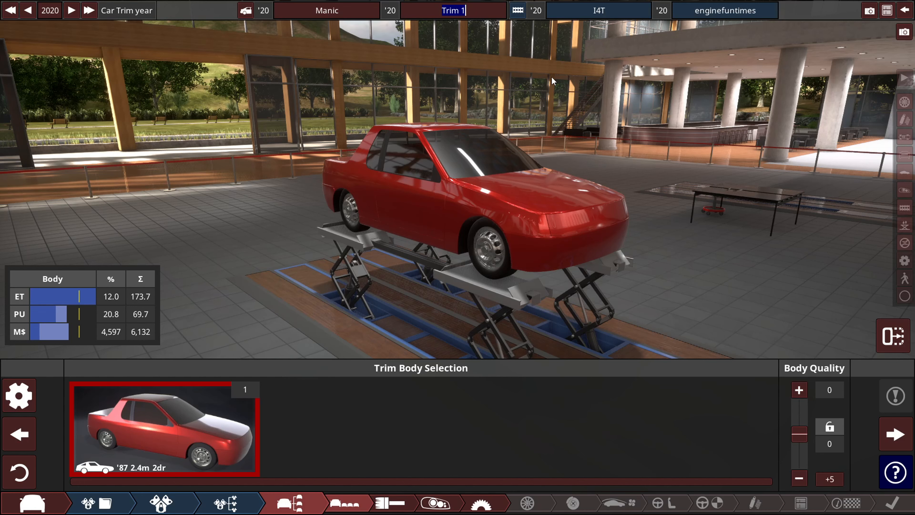
pyautogui.write('MR')
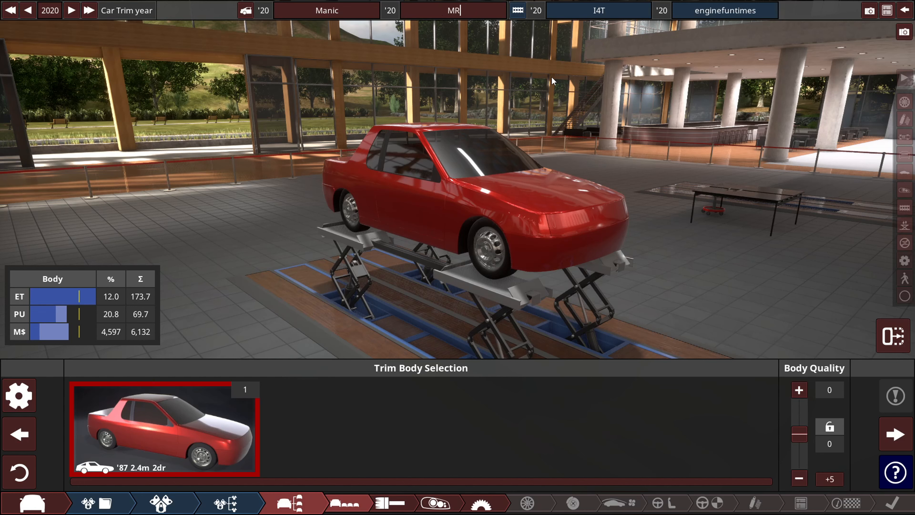
pyautogui.write('-s')
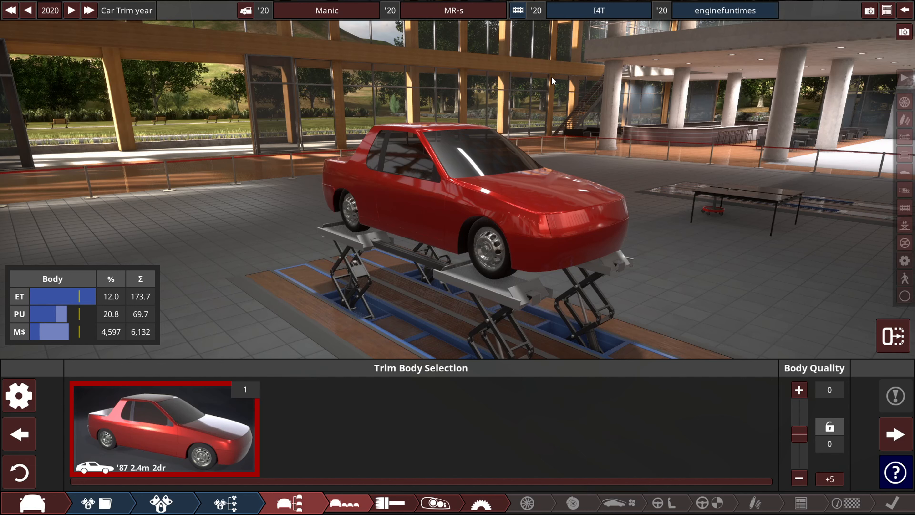
pyautogui.click(454, 10)
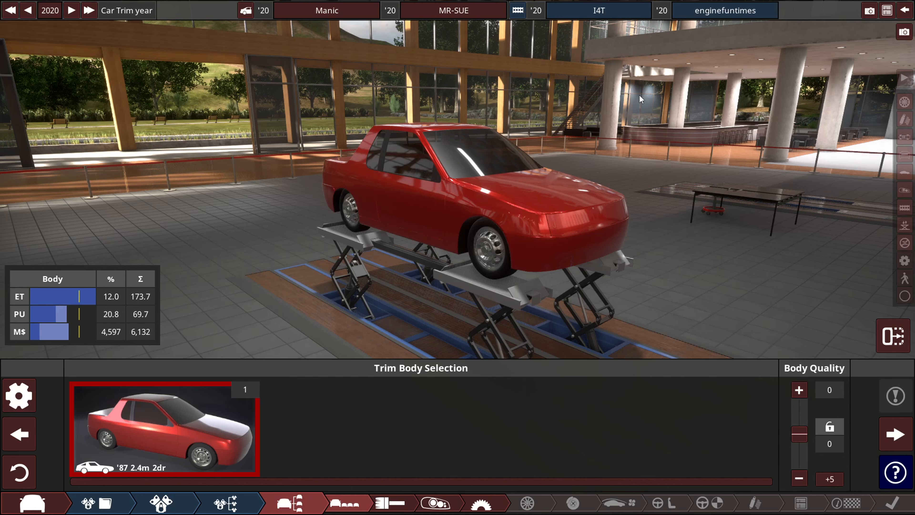
pyautogui.moveTo(647, 115)
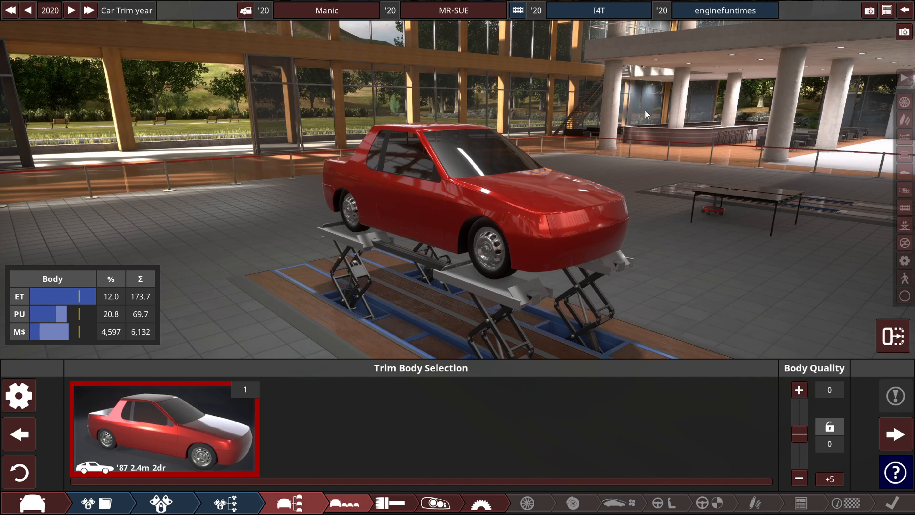
pyautogui.moveTo(765, 101)
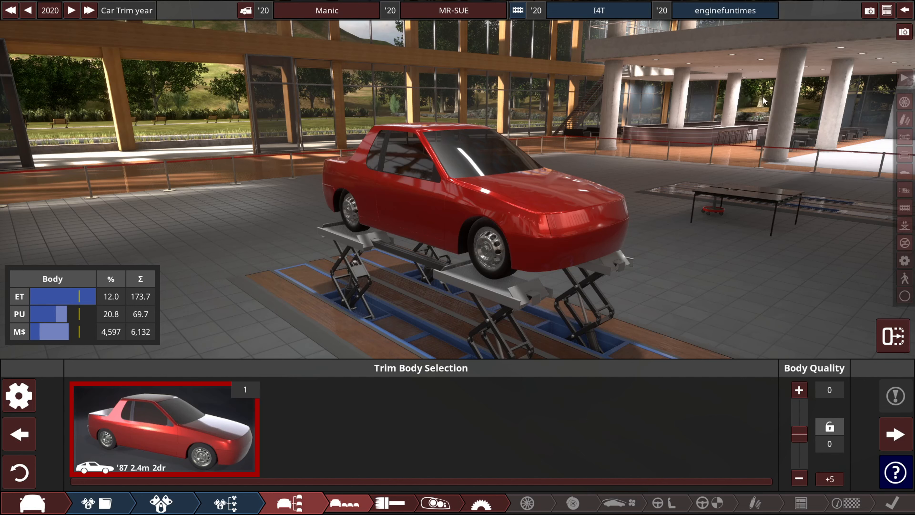
pyautogui.moveTo(786, 400)
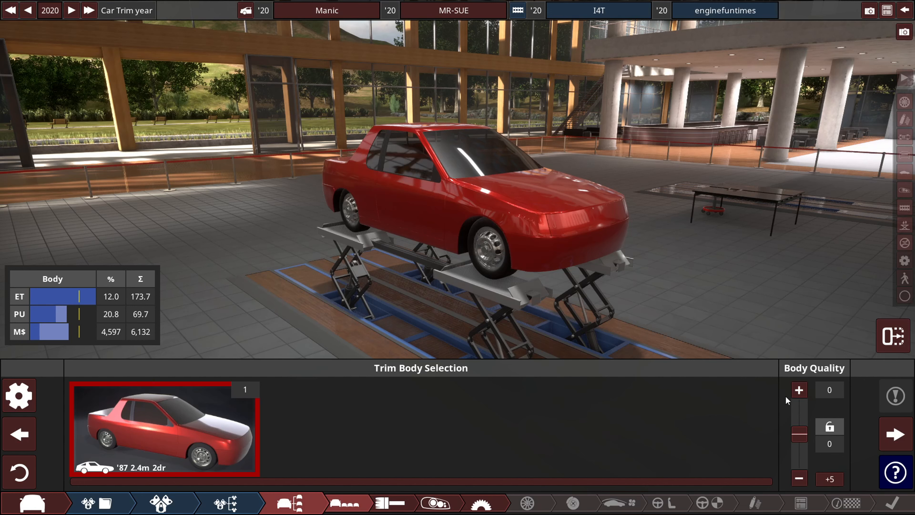